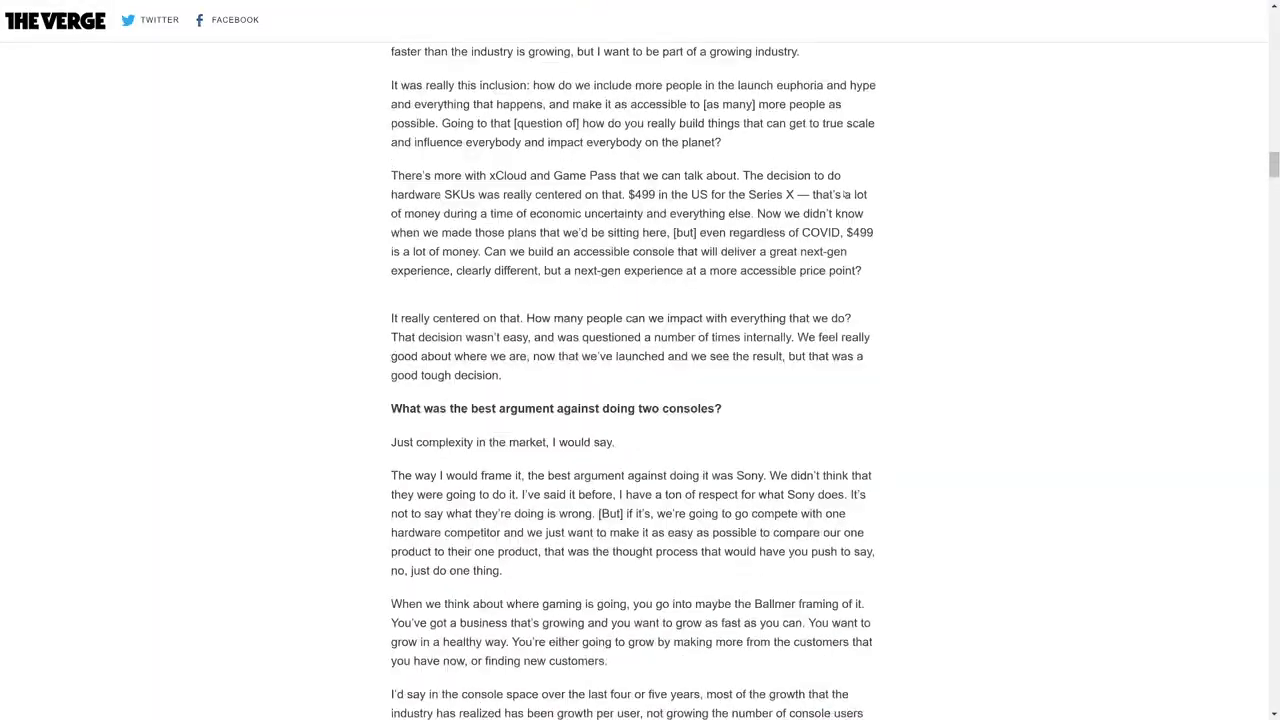
Scroll back to the interview's headline, byline and Phil Spencer hero portrait
{"action": "scroll", "scroll_direction": "up", "scroll_amount": 3}
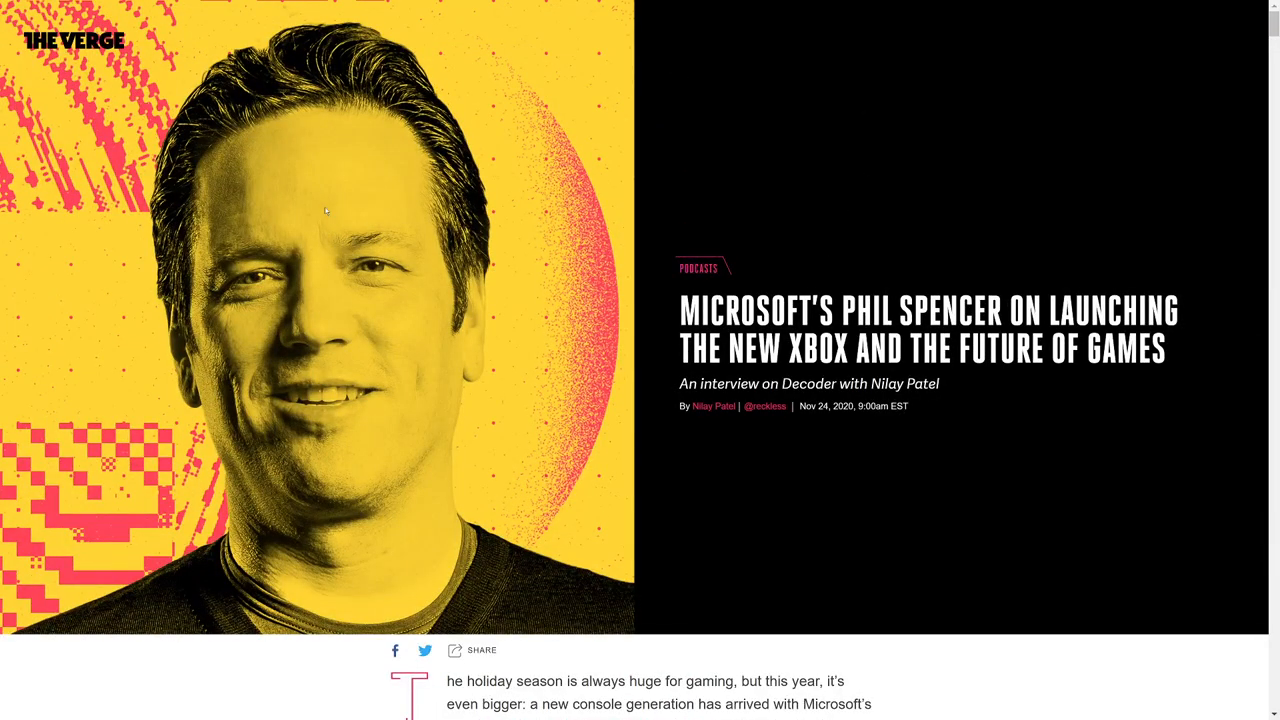
{"action": "mouse_move", "coordinate": [296, 191]}
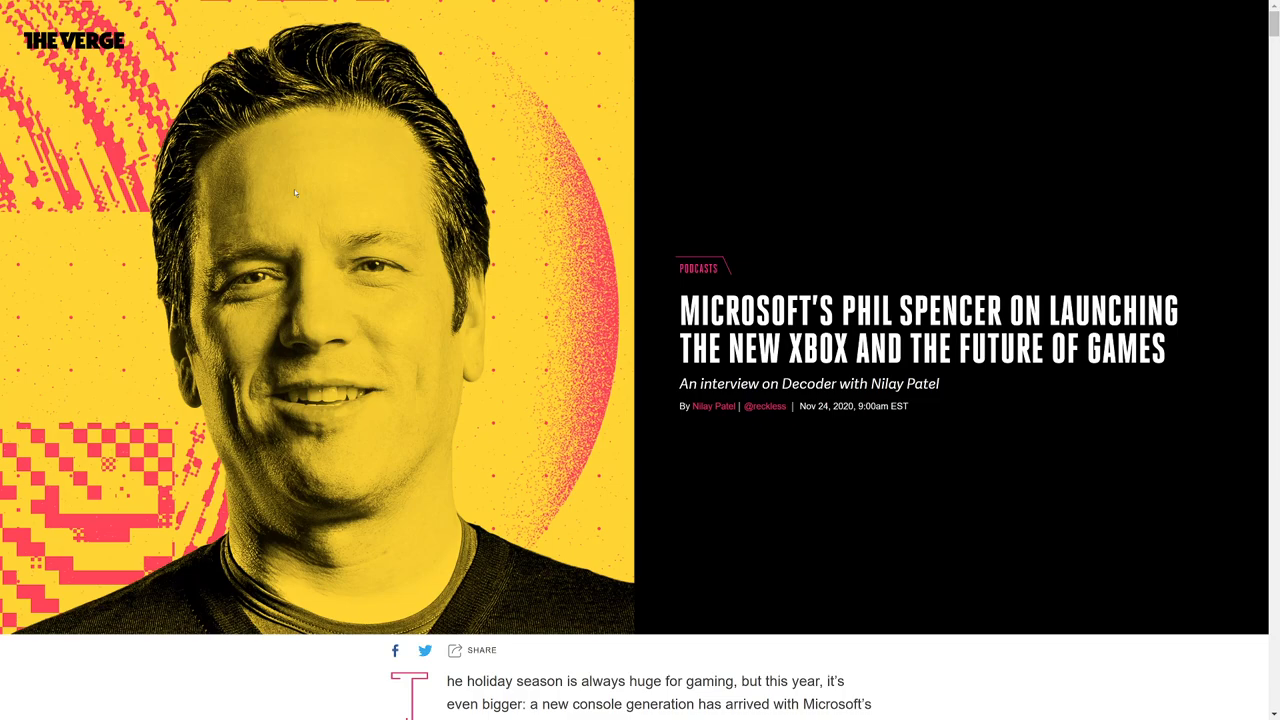
{"action": "mouse_move", "coordinate": [270, 162]}
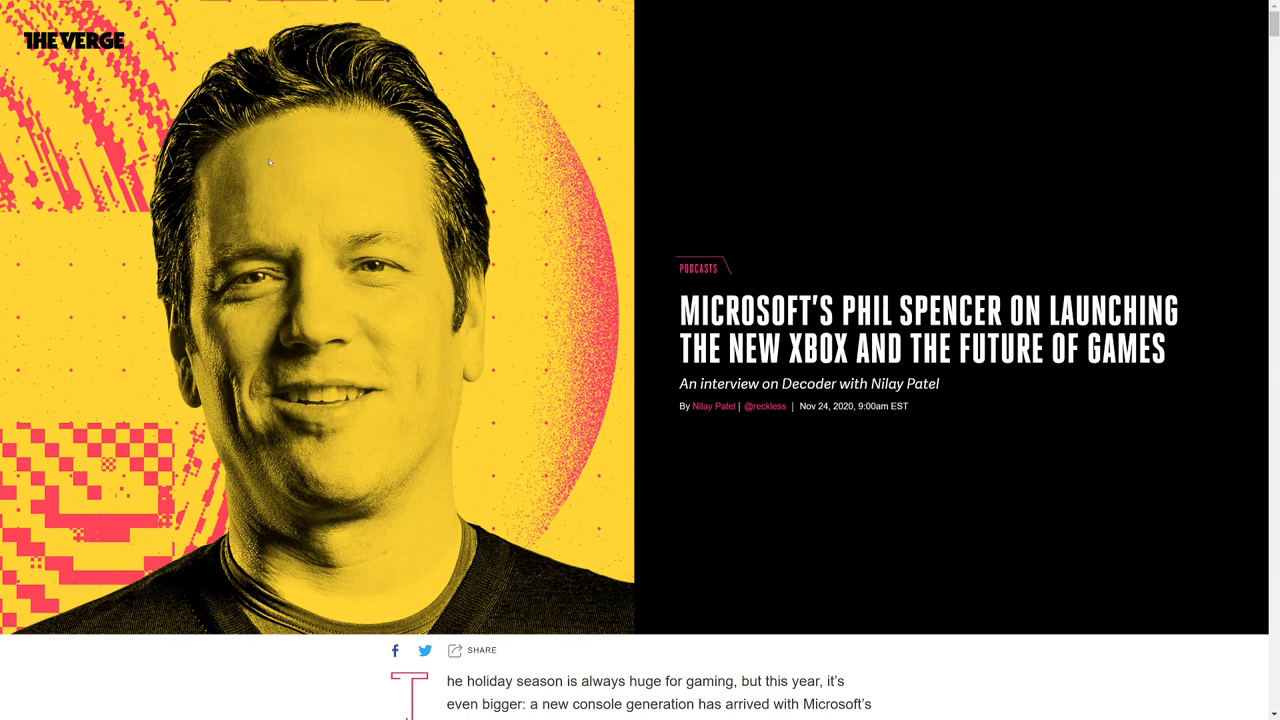
{"action": "mouse_move", "coordinate": [387, 250]}
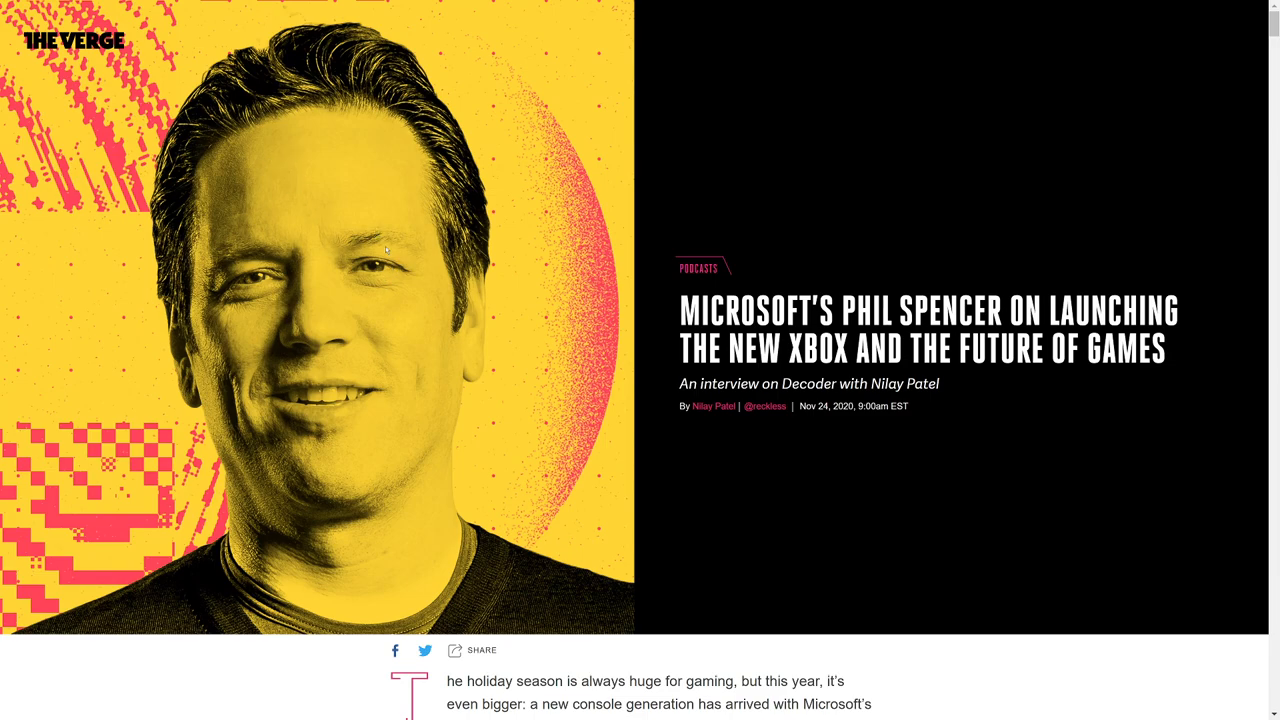
{"action": "mouse_move", "coordinate": [350, 498]}
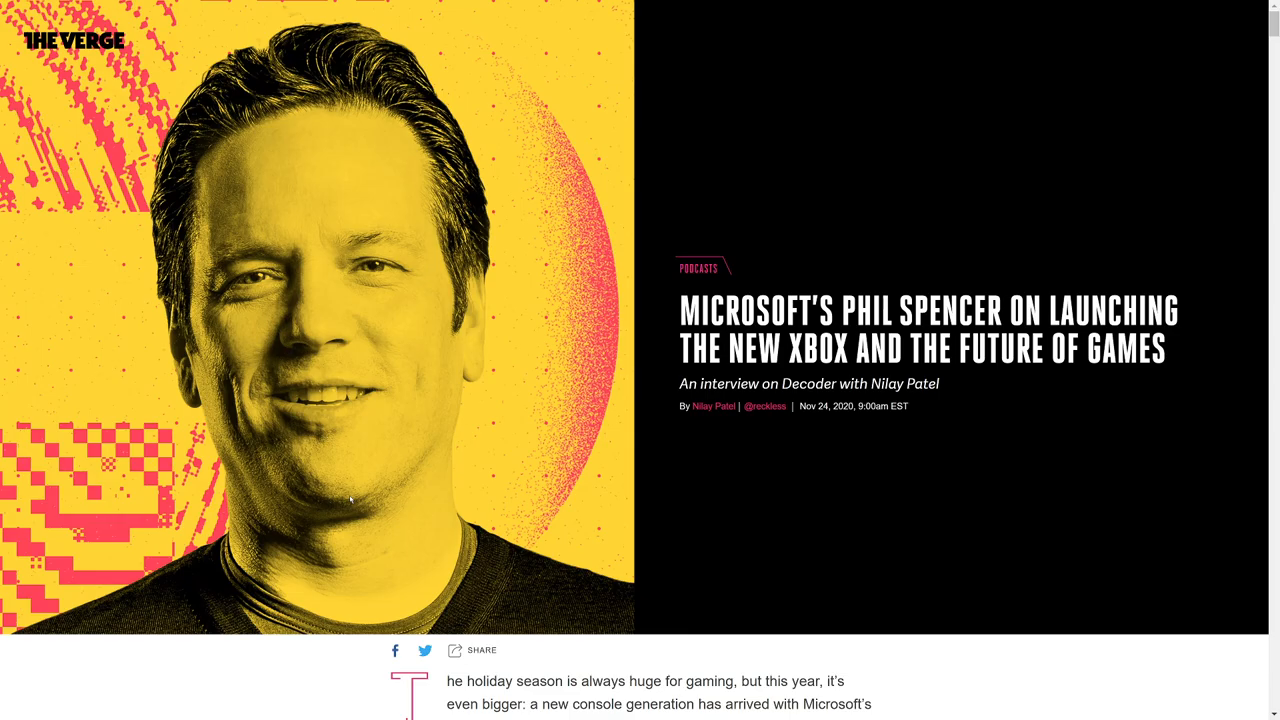
Read down through the interview's opening transcript and Spencer's early answers
{"action": "scroll", "scroll_direction": "down", "scroll_amount": 3}
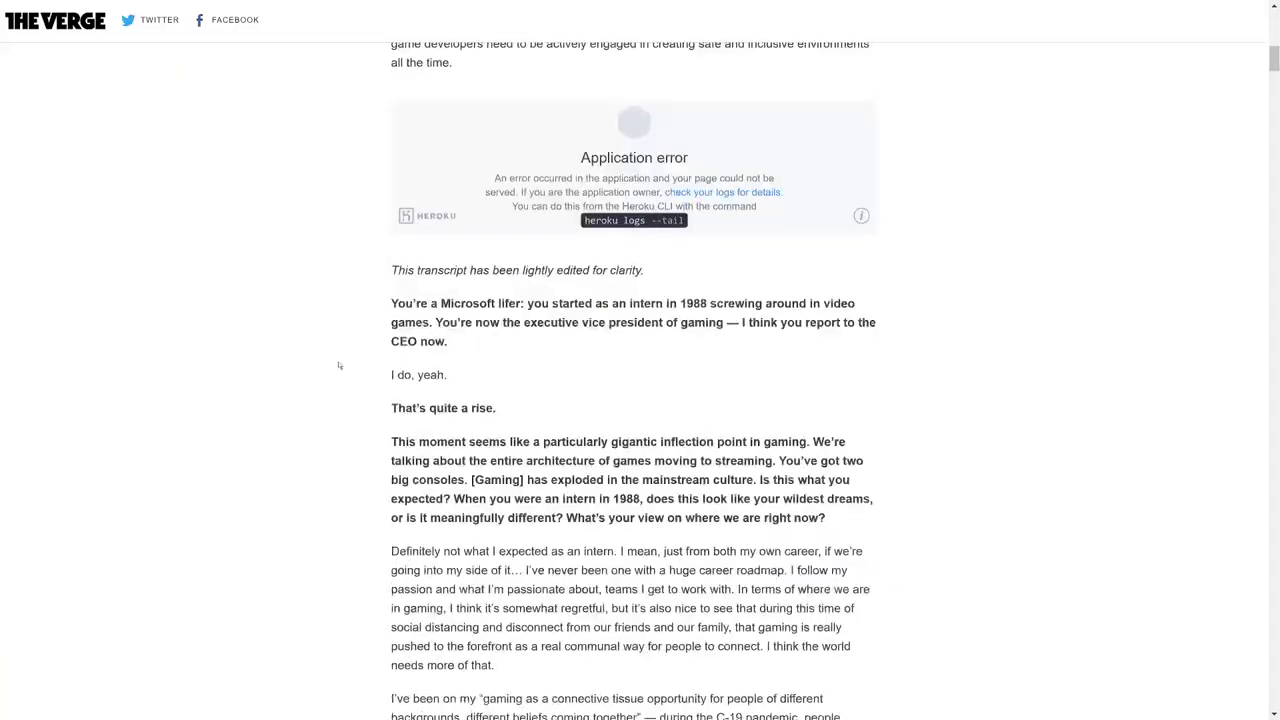
{"action": "scroll", "scroll_direction": "down", "scroll_amount": 3}
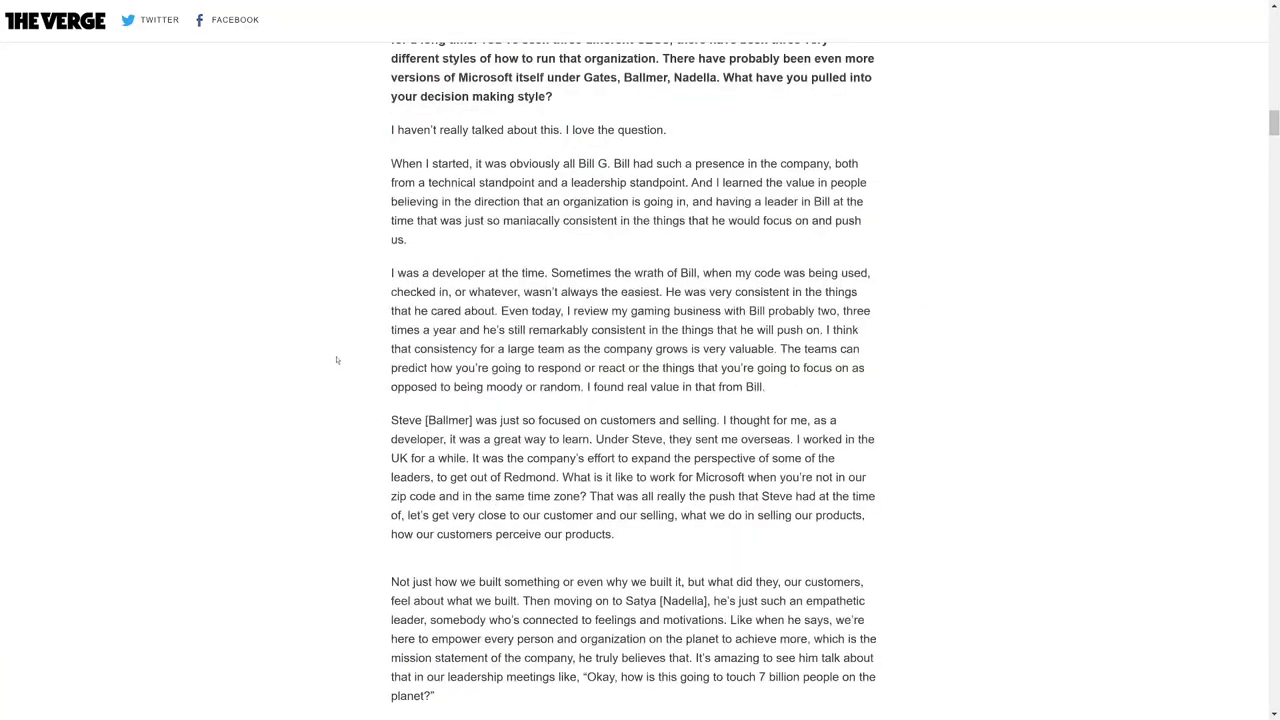
{"action": "scroll", "scroll_direction": "down", "scroll_amount": 3}
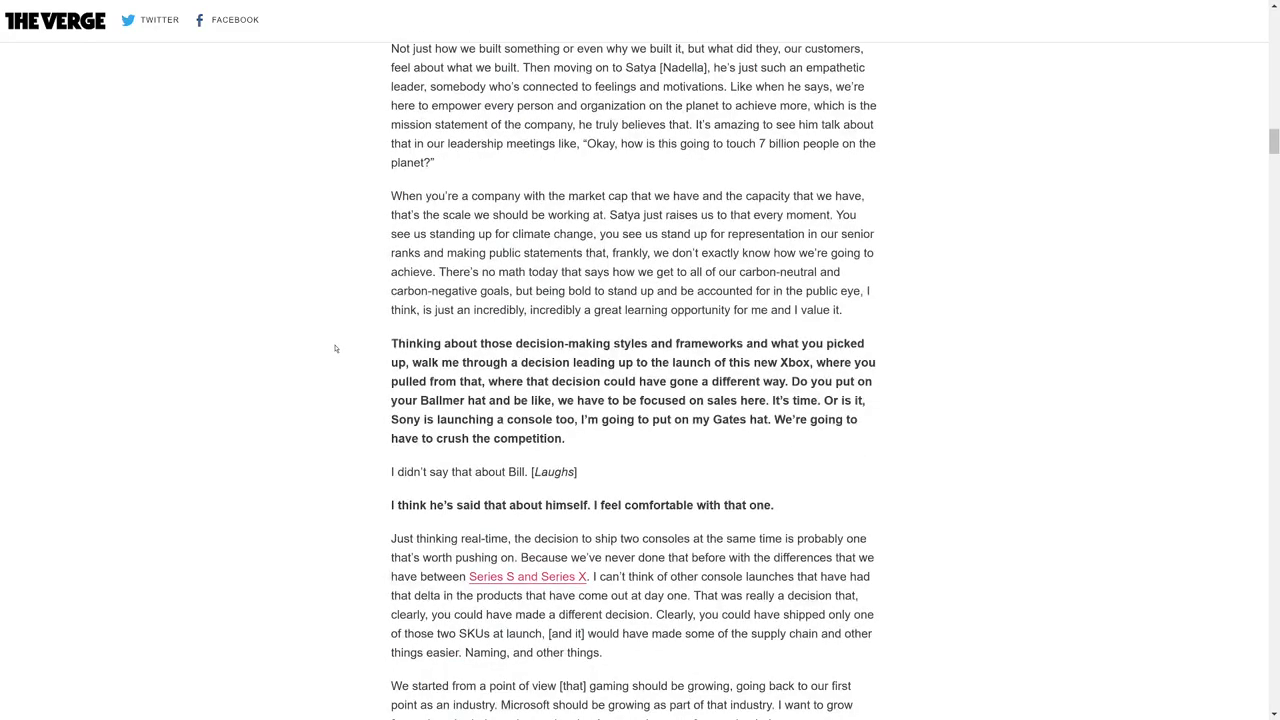
{"action": "scroll", "scroll_direction": "down", "scroll_amount": 3}
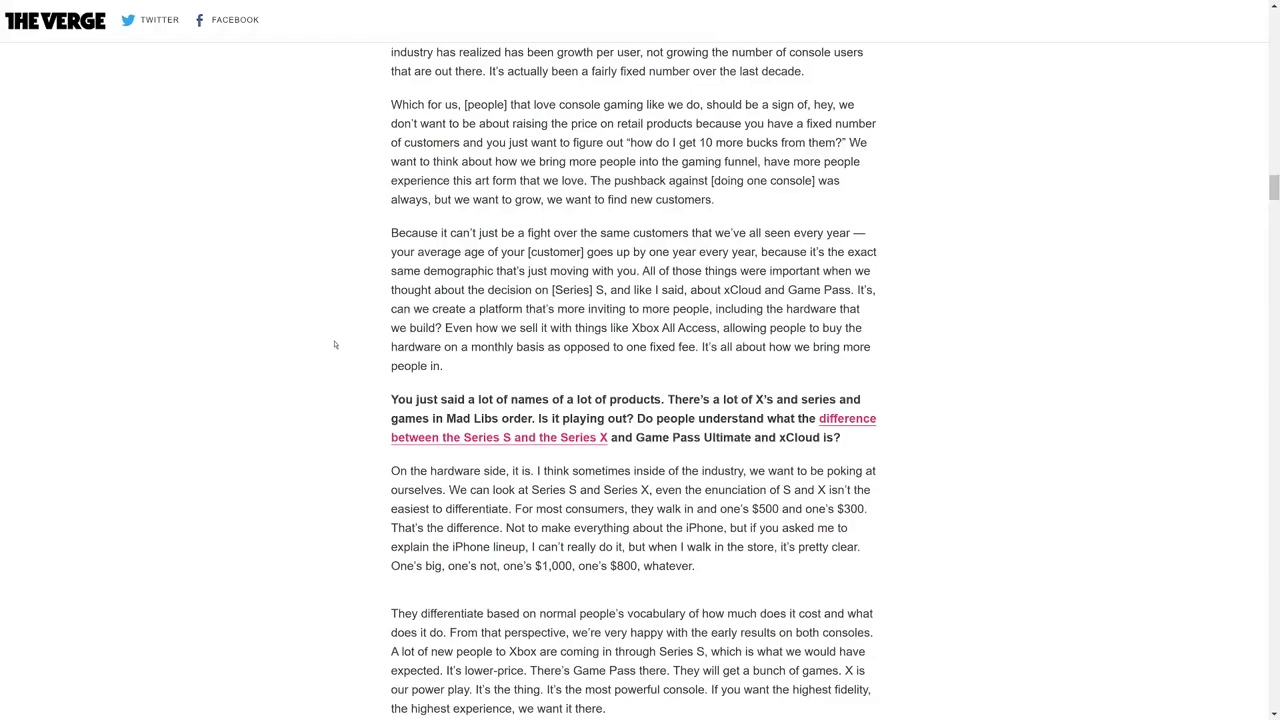
{"action": "scroll", "scroll_direction": "down", "scroll_amount": 3}
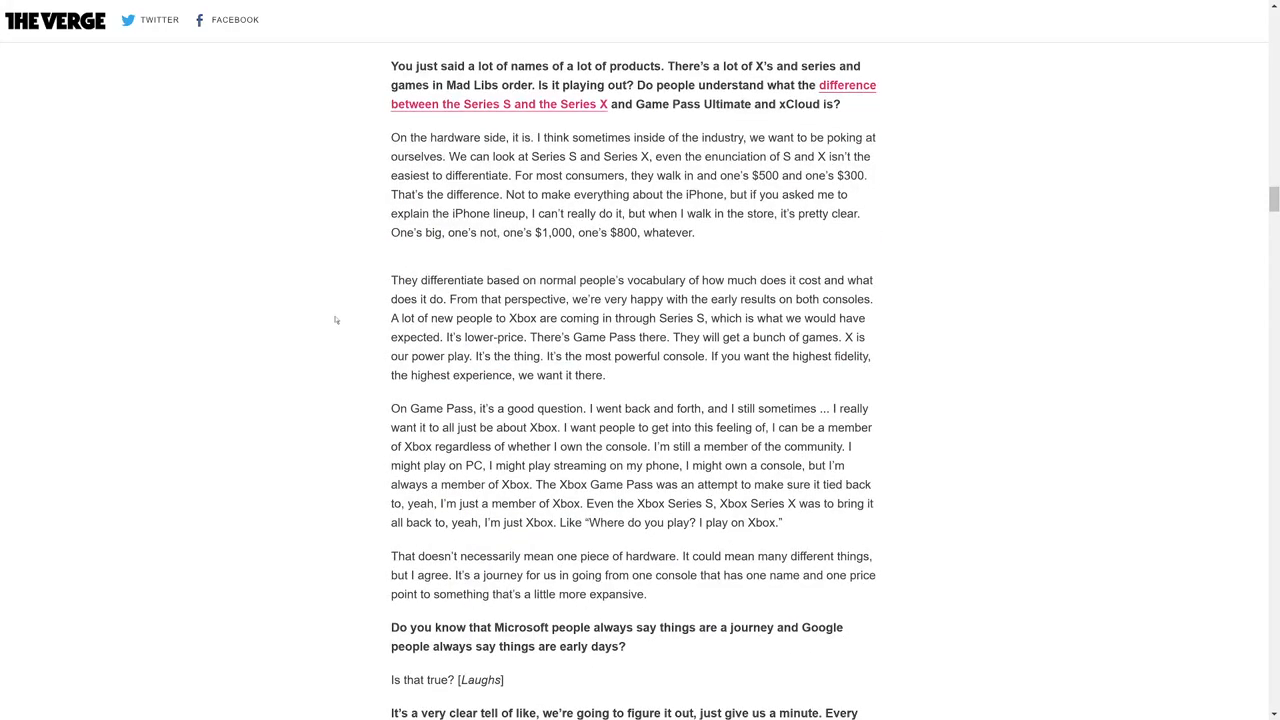
{"action": "mouse_move", "coordinate": [375, 402]}
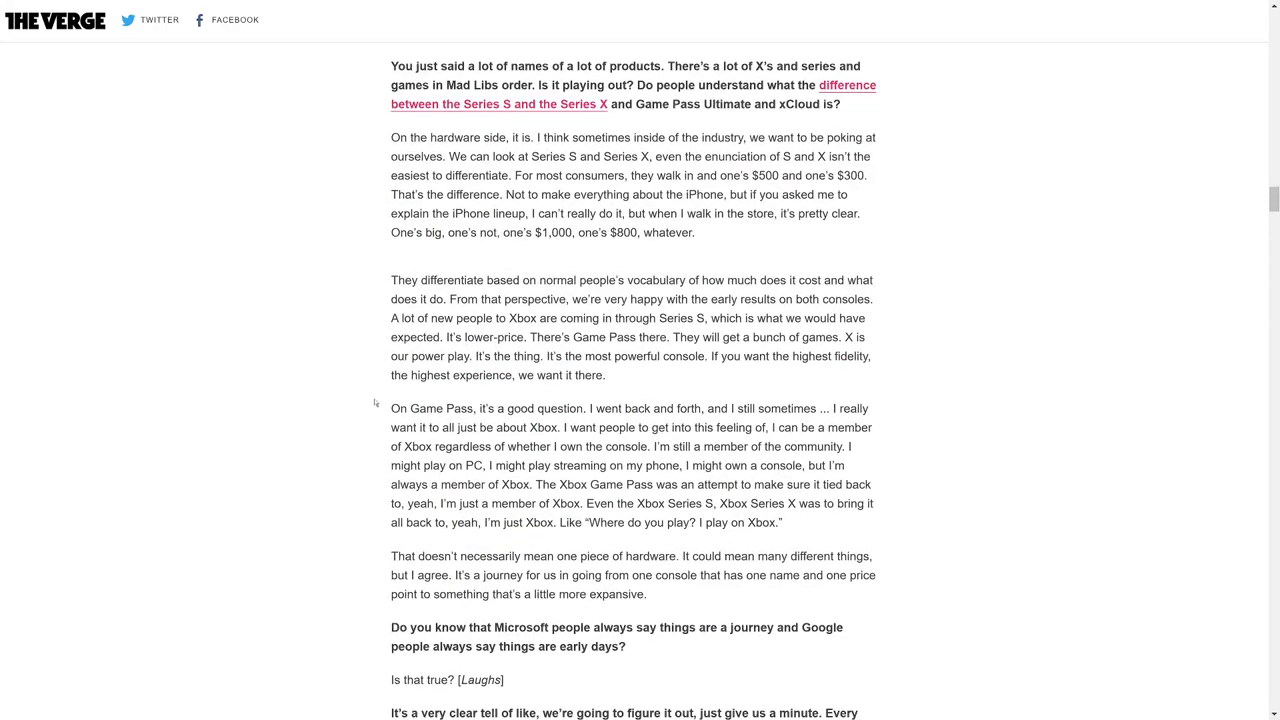
{"action": "mouse_move", "coordinate": [318, 311]}
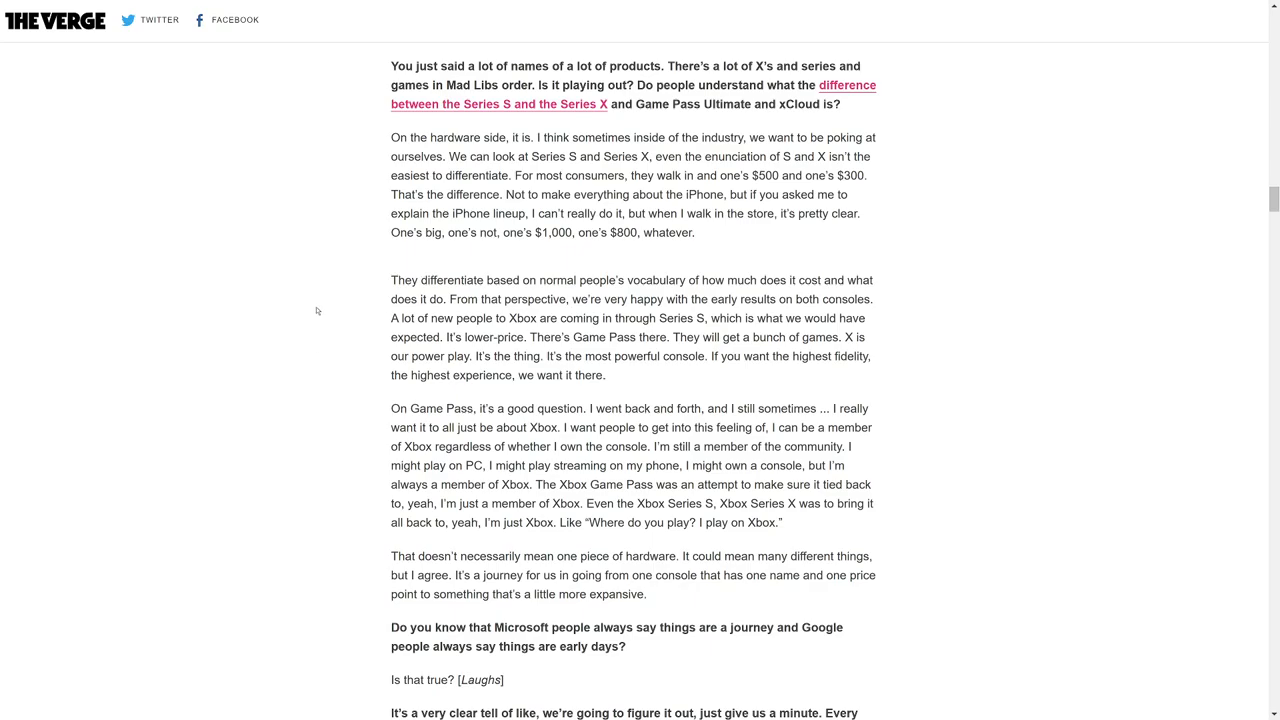
{"action": "scroll", "scroll_direction": "down", "scroll_amount": 3}
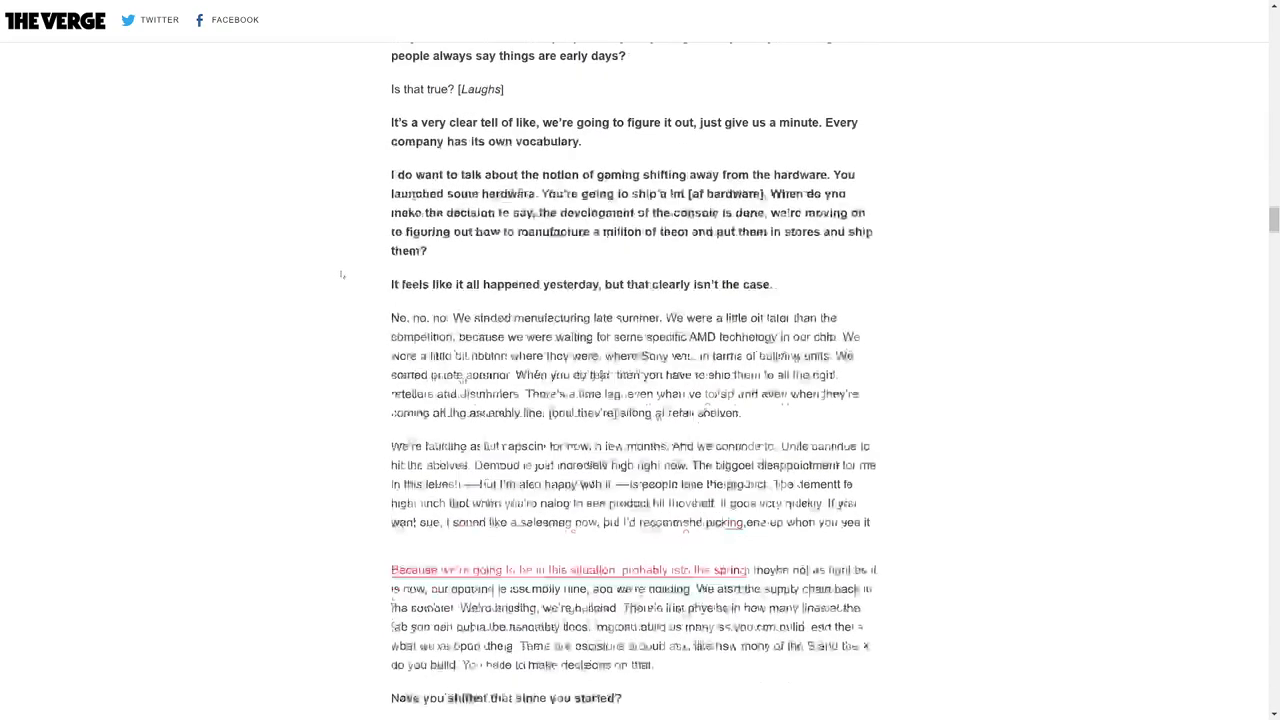
Continue to the question about people smashing consoles and Spencer's tribalism answer
{"action": "scroll", "scroll_direction": "down", "scroll_amount": 3}
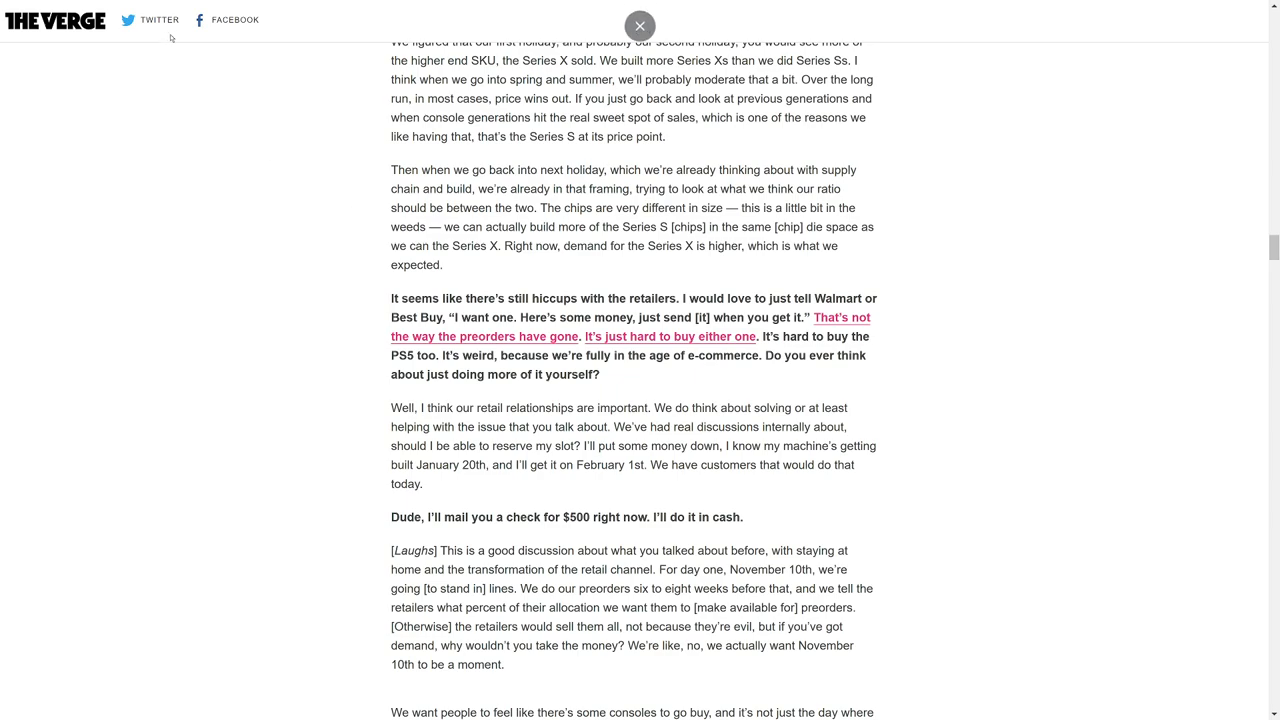
{"action": "scroll", "scroll_direction": "down", "scroll_amount": 3}
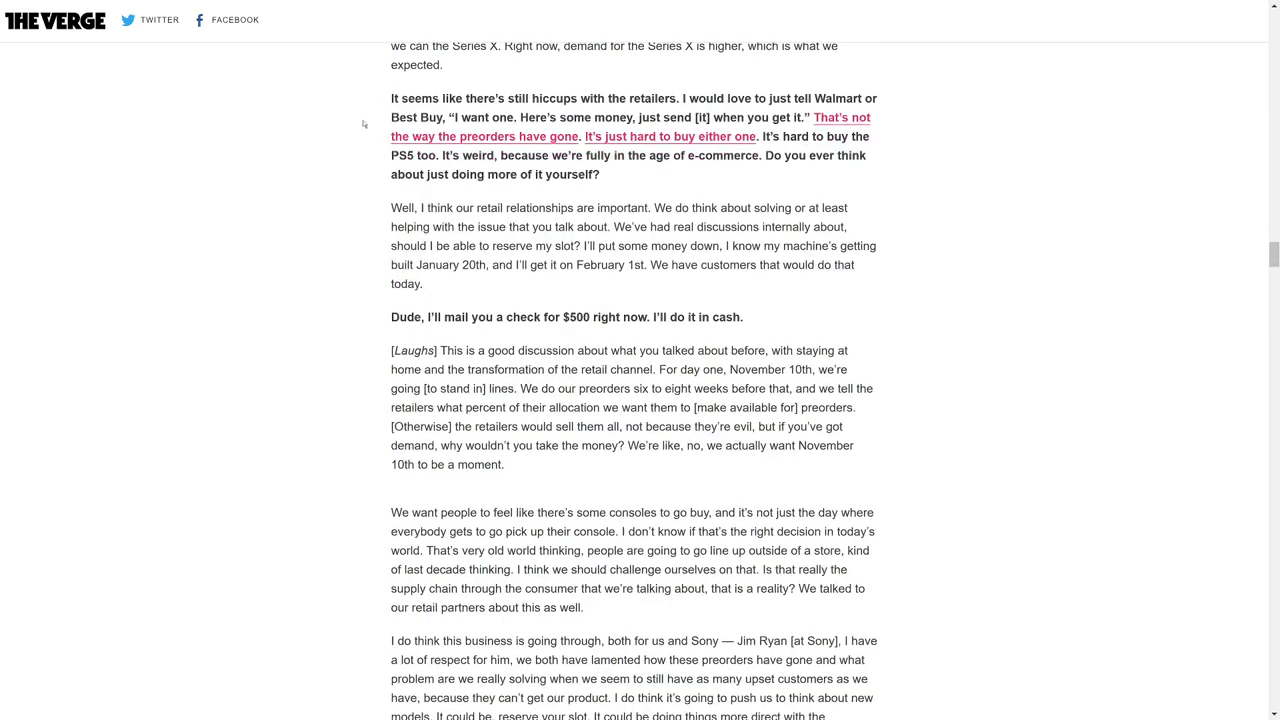
{"action": "mouse_move", "coordinate": [332, 71]}
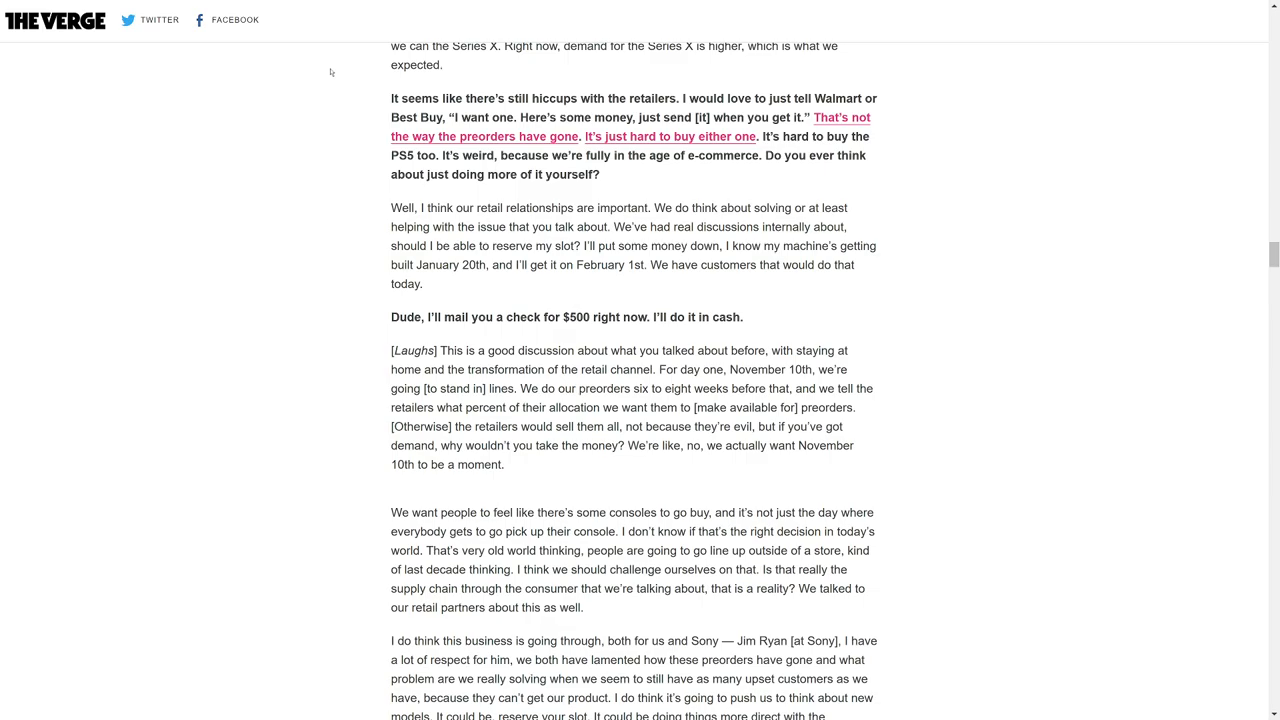
{"action": "scroll", "scroll_direction": "down", "scroll_amount": 3}
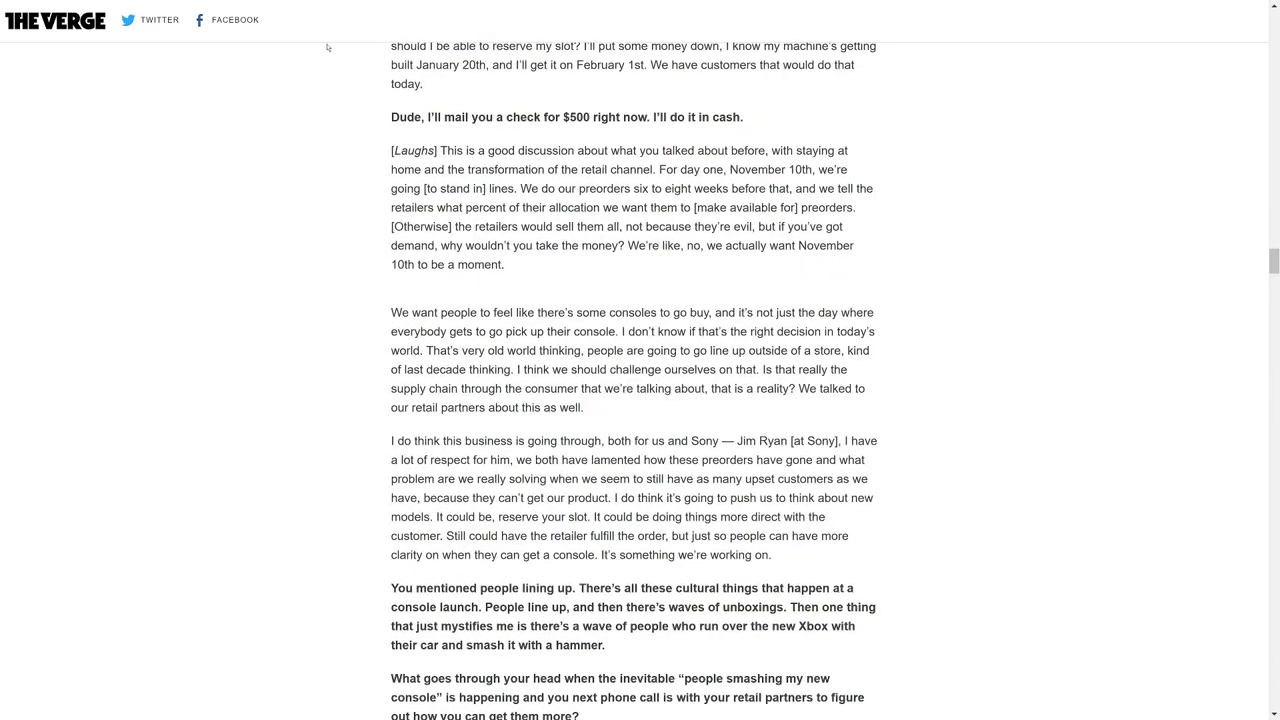
{"action": "scroll", "scroll_direction": "down", "scroll_amount": 3}
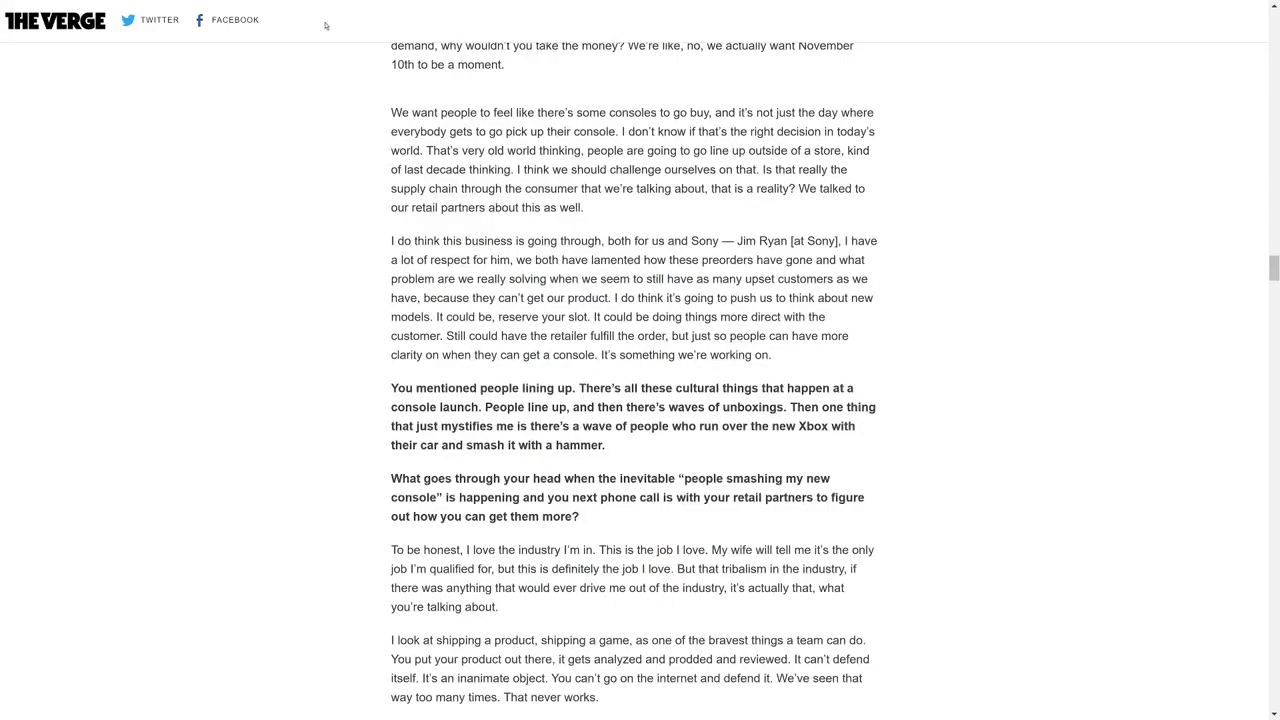
{"action": "scroll", "scroll_direction": "down", "scroll_amount": 3}
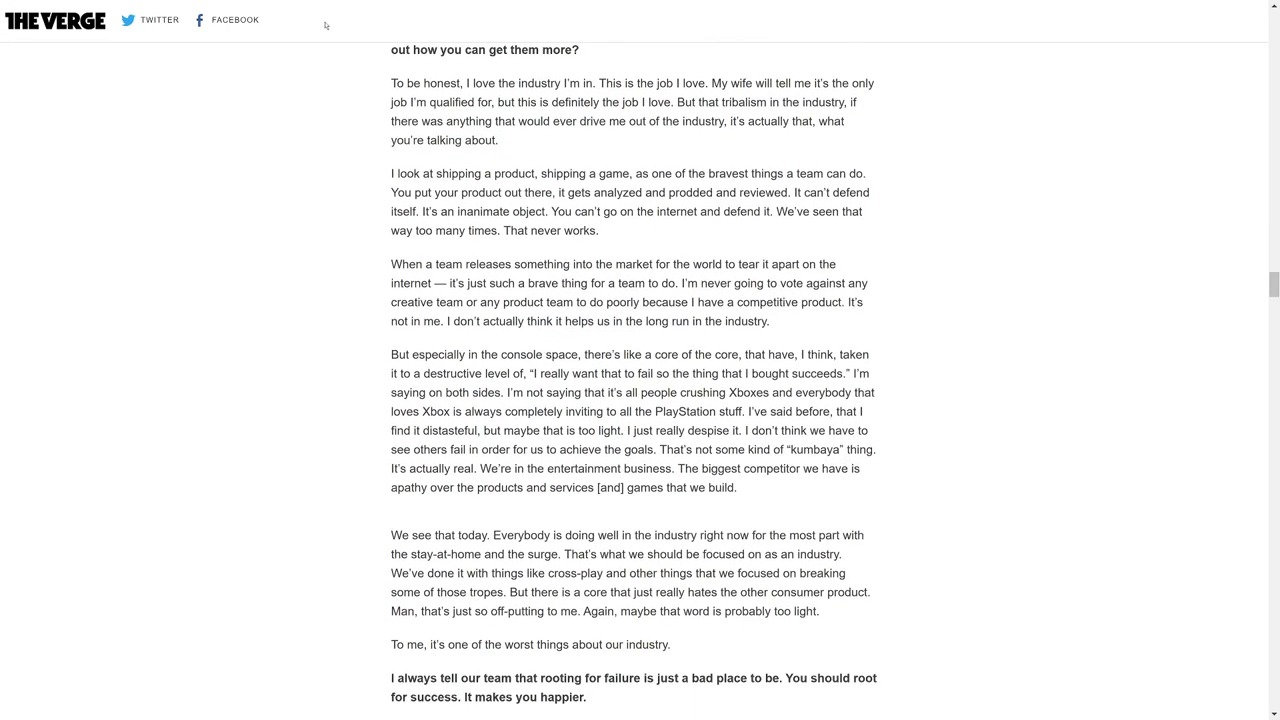
{"action": "scroll", "scroll_direction": "up", "scroll_amount": 3}
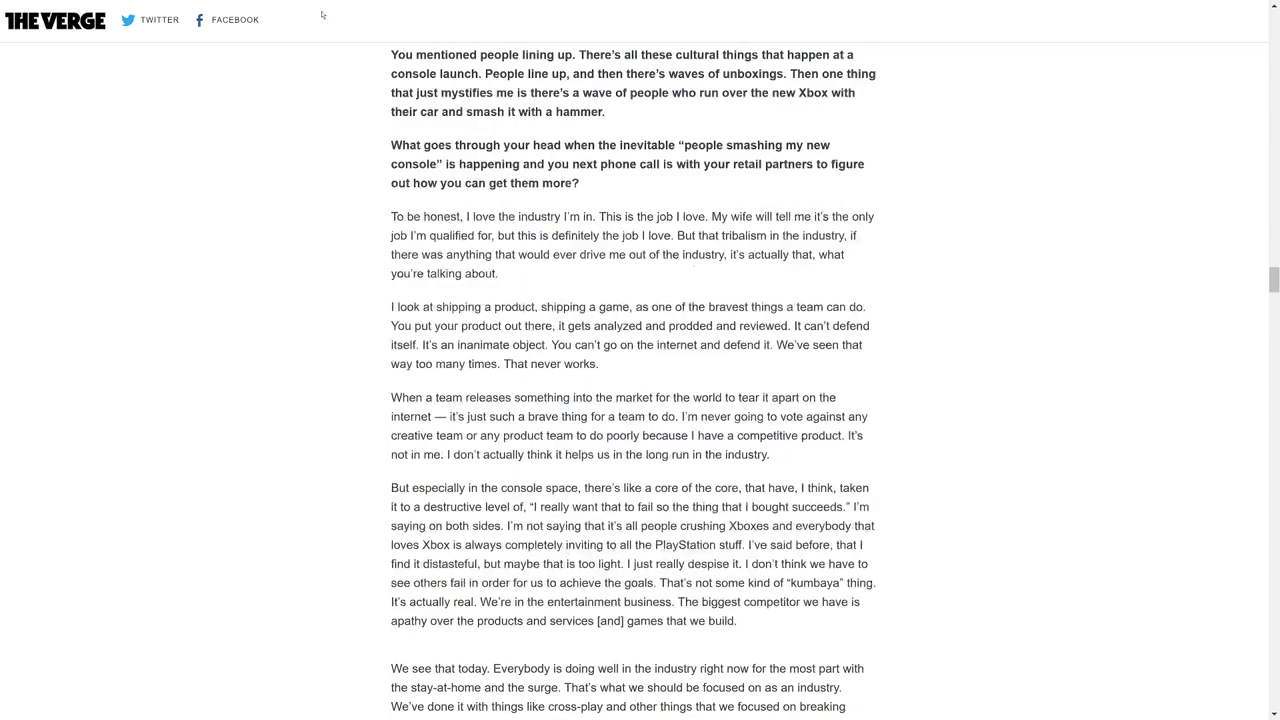
{"action": "scroll", "scroll_direction": "up", "scroll_amount": 3}
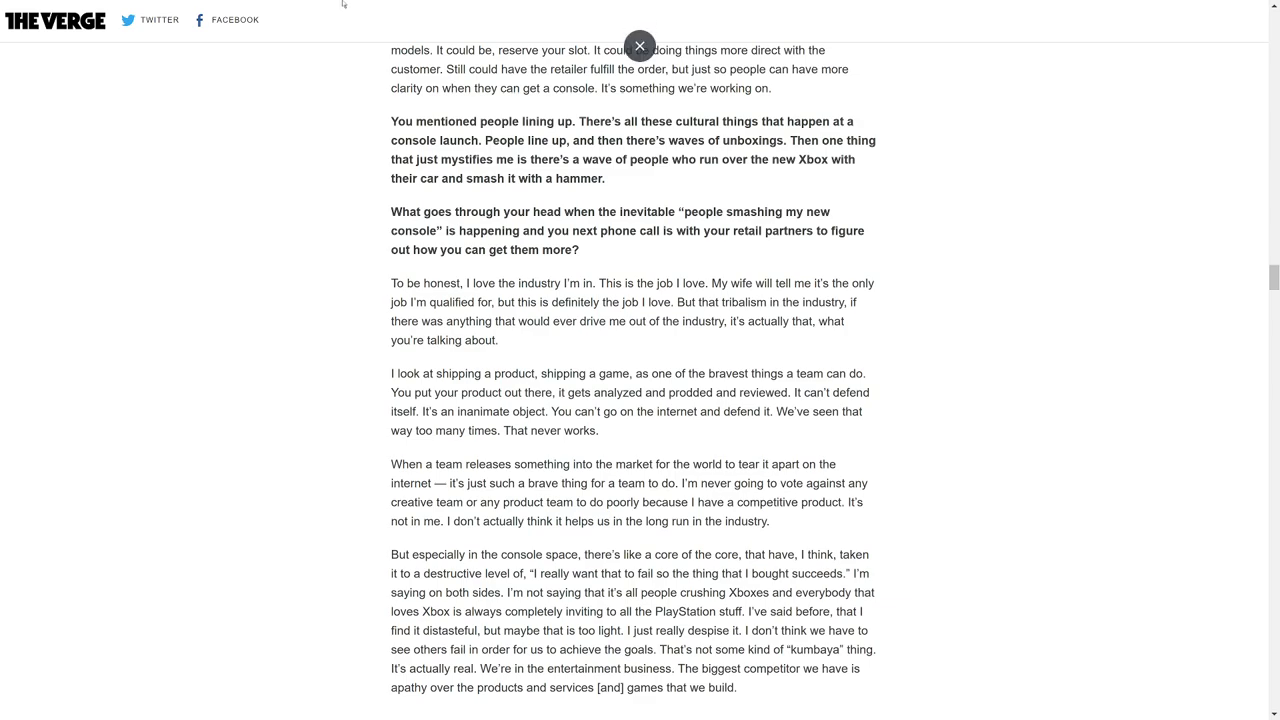
{"action": "scroll", "scroll_direction": "down", "scroll_amount": 3}
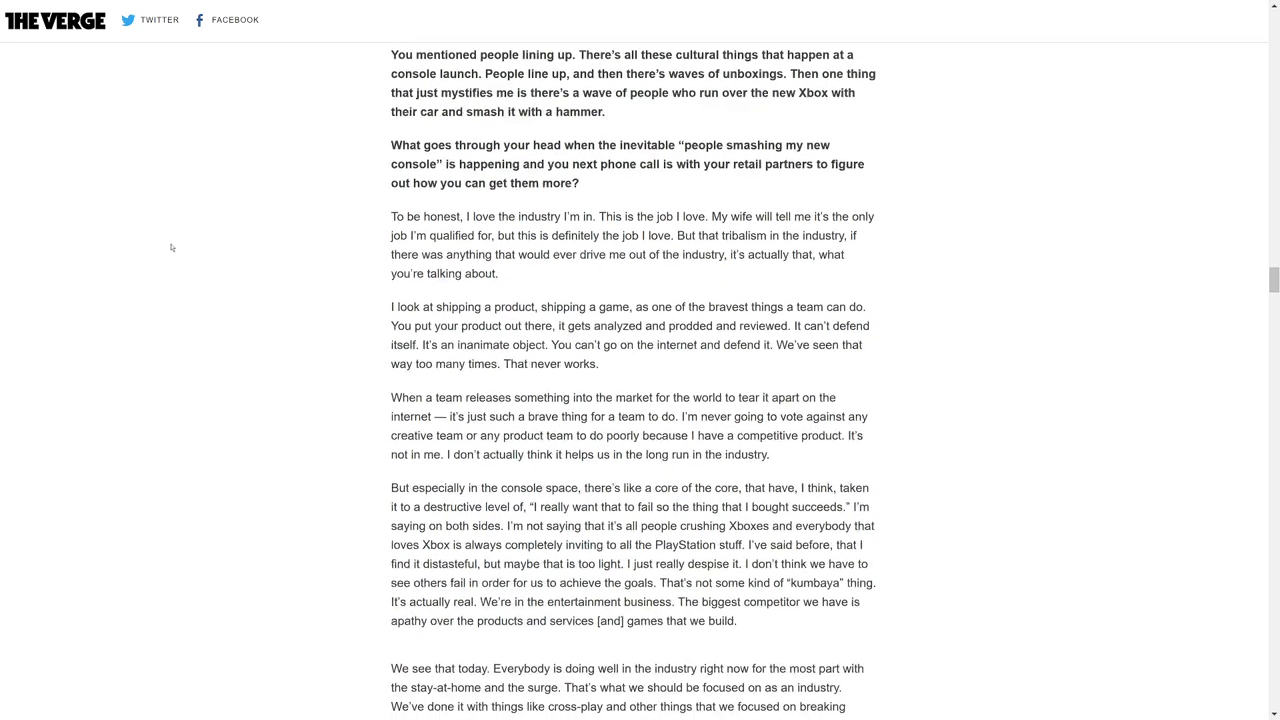
{"action": "scroll", "scroll_direction": "down", "scroll_amount": 3}
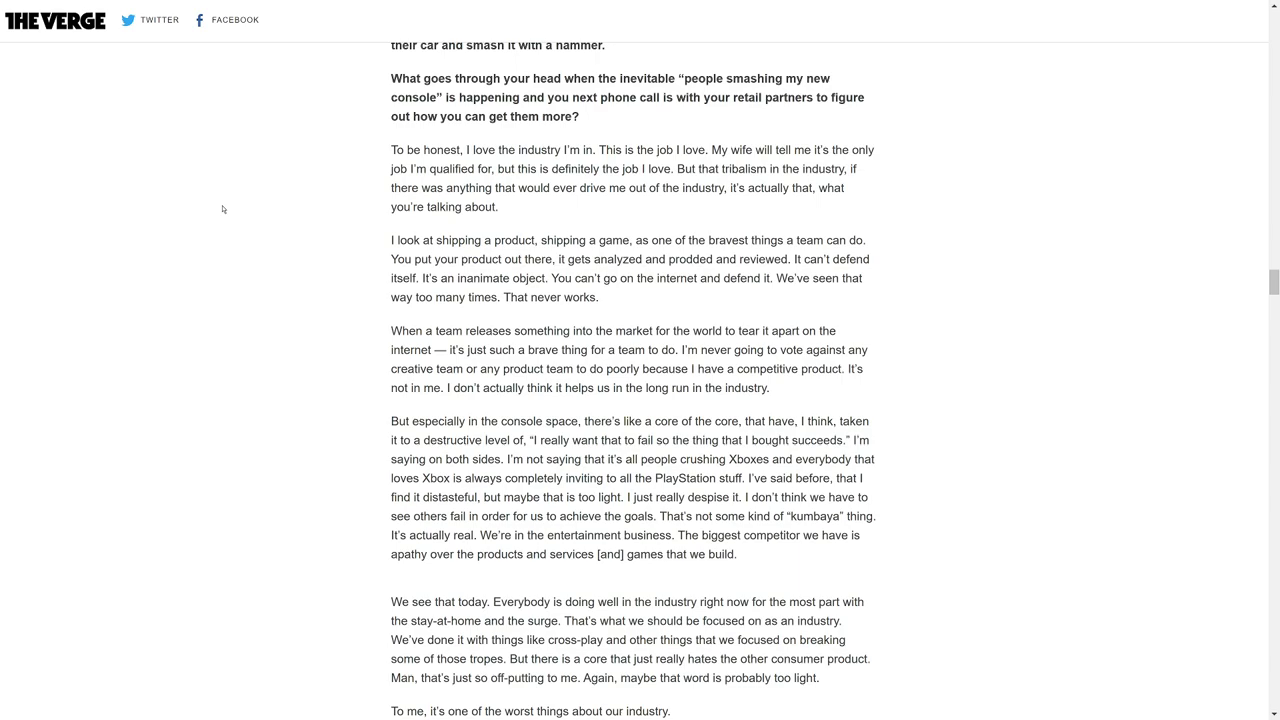
{"action": "mouse_move", "coordinate": [242, 135]}
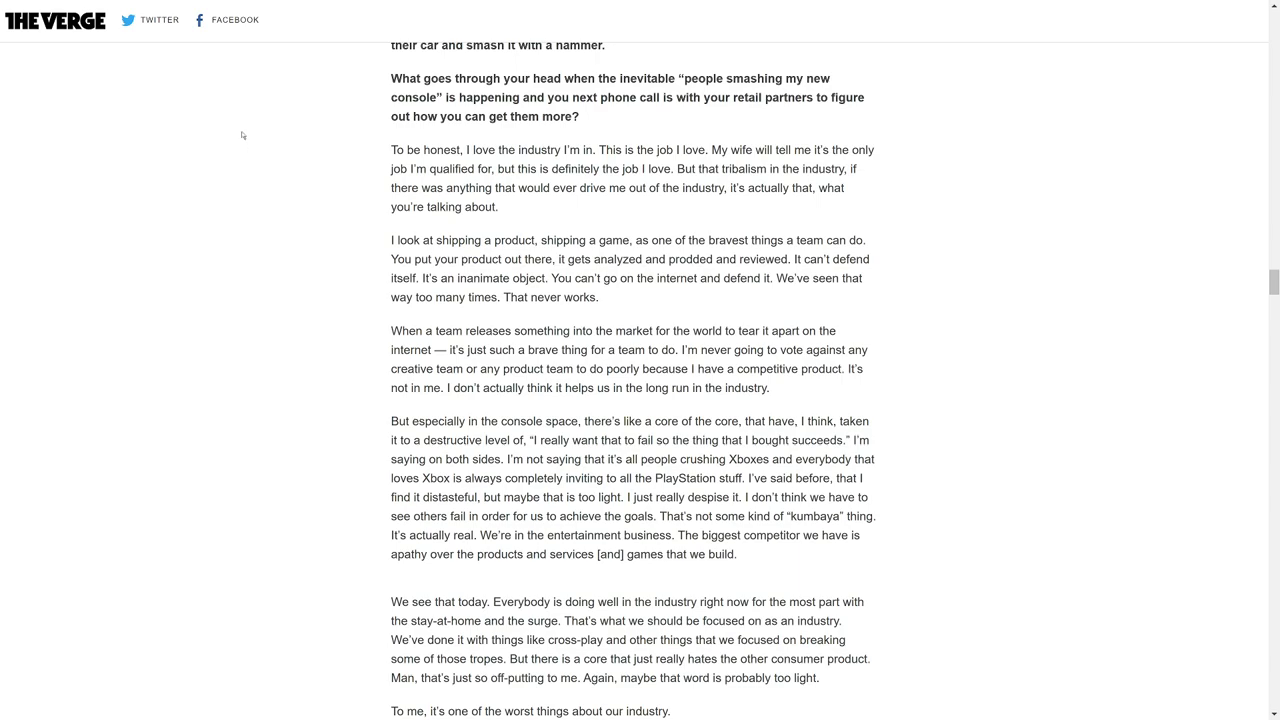
{"action": "mouse_move", "coordinate": [250, 106]}
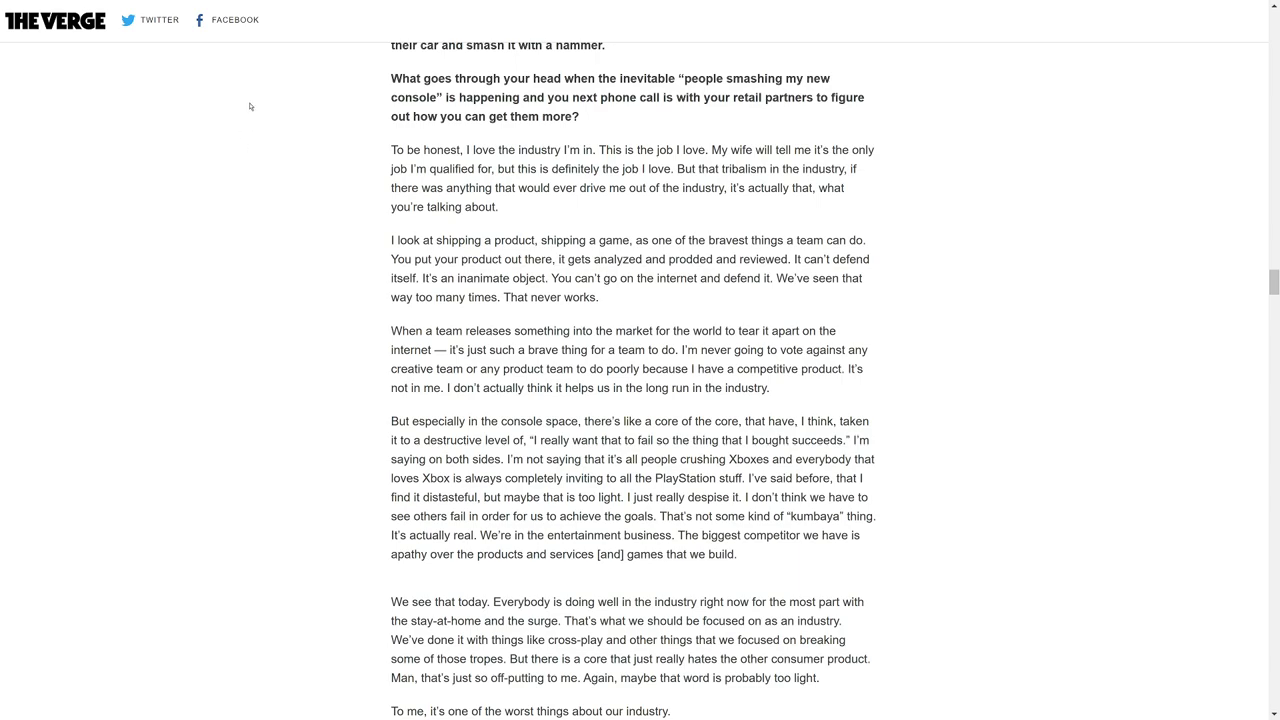
{"action": "mouse_move", "coordinate": [238, 84]}
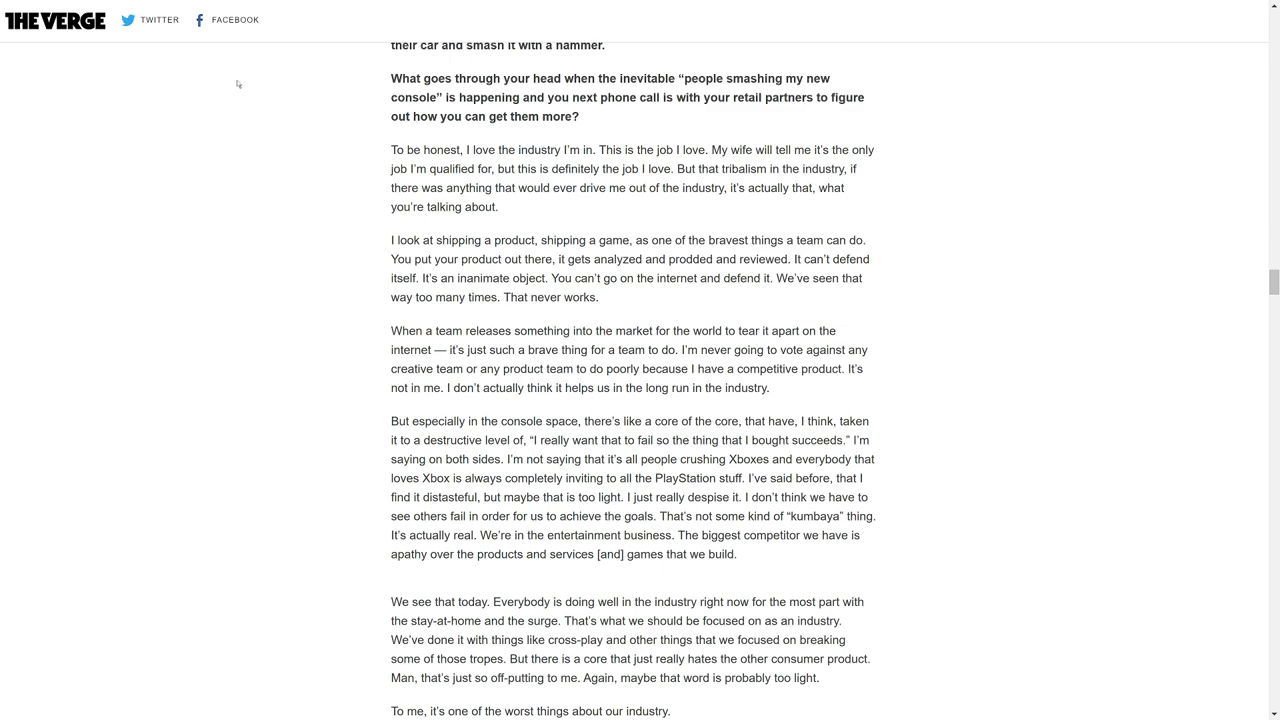
{"action": "mouse_move", "coordinate": [245, 58]}
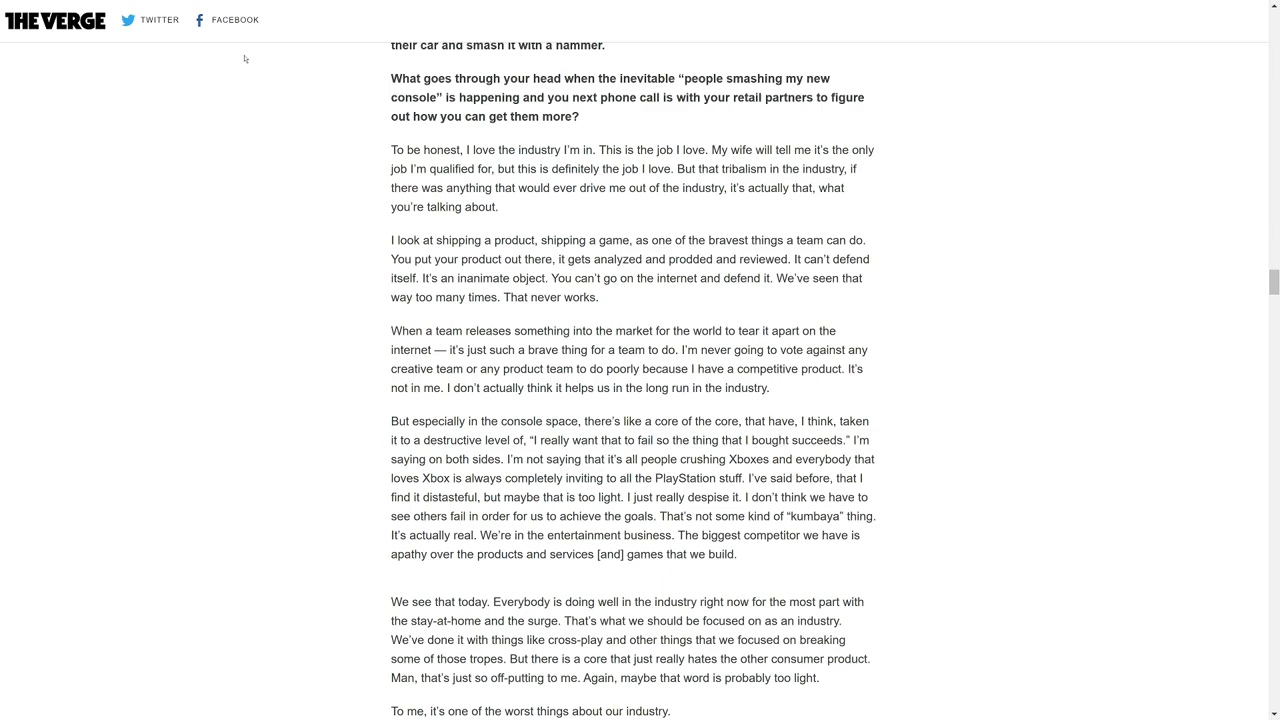
{"action": "mouse_move", "coordinate": [253, 33]}
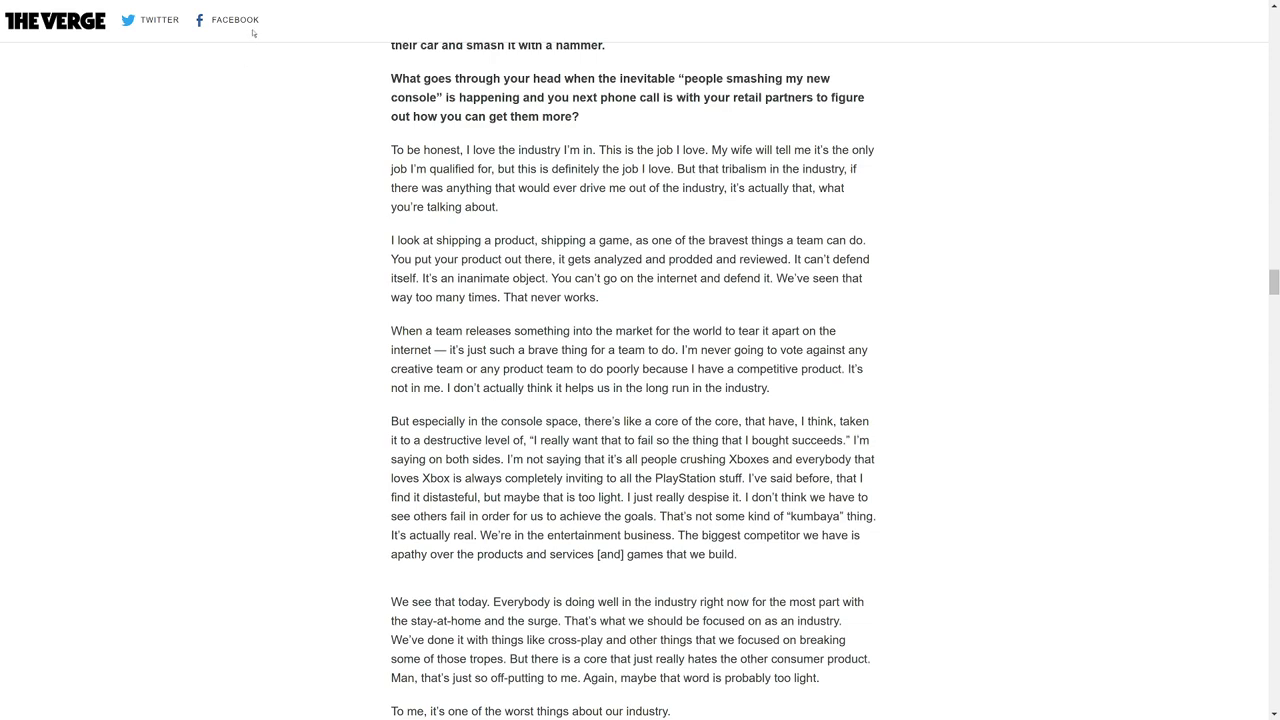
{"action": "mouse_move", "coordinate": [281, 33]}
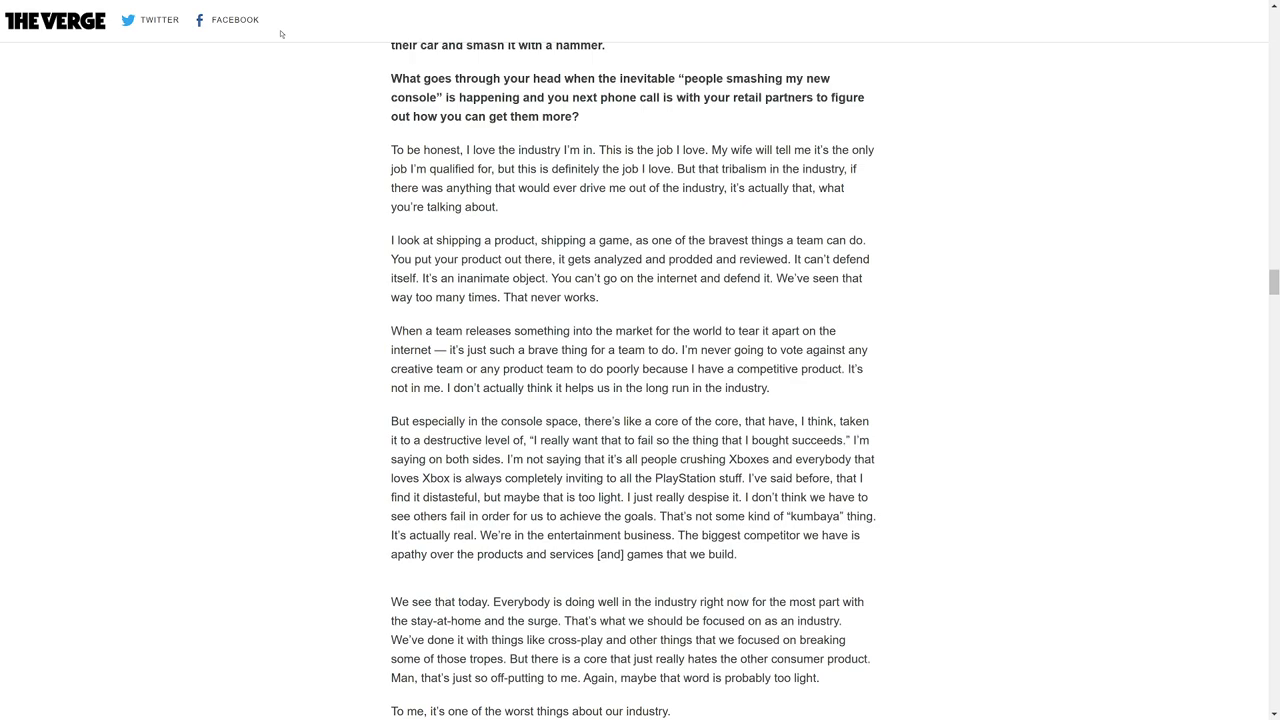
{"action": "mouse_move", "coordinate": [175, 197]}
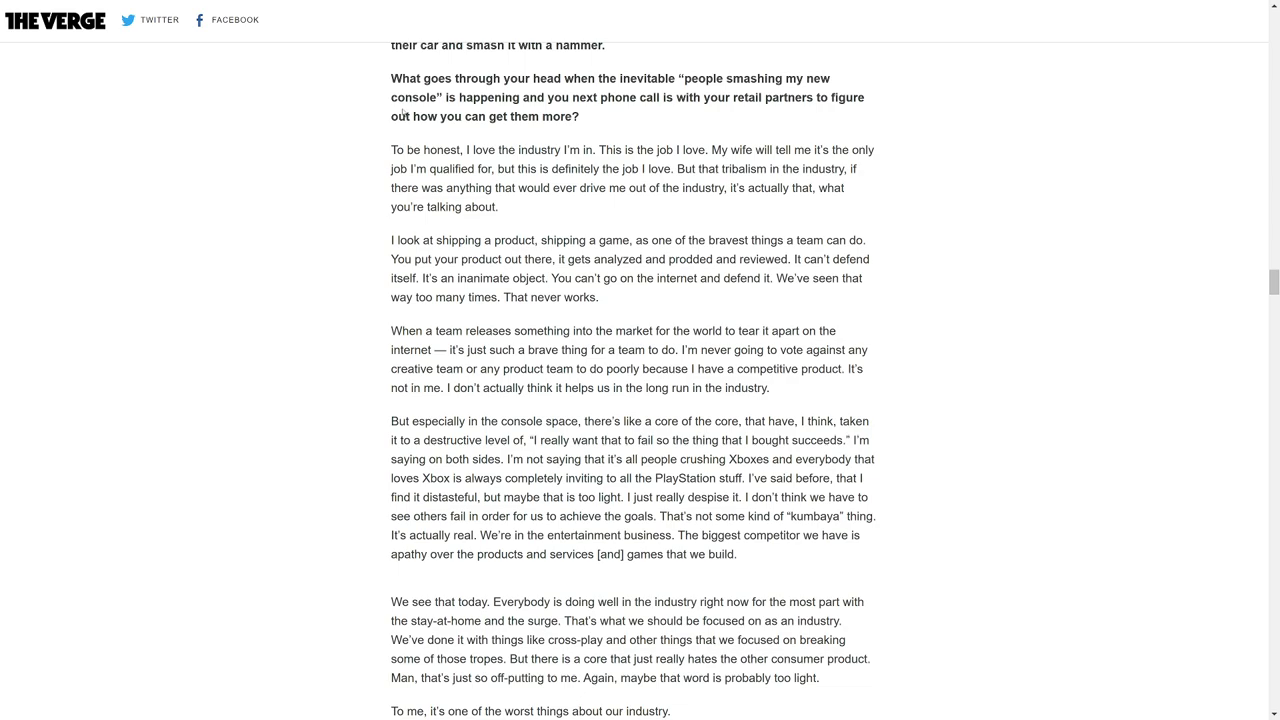
{"action": "scroll", "scroll_direction": "down", "scroll_amount": 3}
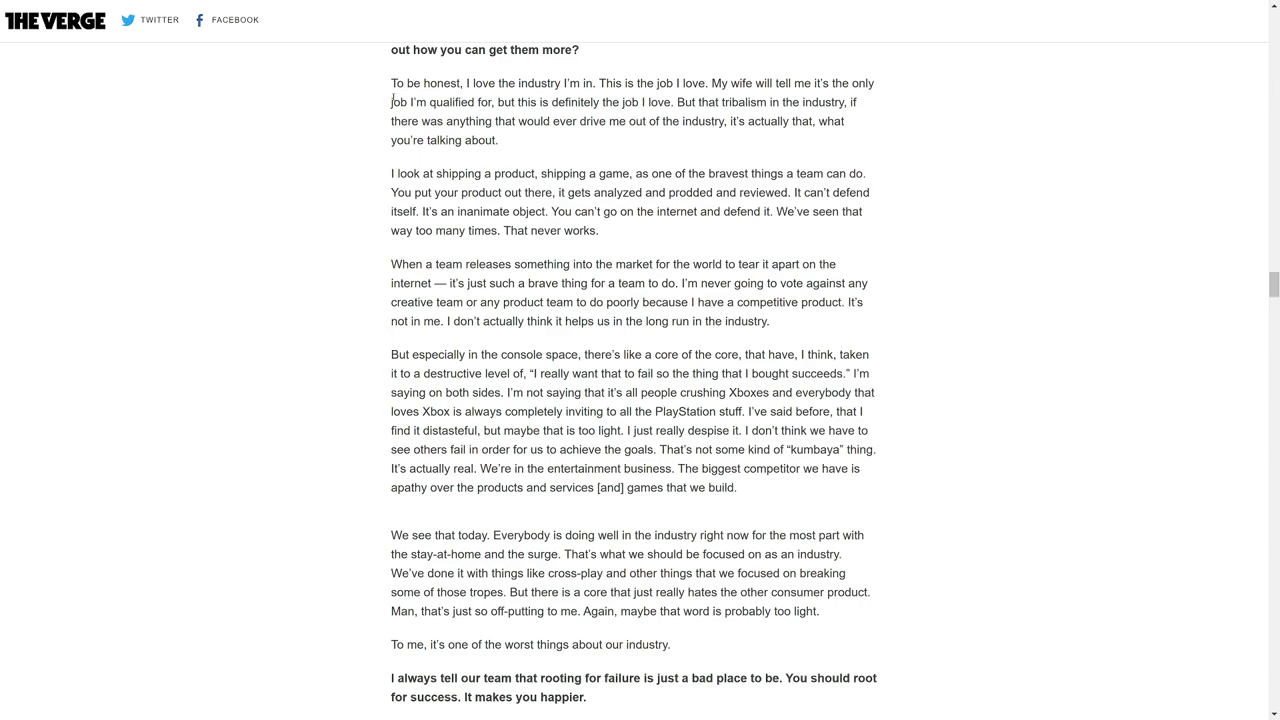
{"action": "mouse_move", "coordinate": [368, 124]}
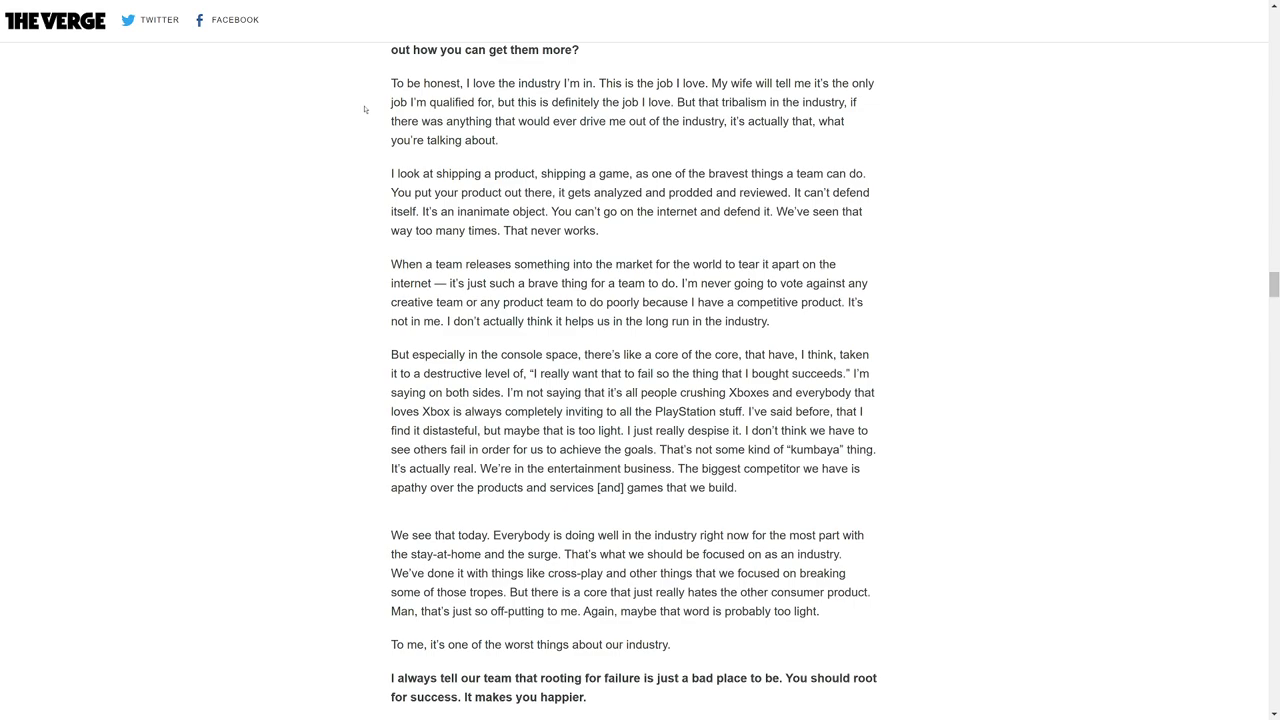
{"action": "mouse_move", "coordinate": [370, 83]}
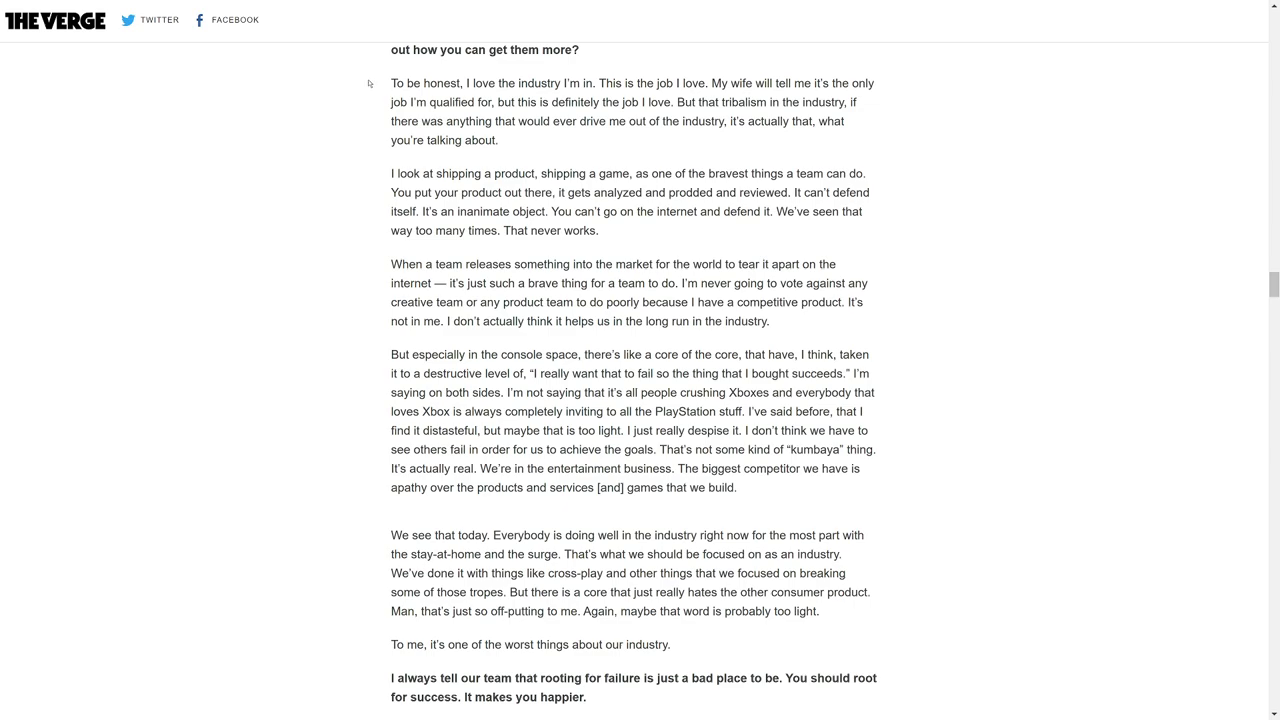
Scroll to Spencer's remarks that rooting for a rival's failure is a bad place to be
{"action": "scroll", "scroll_direction": "down", "scroll_amount": 3}
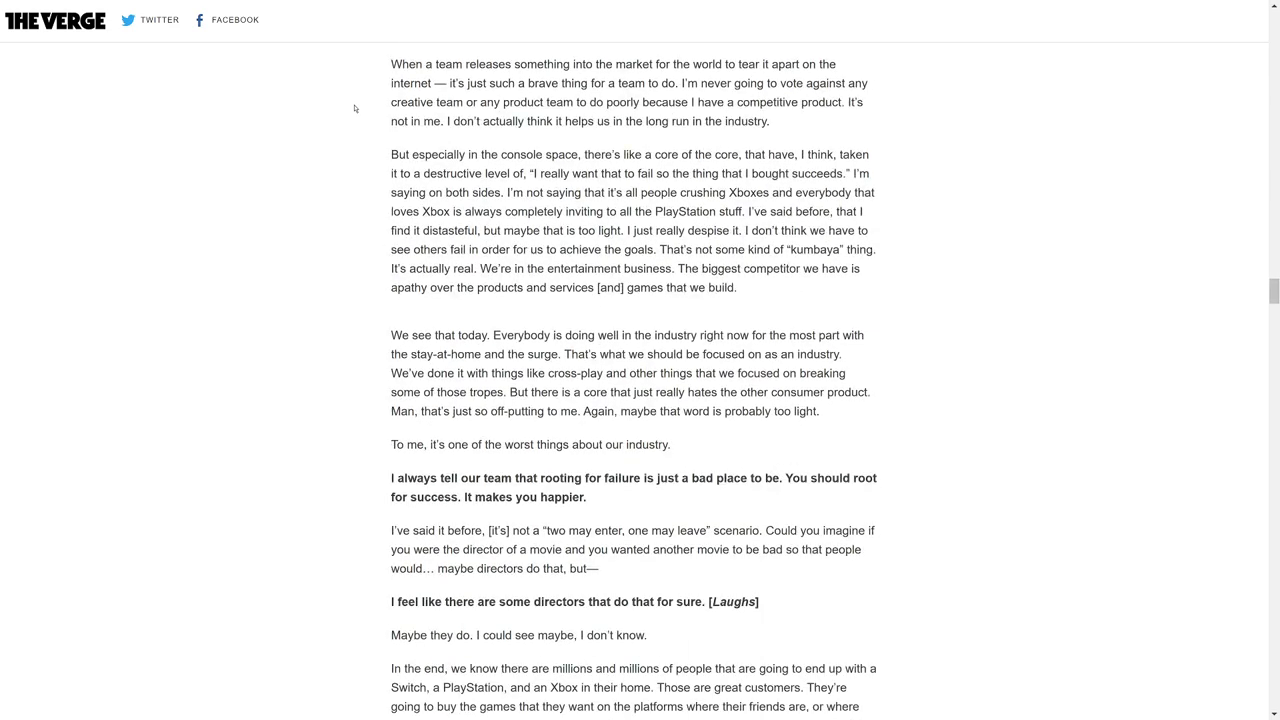
{"action": "mouse_move", "coordinate": [355, 95]}
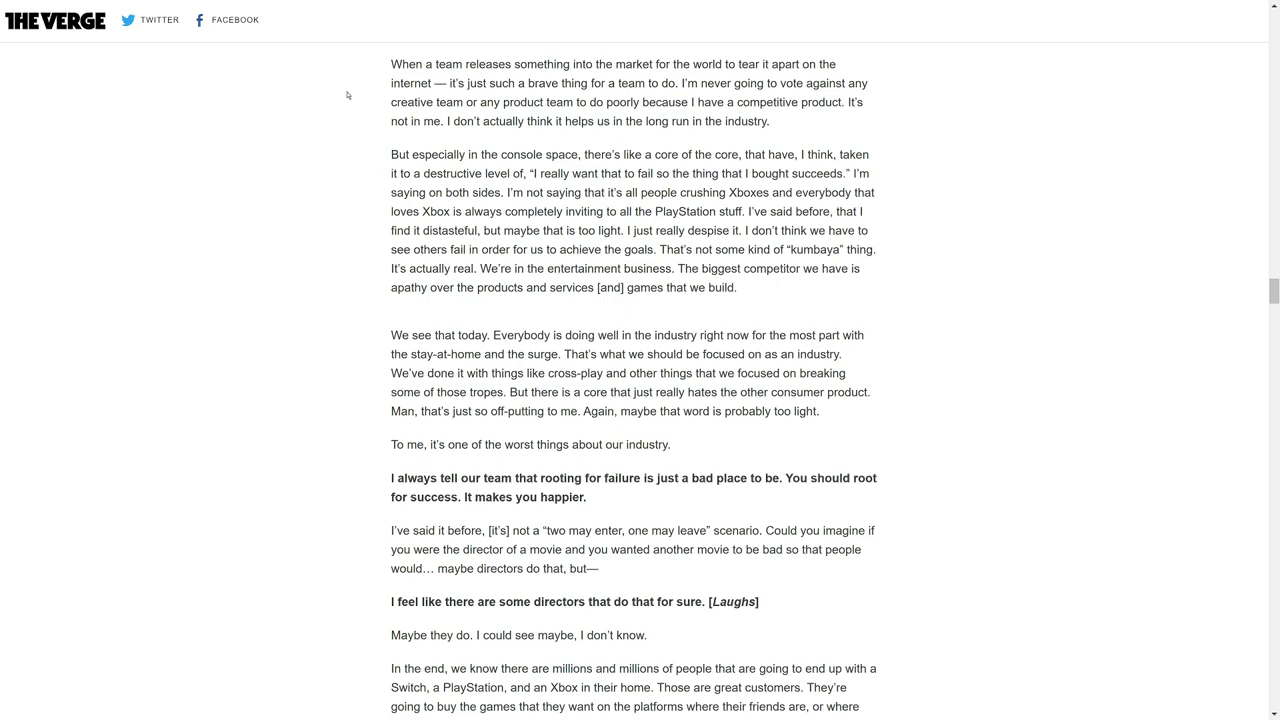
{"action": "mouse_move", "coordinate": [309, 111]}
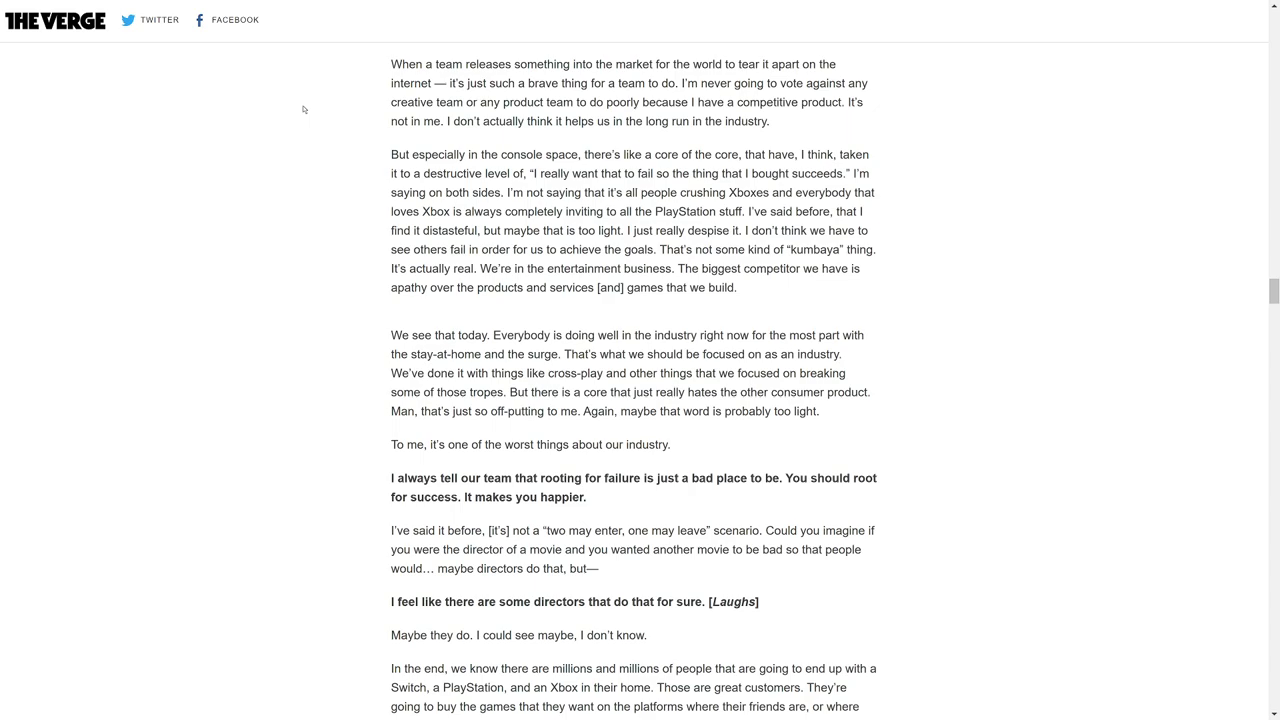
{"action": "mouse_move", "coordinate": [275, 118]}
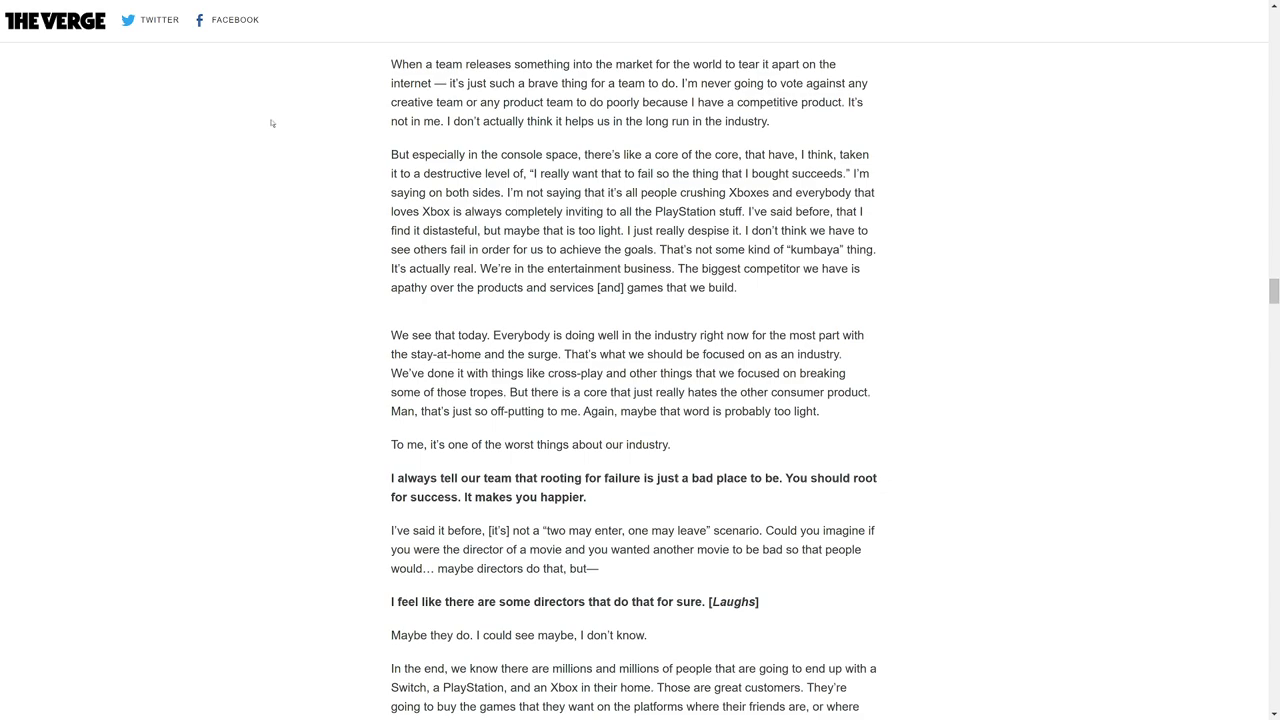
{"action": "mouse_move", "coordinate": [272, 110]}
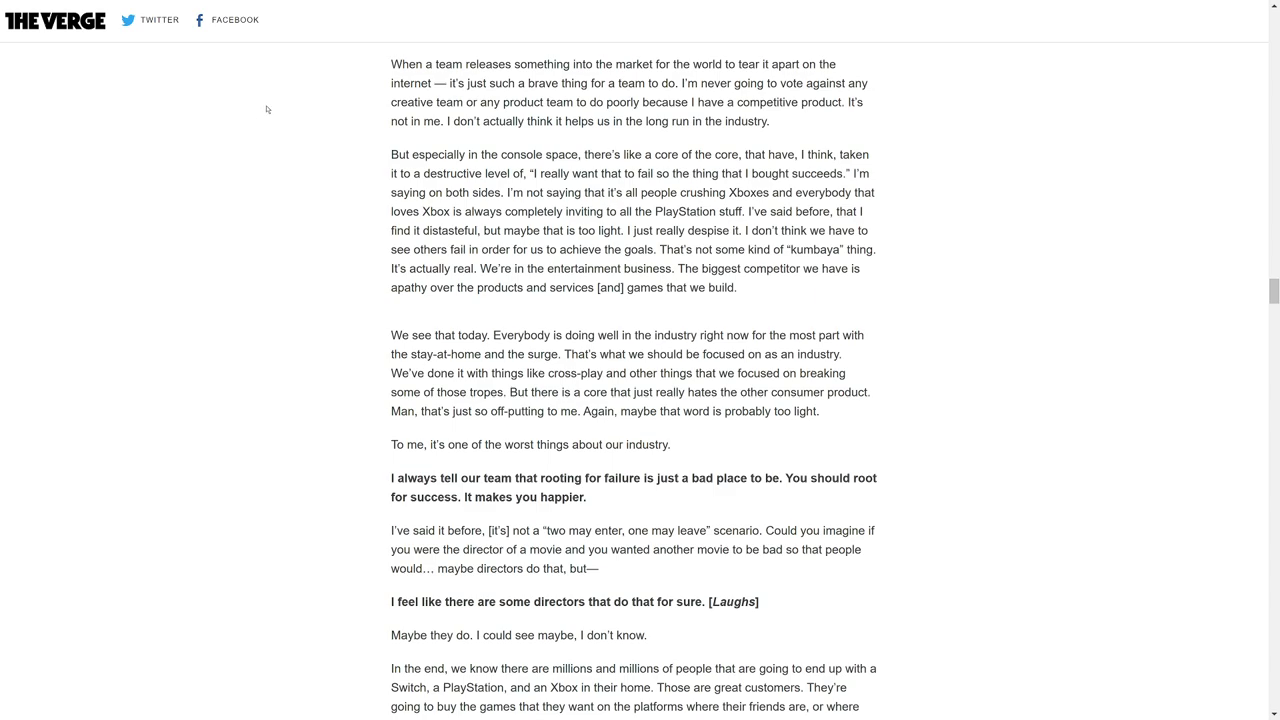
{"action": "mouse_move", "coordinate": [232, 140]}
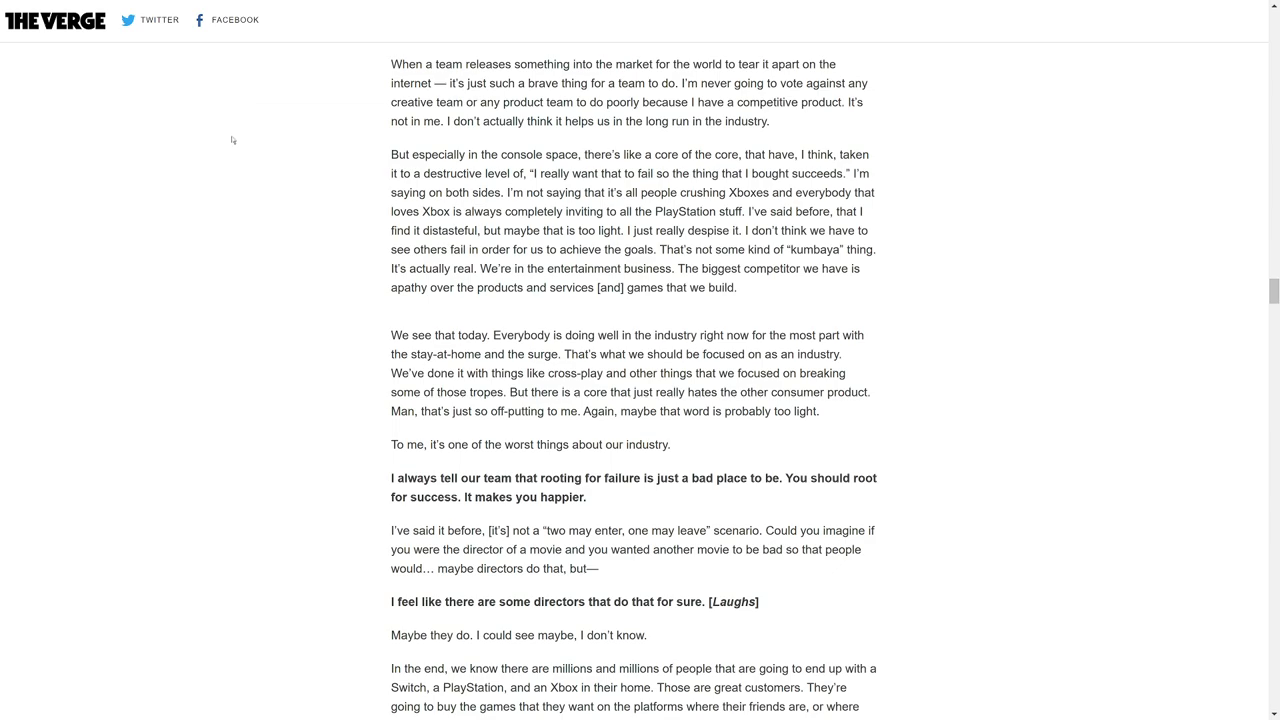
{"action": "mouse_move", "coordinate": [204, 160]}
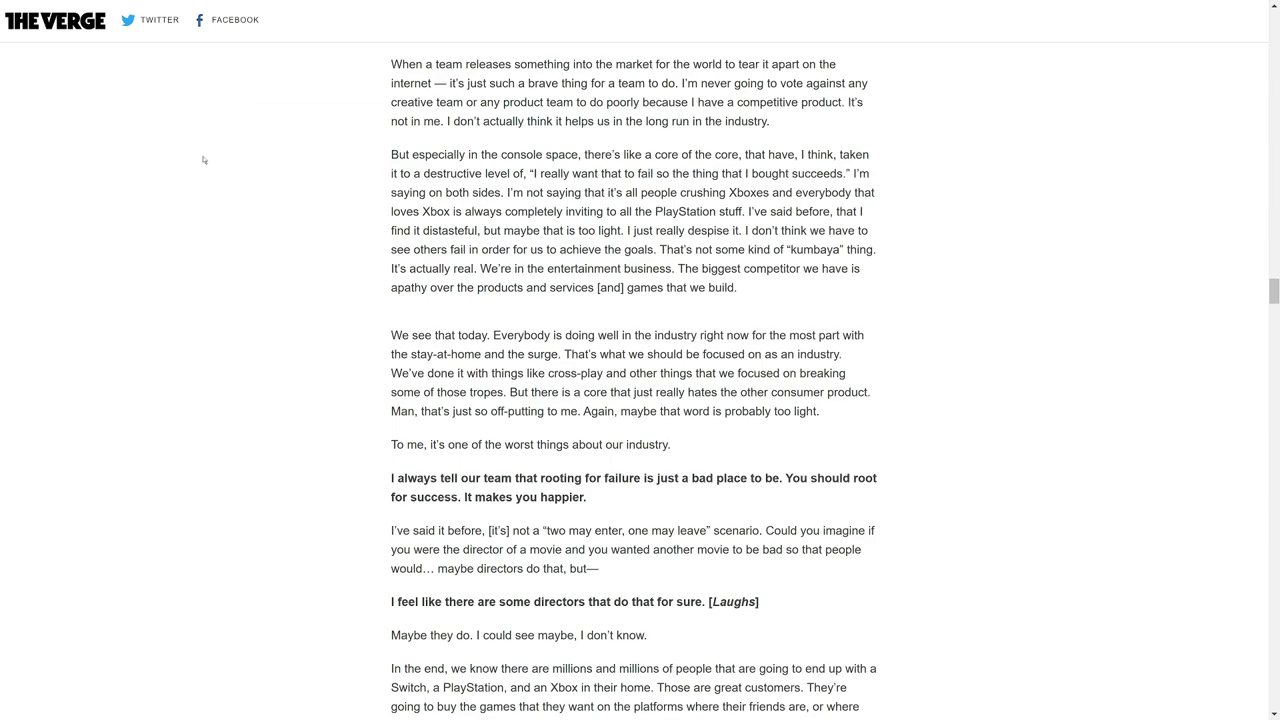
{"action": "mouse_move", "coordinate": [205, 146]}
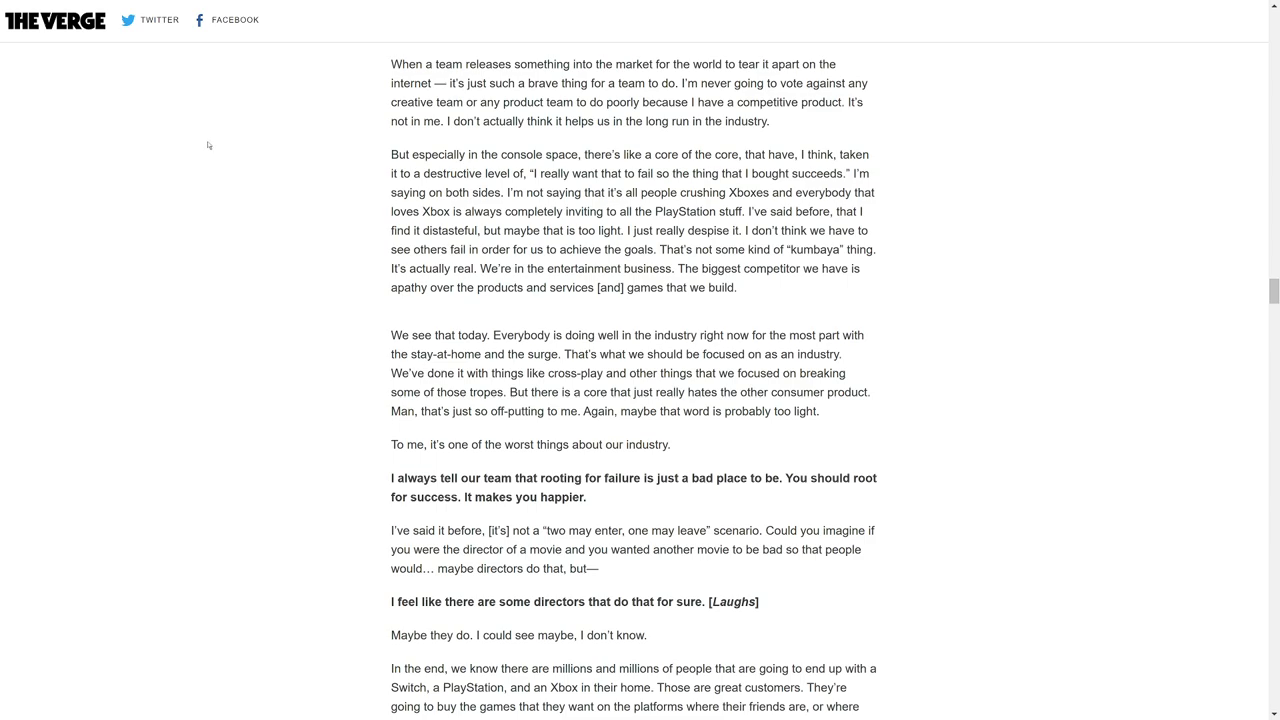
{"action": "mouse_move", "coordinate": [194, 132]}
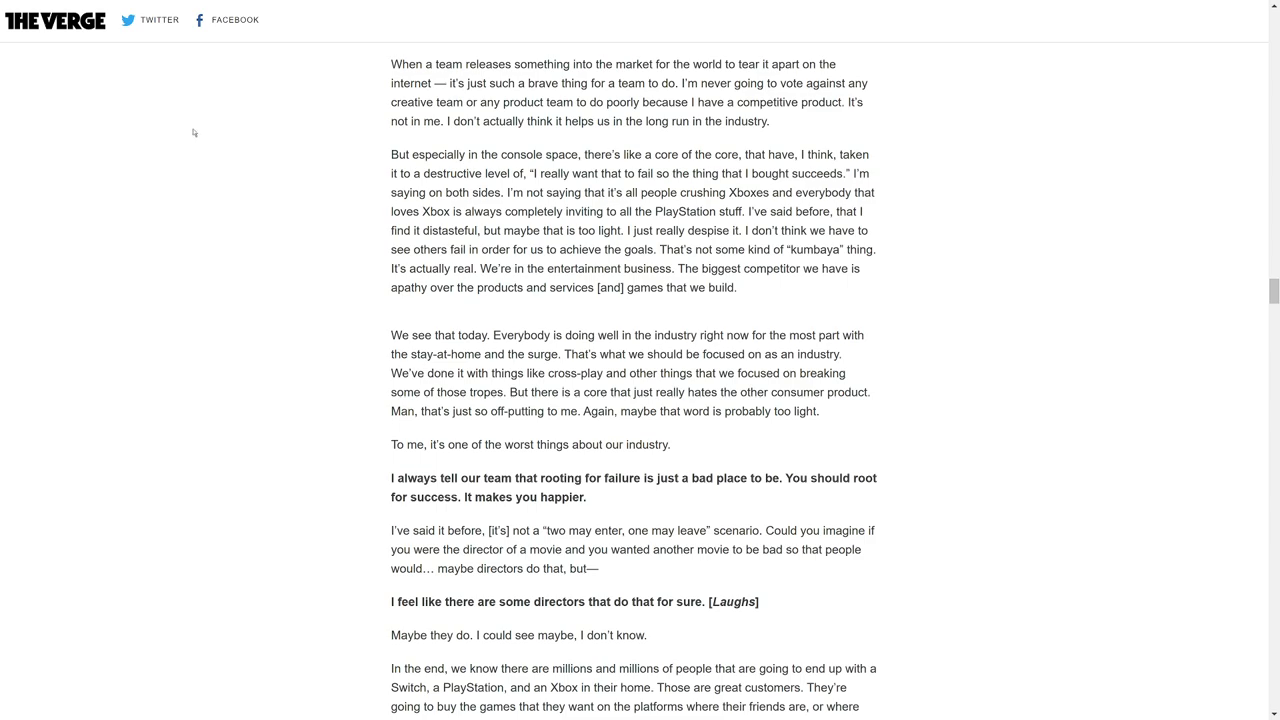
{"action": "mouse_move", "coordinate": [171, 117]}
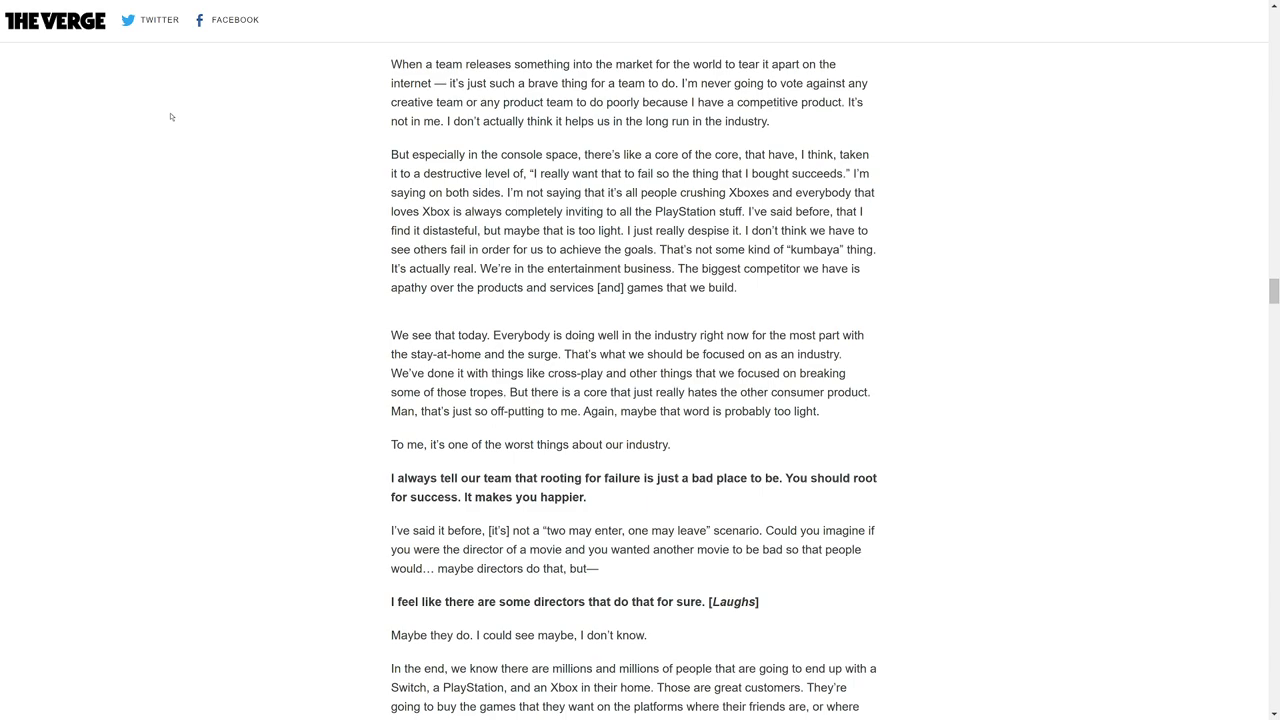
{"action": "mouse_move", "coordinate": [171, 109]}
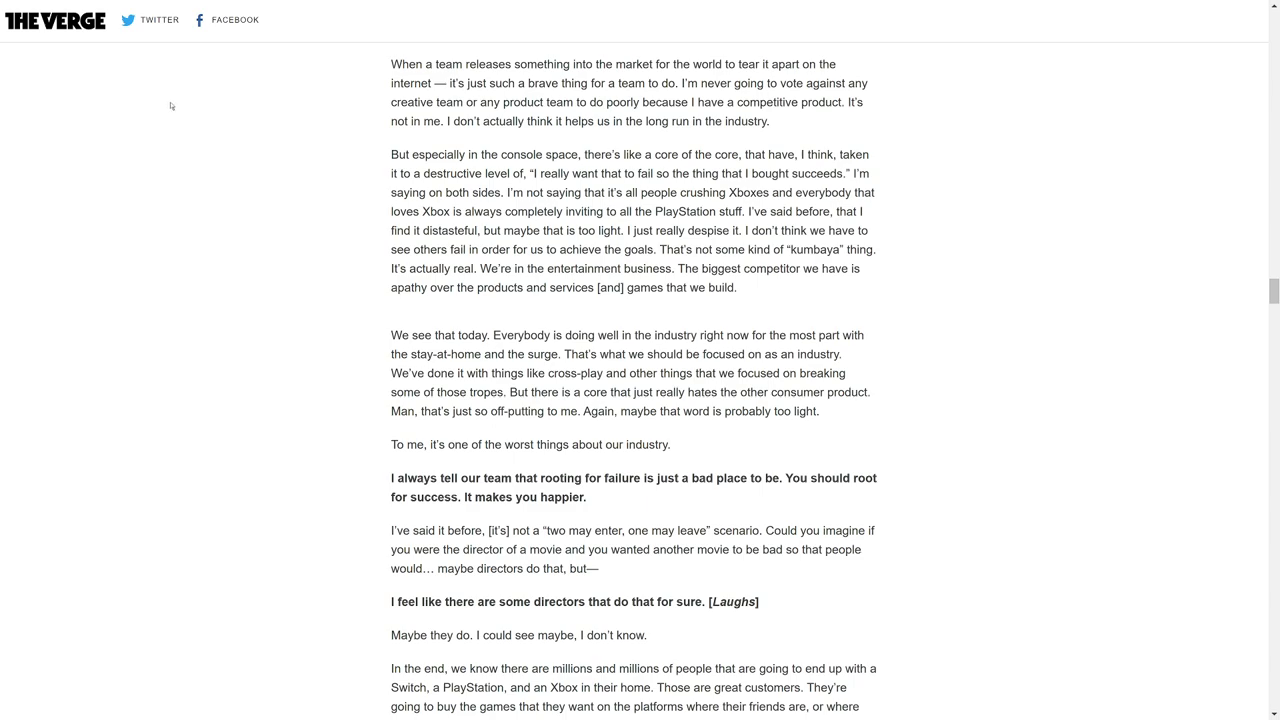
{"action": "mouse_move", "coordinate": [485, 268]}
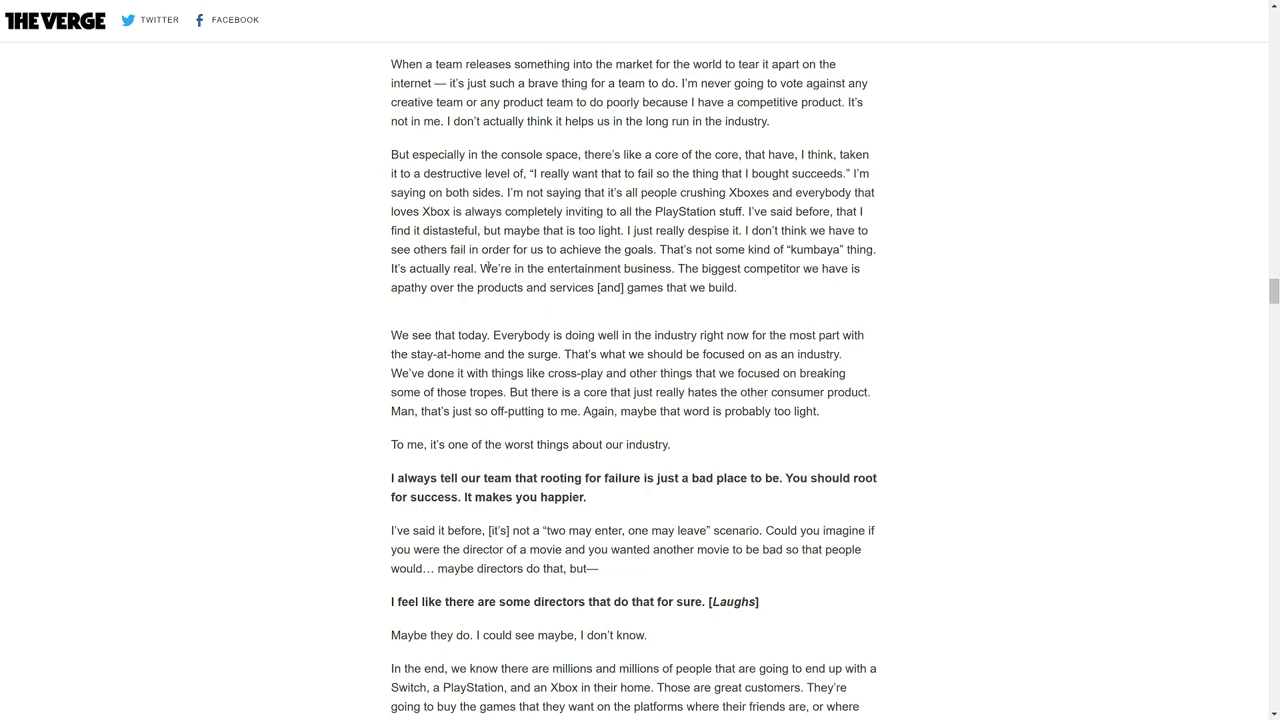
{"action": "mouse_move", "coordinate": [332, 441]}
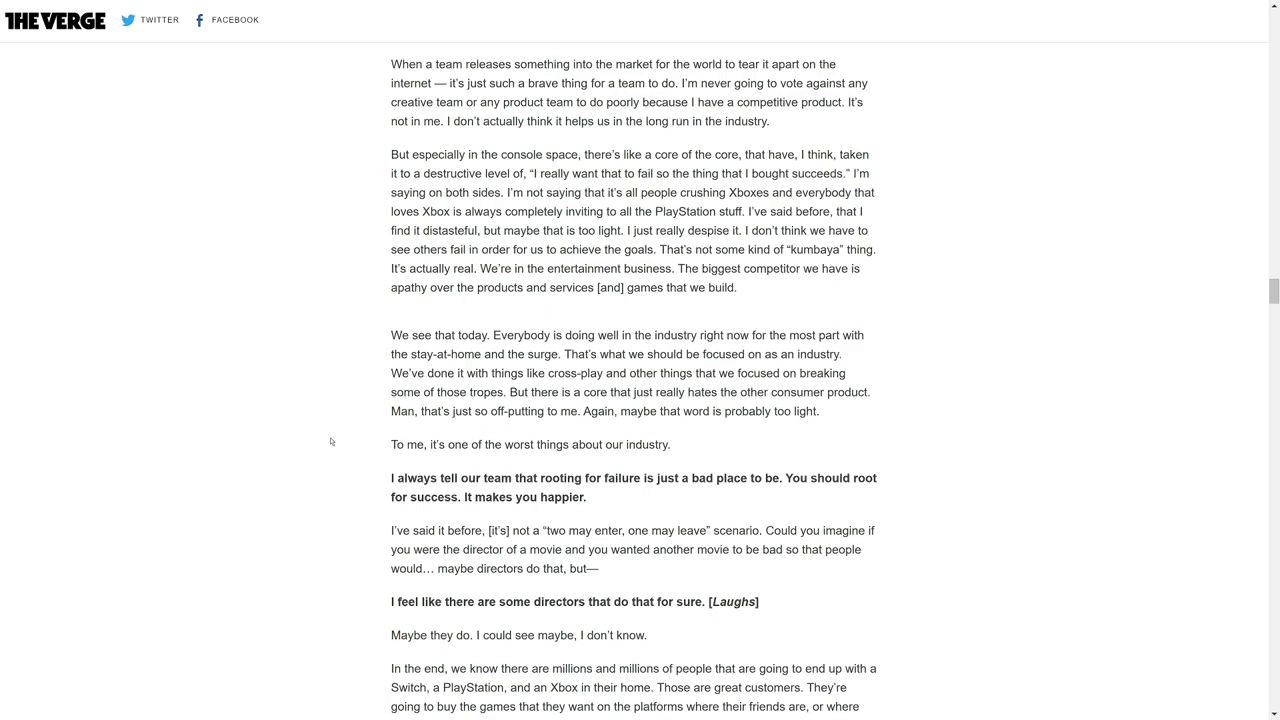
Scroll to Spencer's answer calling Sony a partner rather than an enemy
{"action": "scroll", "scroll_direction": "down", "scroll_amount": 3}
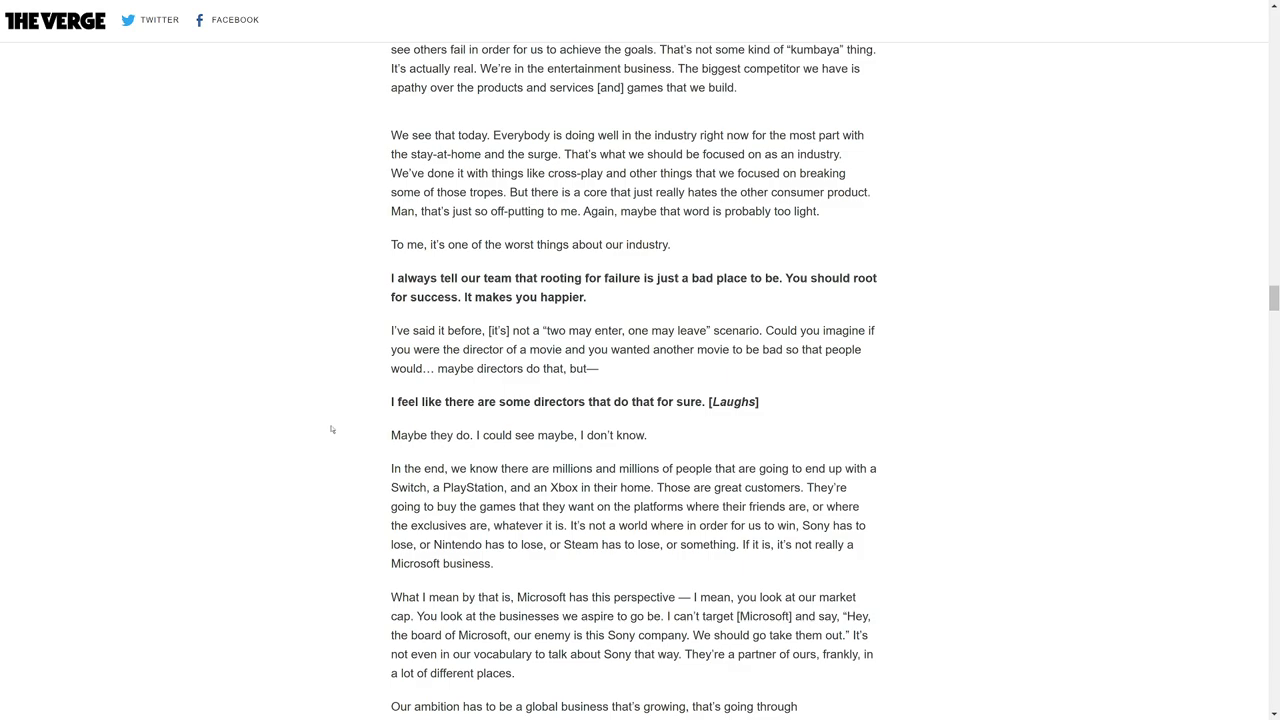
{"action": "mouse_move", "coordinate": [345, 420]}
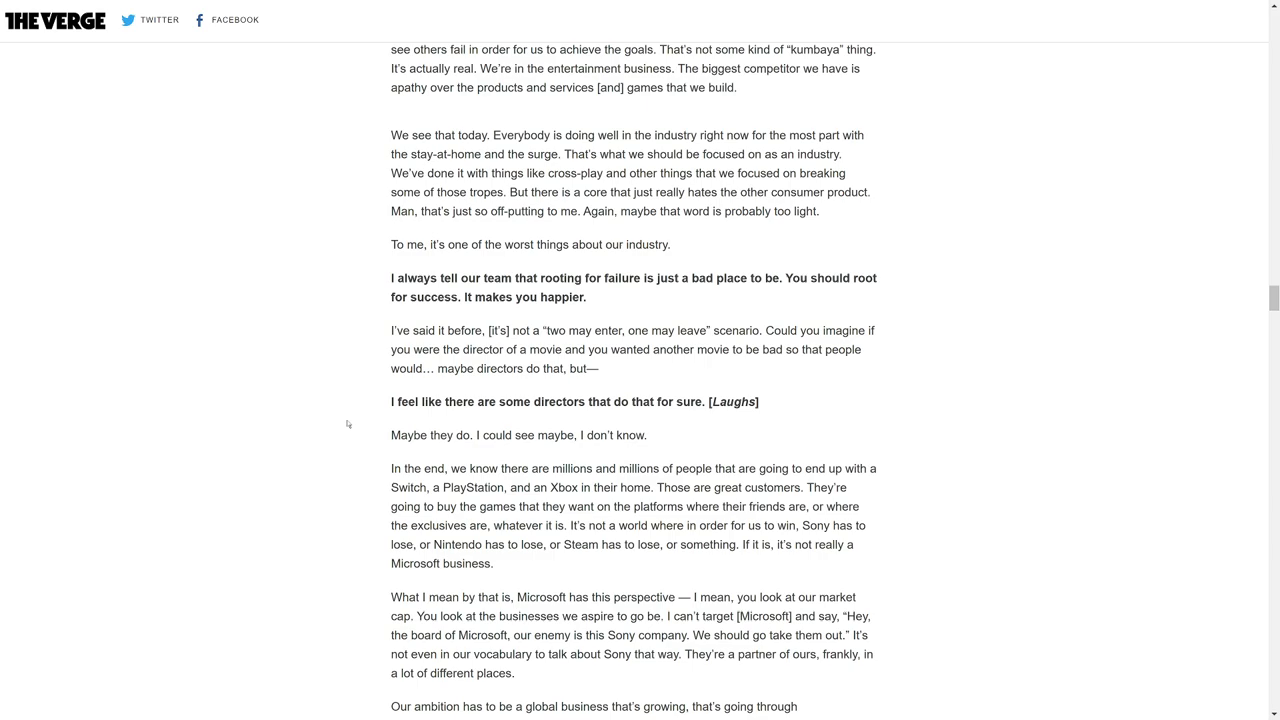
Scroll past the divider to the question on launch titles and Halo Infinite's 2021 delay
{"action": "scroll", "scroll_direction": "down", "scroll_amount": 3}
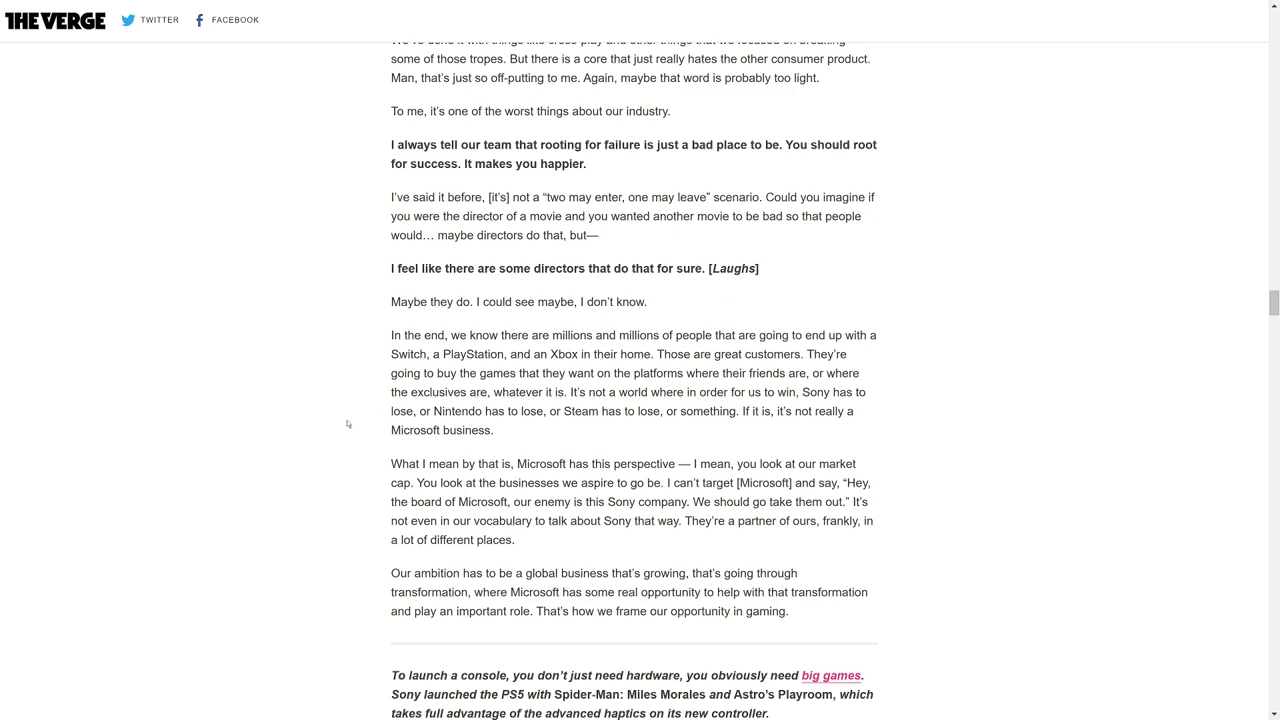
{"action": "mouse_move", "coordinate": [340, 450]}
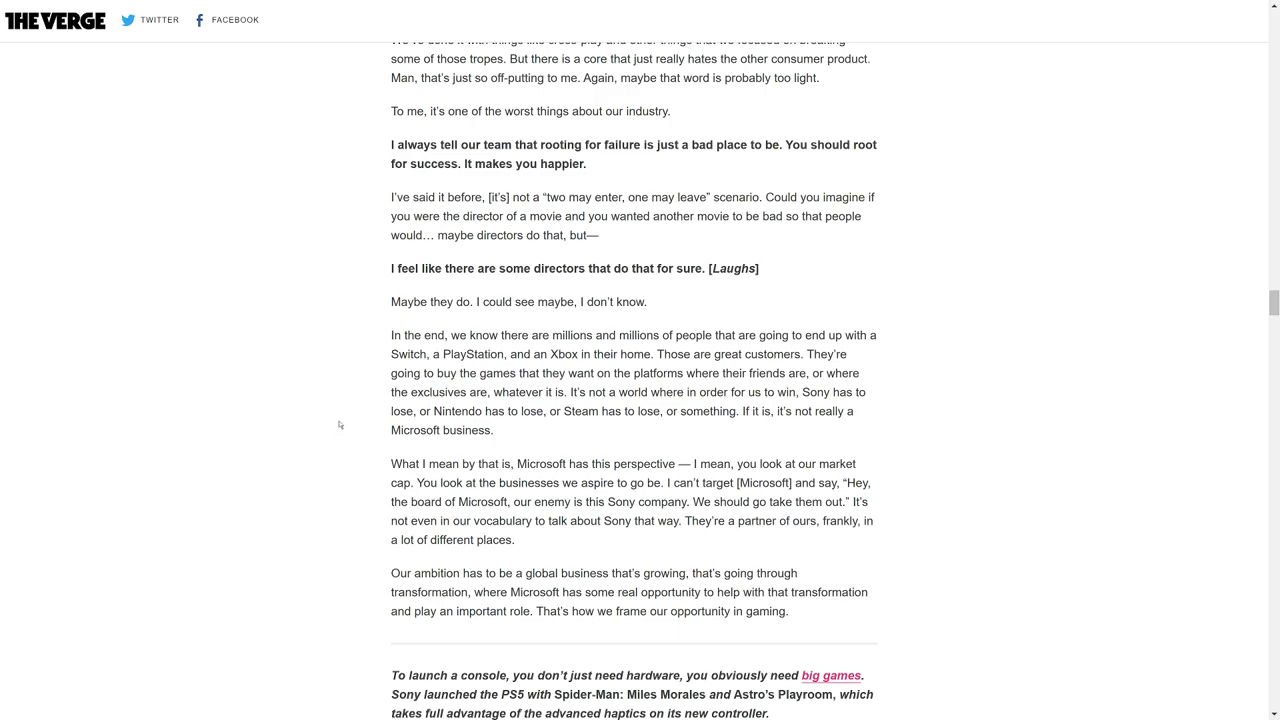
{"action": "mouse_move", "coordinate": [336, 414]}
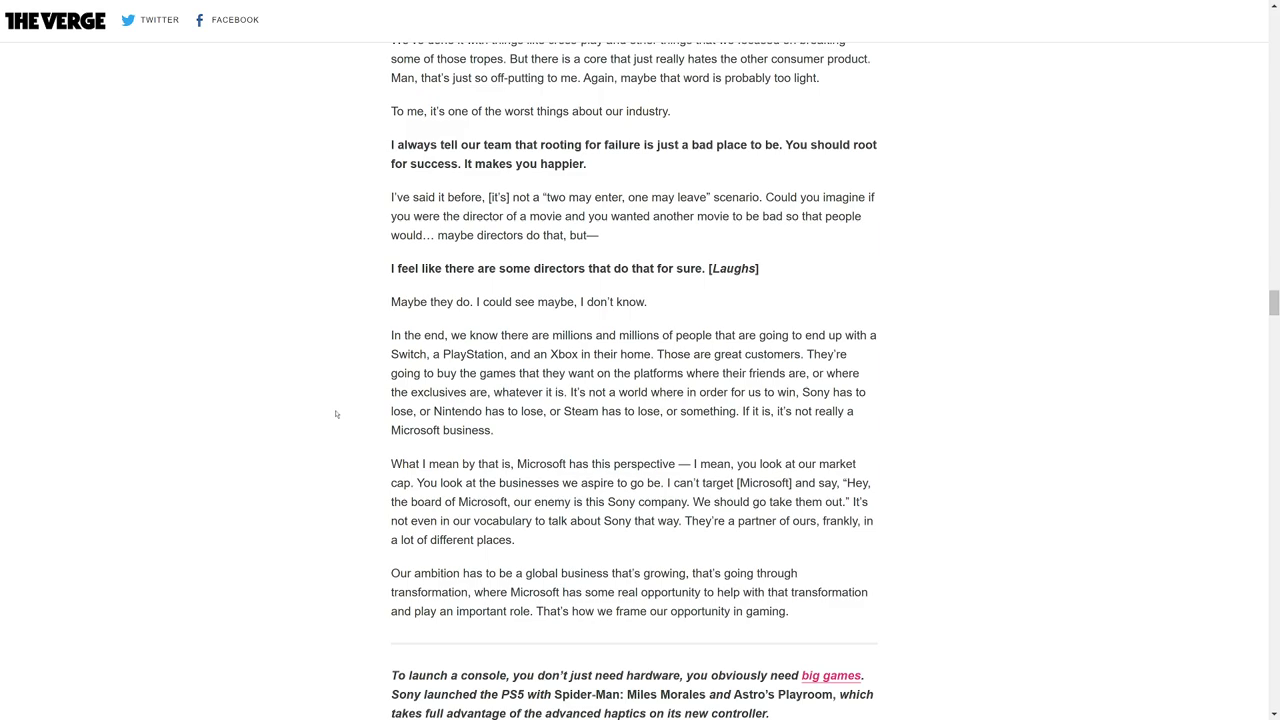
{"action": "mouse_move", "coordinate": [357, 376]}
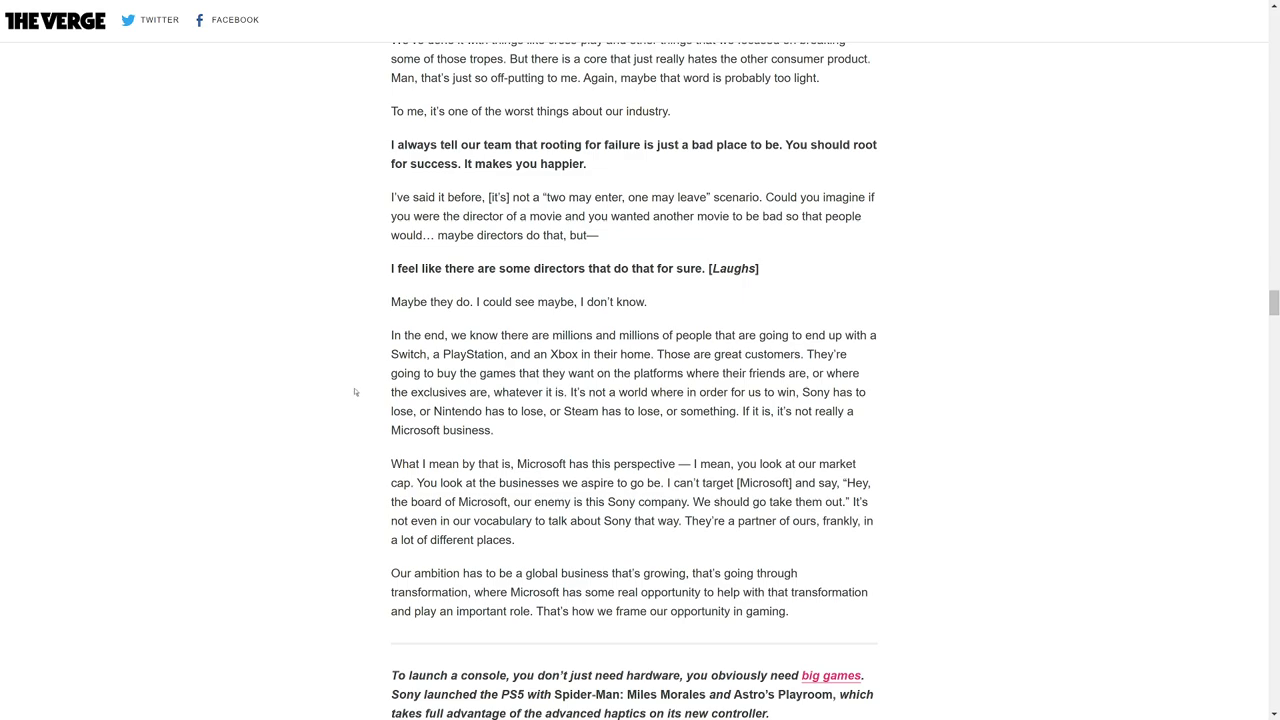
{"action": "mouse_move", "coordinate": [356, 384]}
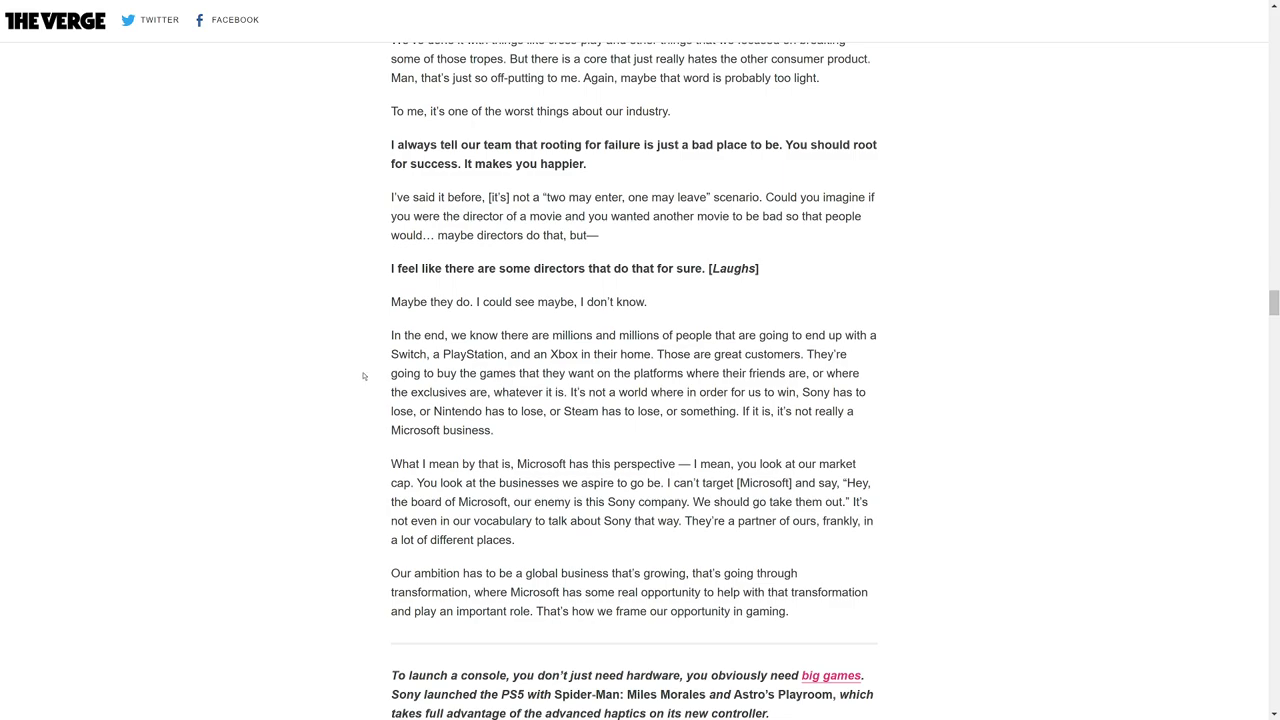
{"action": "mouse_move", "coordinate": [364, 391]}
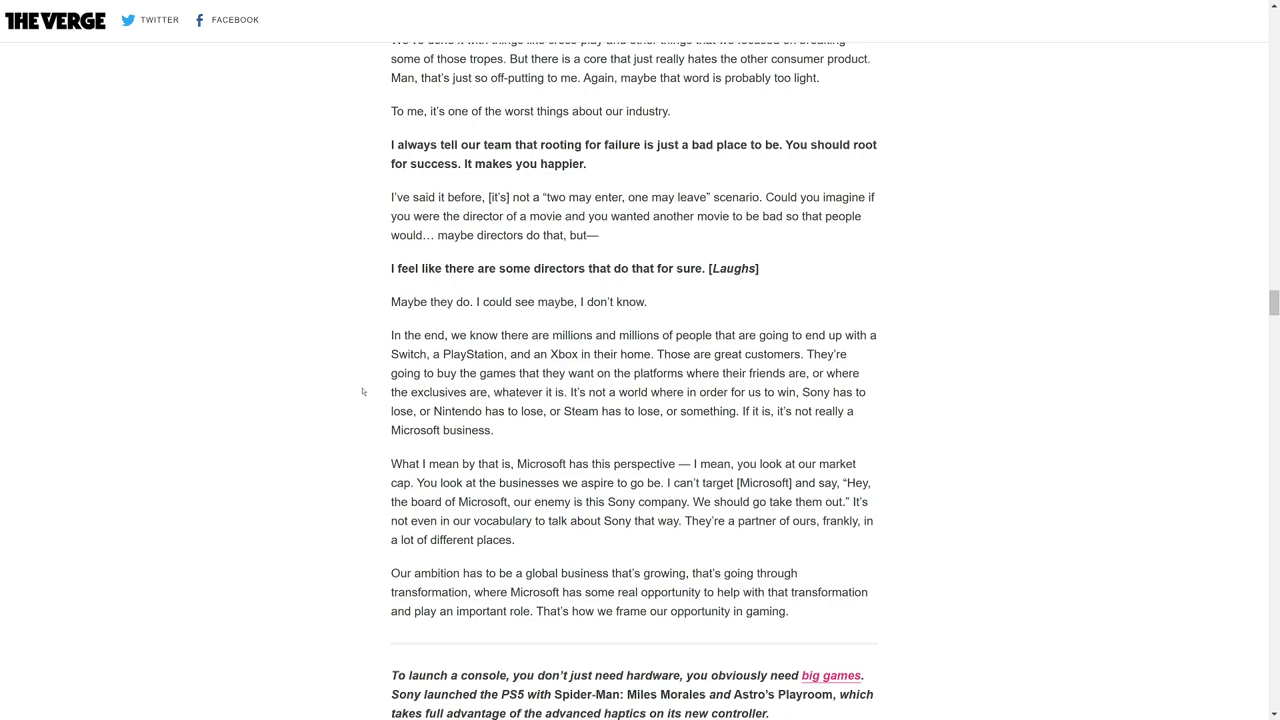
{"action": "mouse_move", "coordinate": [357, 397]}
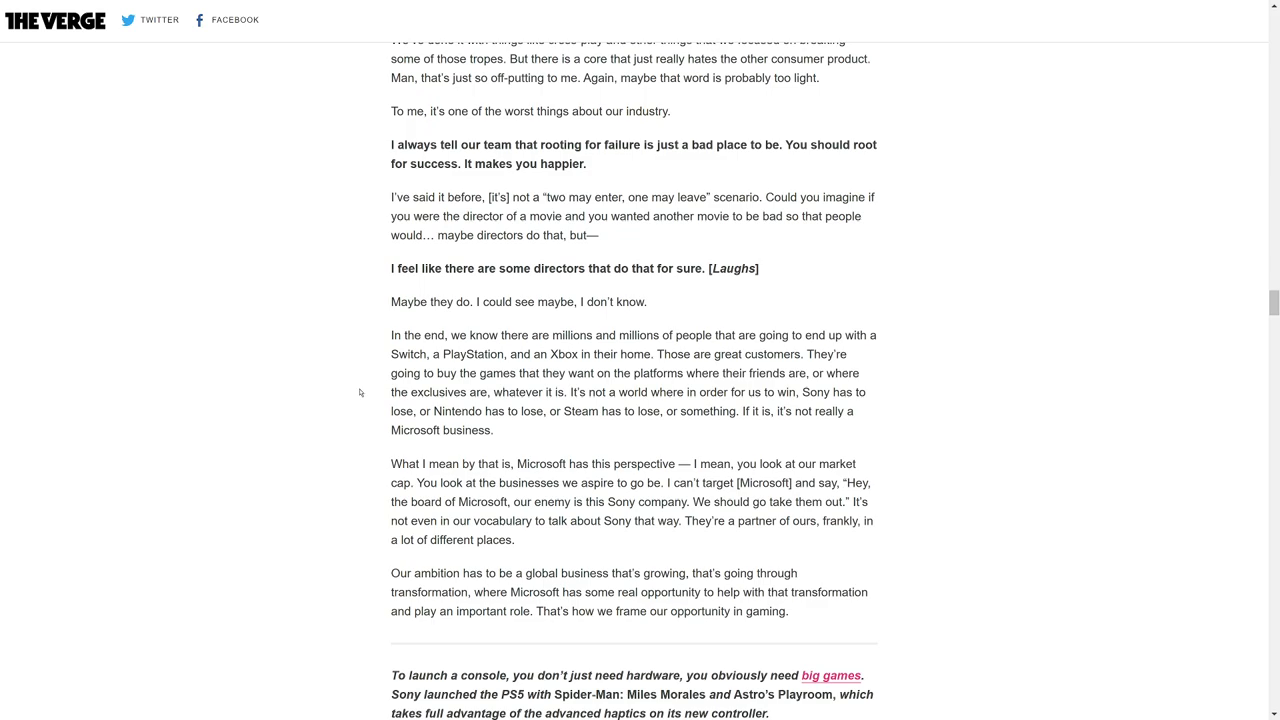
{"action": "mouse_move", "coordinate": [360, 400]}
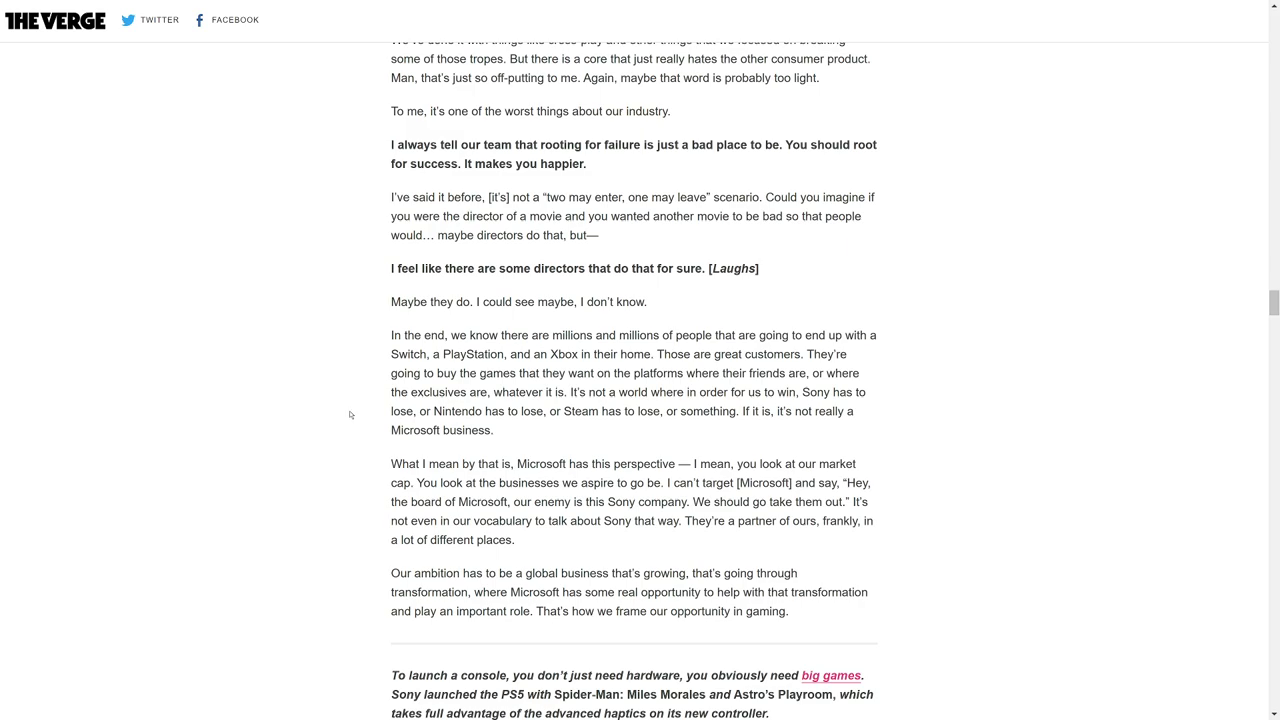
{"action": "scroll", "scroll_direction": "down", "scroll_amount": 3}
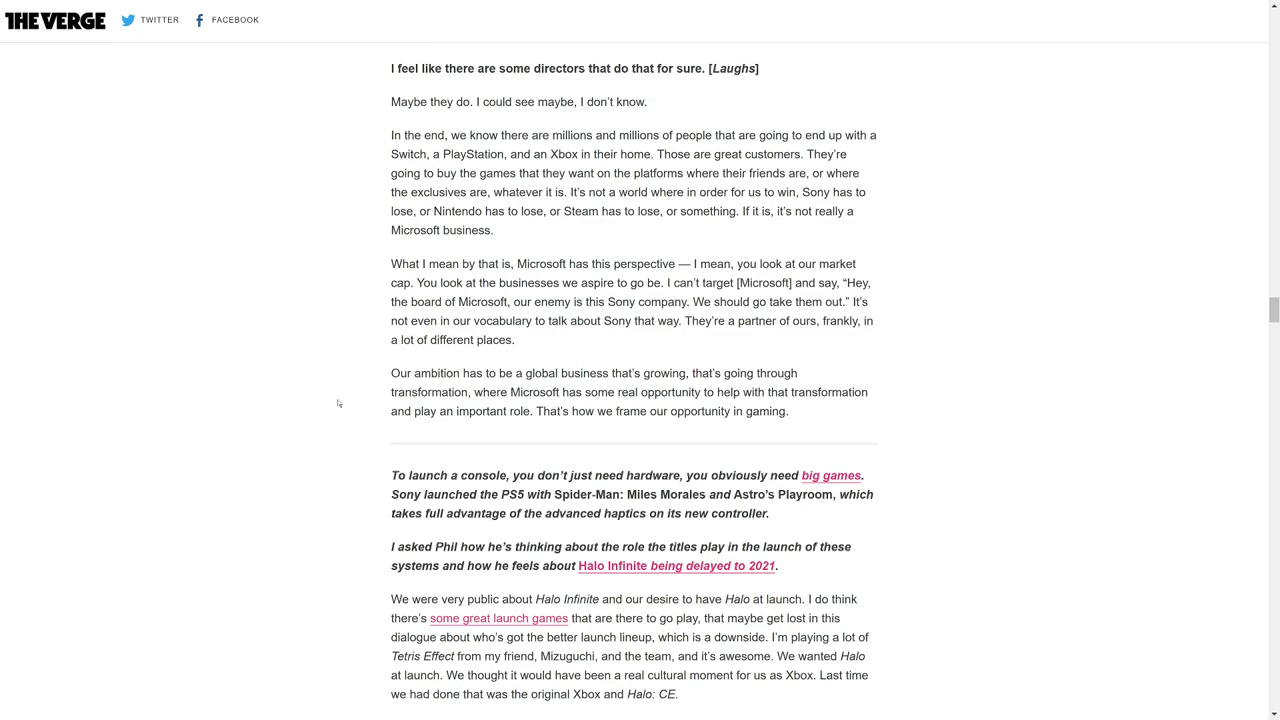
Scroll to Spencer calling the Halo delay a miss and praising the Xbox roadmap
{"action": "scroll", "scroll_direction": "down", "scroll_amount": 3}
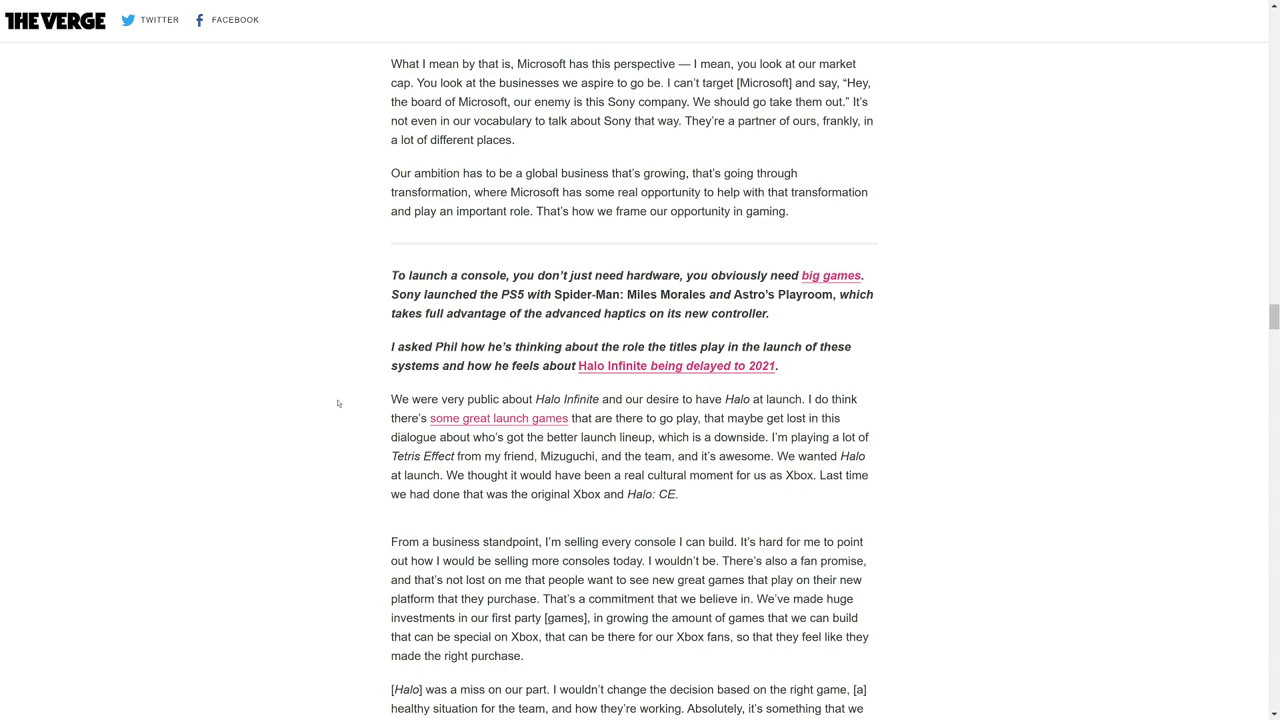
{"action": "mouse_move", "coordinate": [348, 391]}
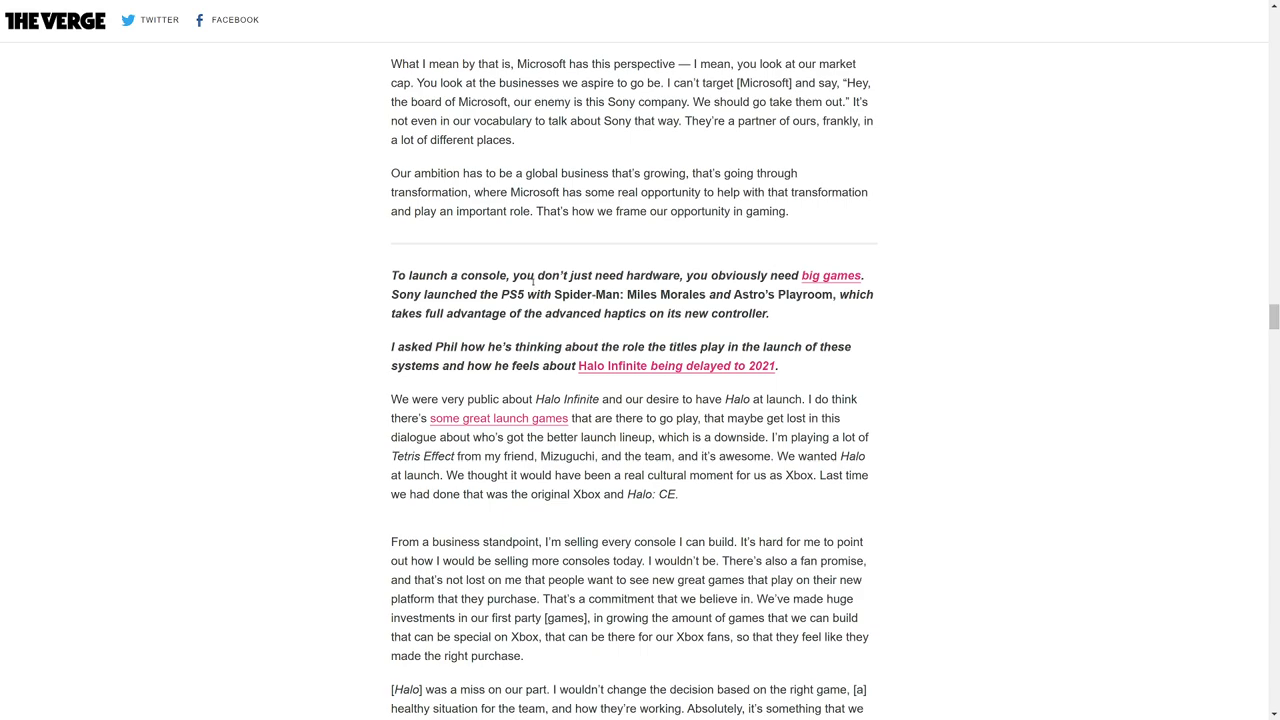
{"action": "mouse_move", "coordinate": [533, 287]}
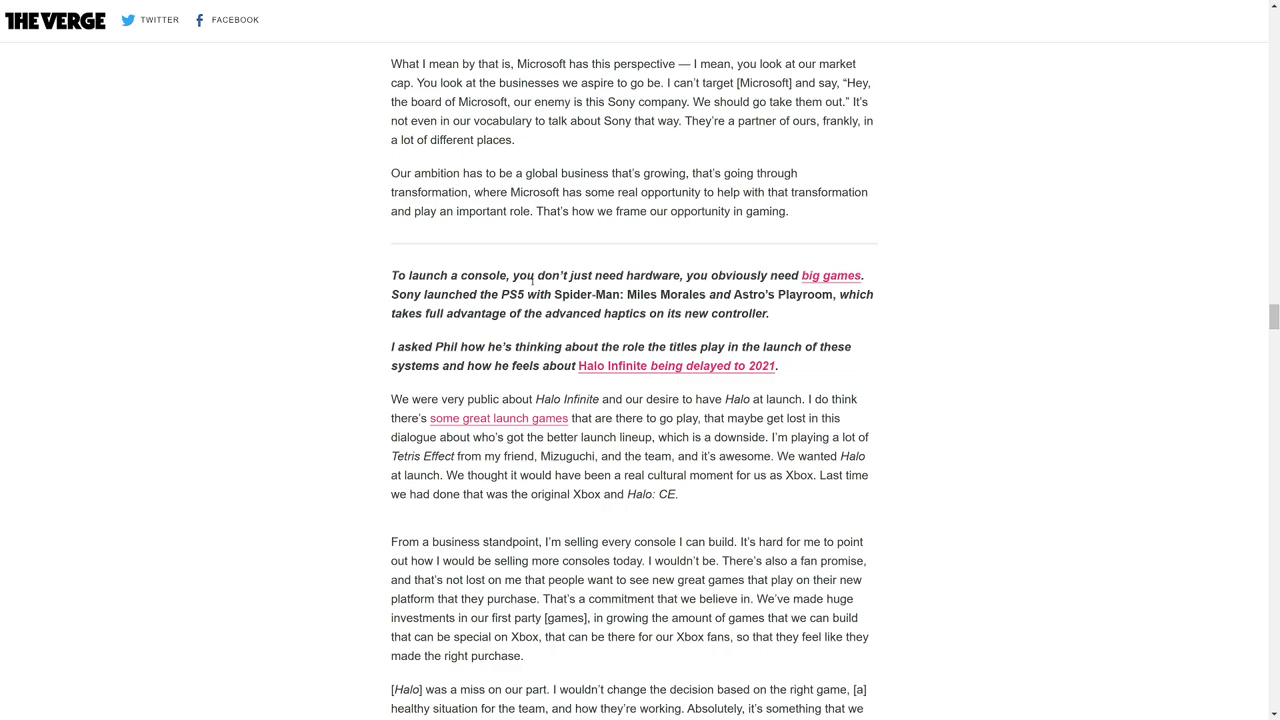
{"action": "scroll", "scroll_direction": "down", "scroll_amount": 3}
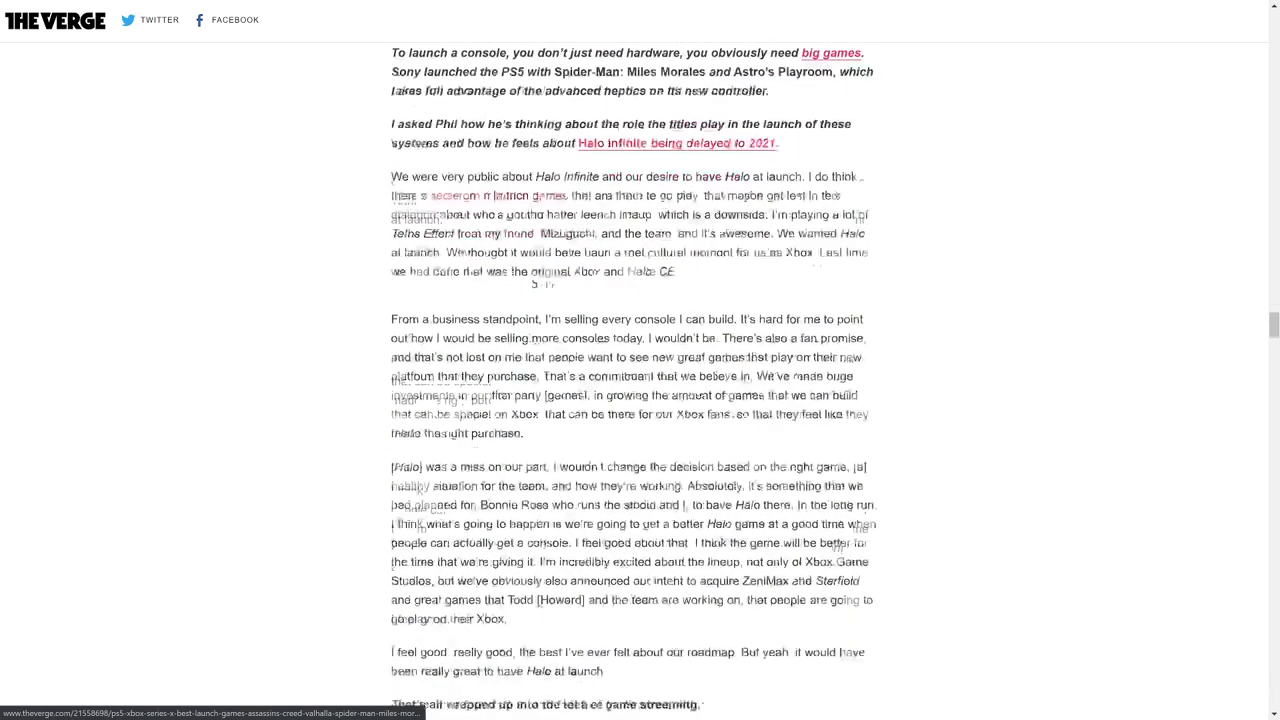
{"action": "scroll", "scroll_direction": "down", "scroll_amount": 3}
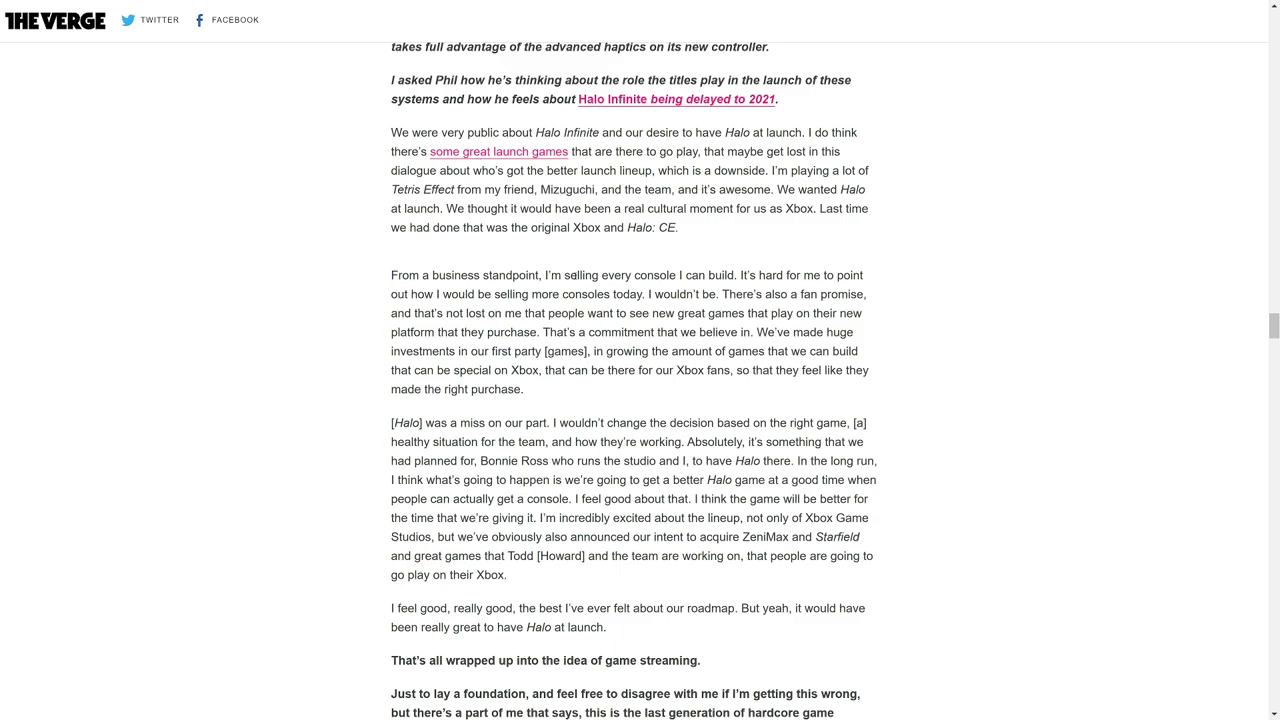
{"action": "mouse_move", "coordinate": [585, 246]}
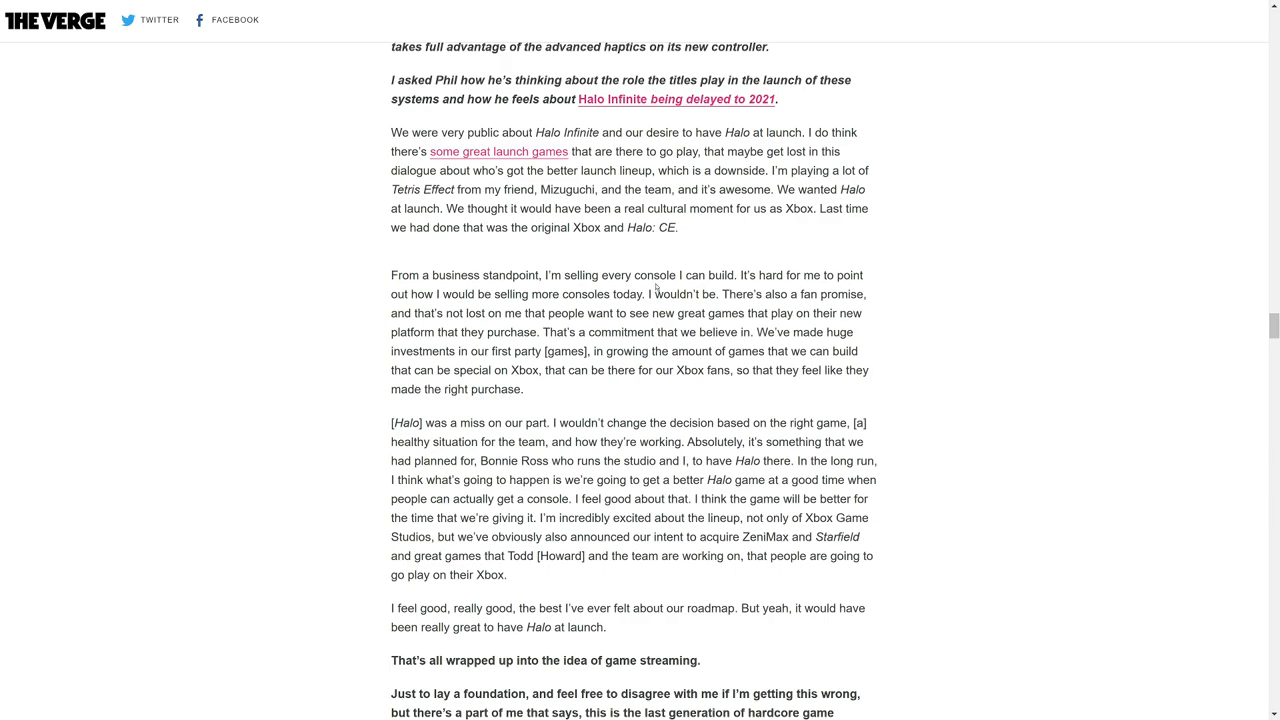
{"action": "mouse_move", "coordinate": [655, 286]}
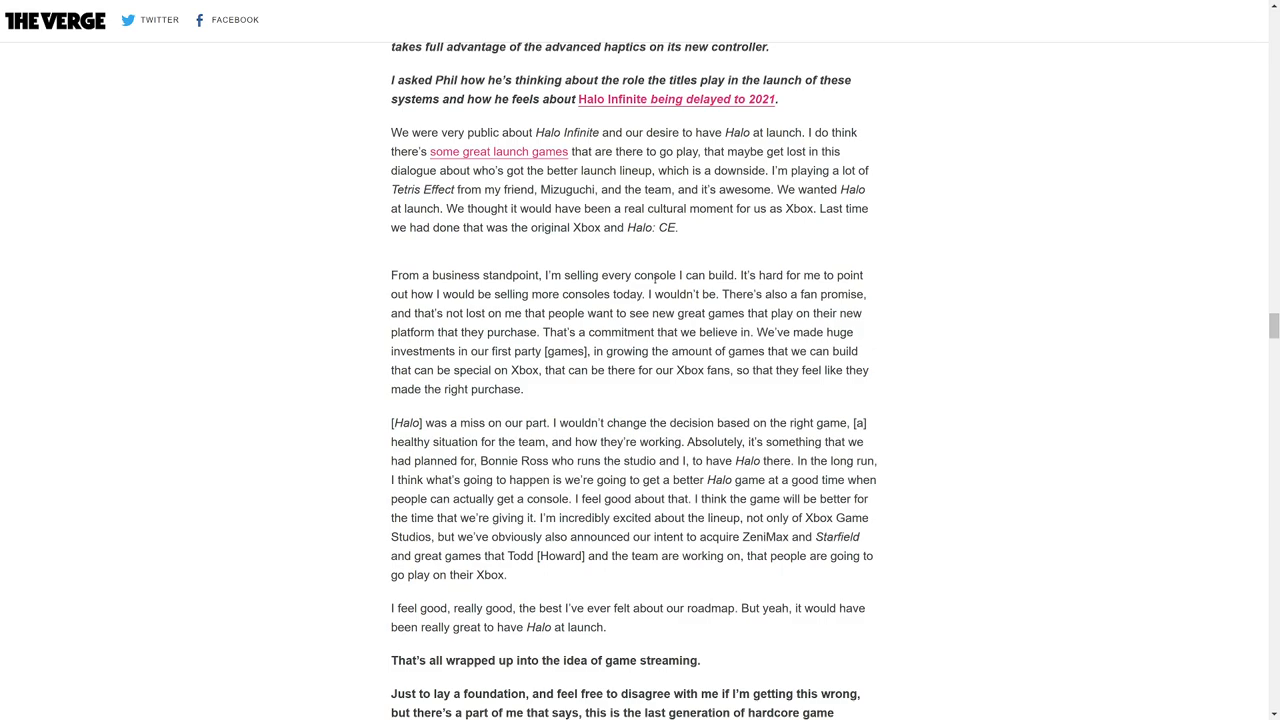
{"action": "scroll", "scroll_direction": "down", "scroll_amount": 3}
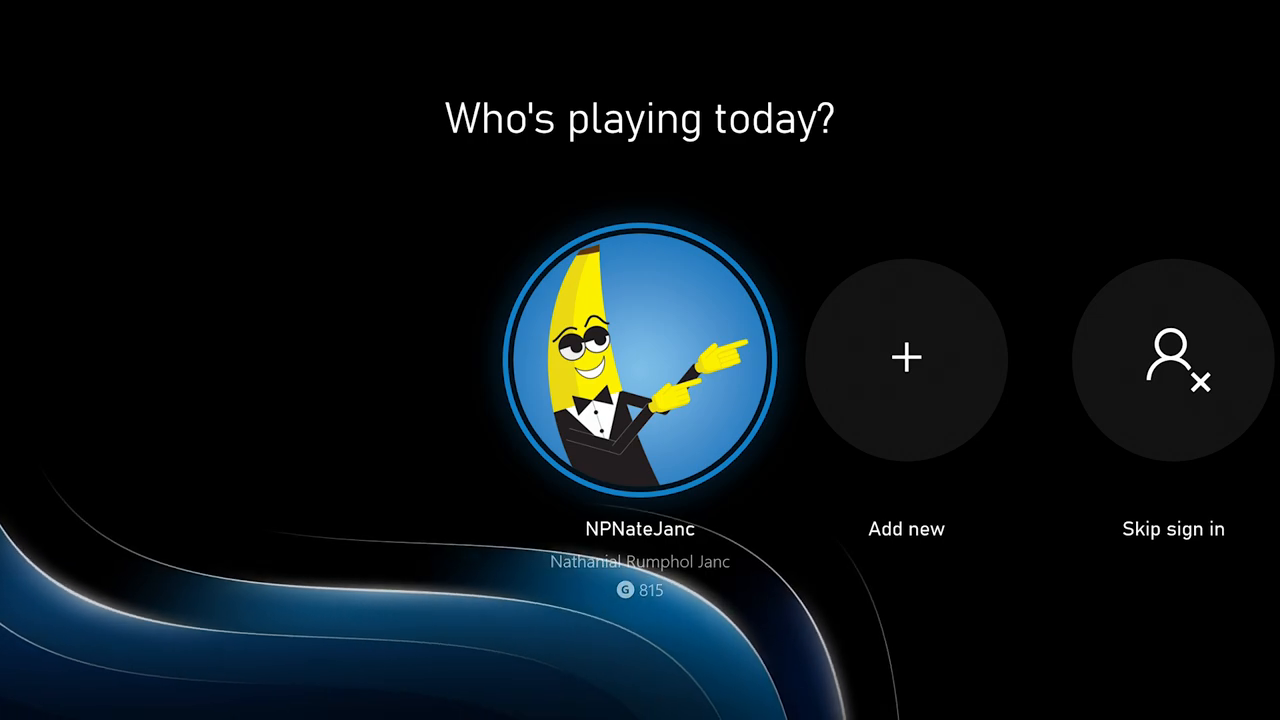
Sign in, browse My games & apps, return Home and launch Assassin's Creed Valhalla
{"action": "left_click", "coordinate": [639, 358]}
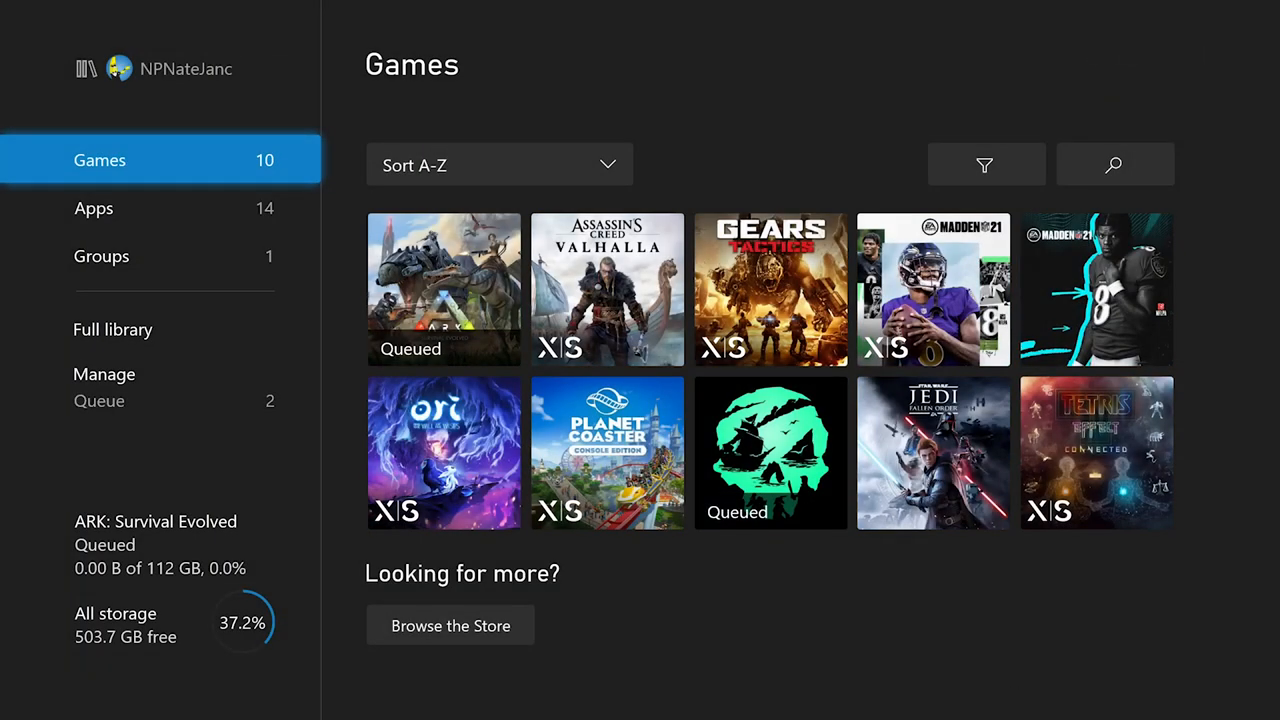
{"action": "left_click", "coordinate": [94, 208]}
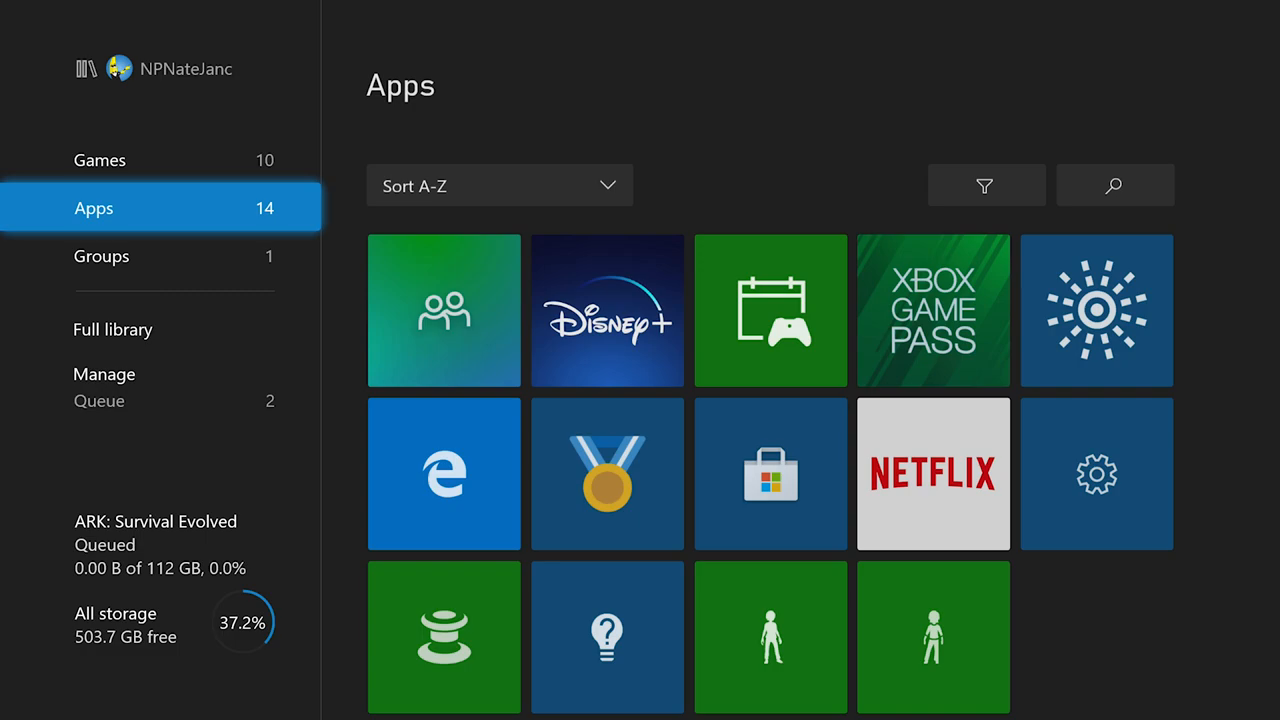
{"action": "left_click", "coordinate": [99, 159]}
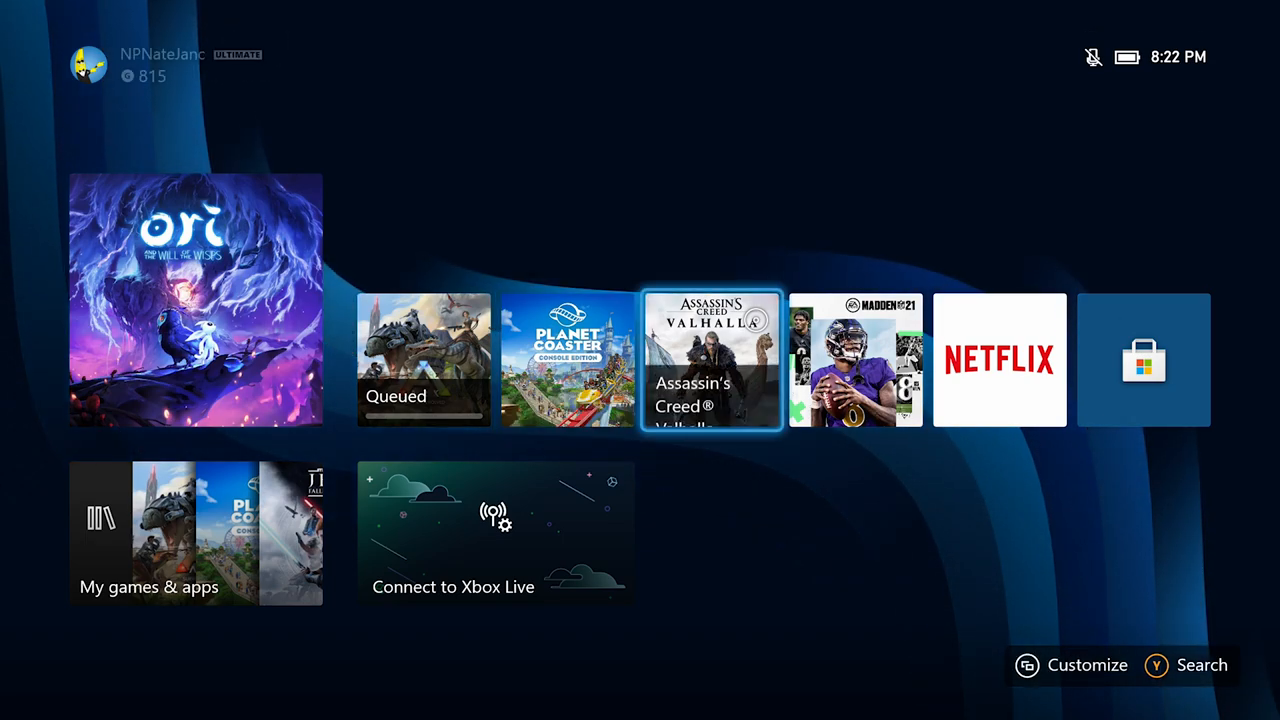
{"action": "left_click", "coordinate": [711, 360]}
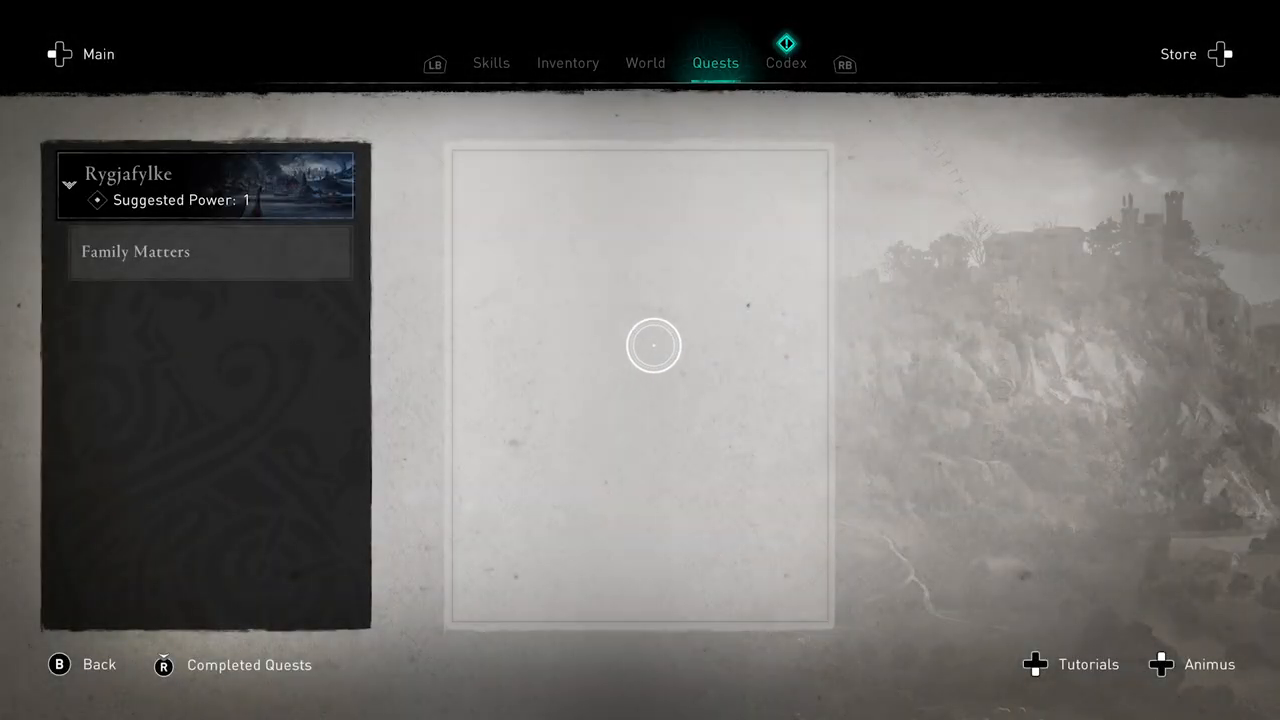
View Inventory, return to Quests, then close the menu to resume riding with Family Matters active
{"action": "left_click", "coordinate": [568, 62]}
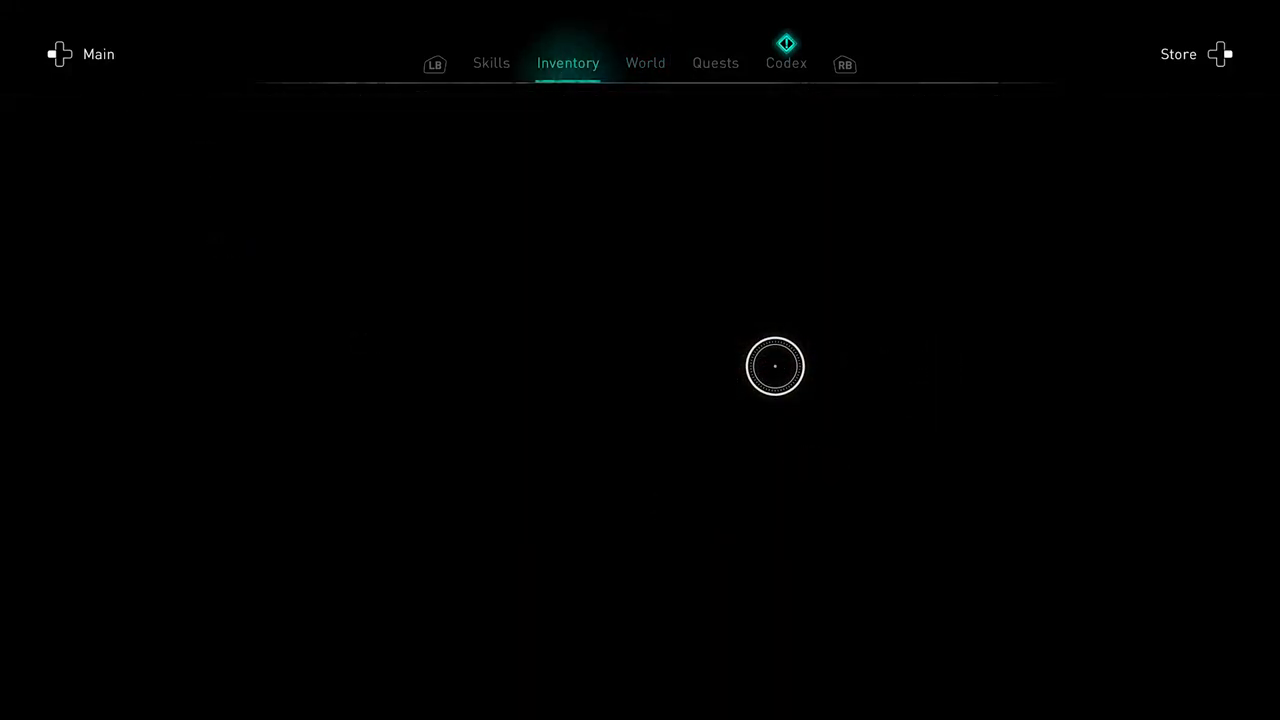
{"action": "left_click", "coordinate": [715, 62]}
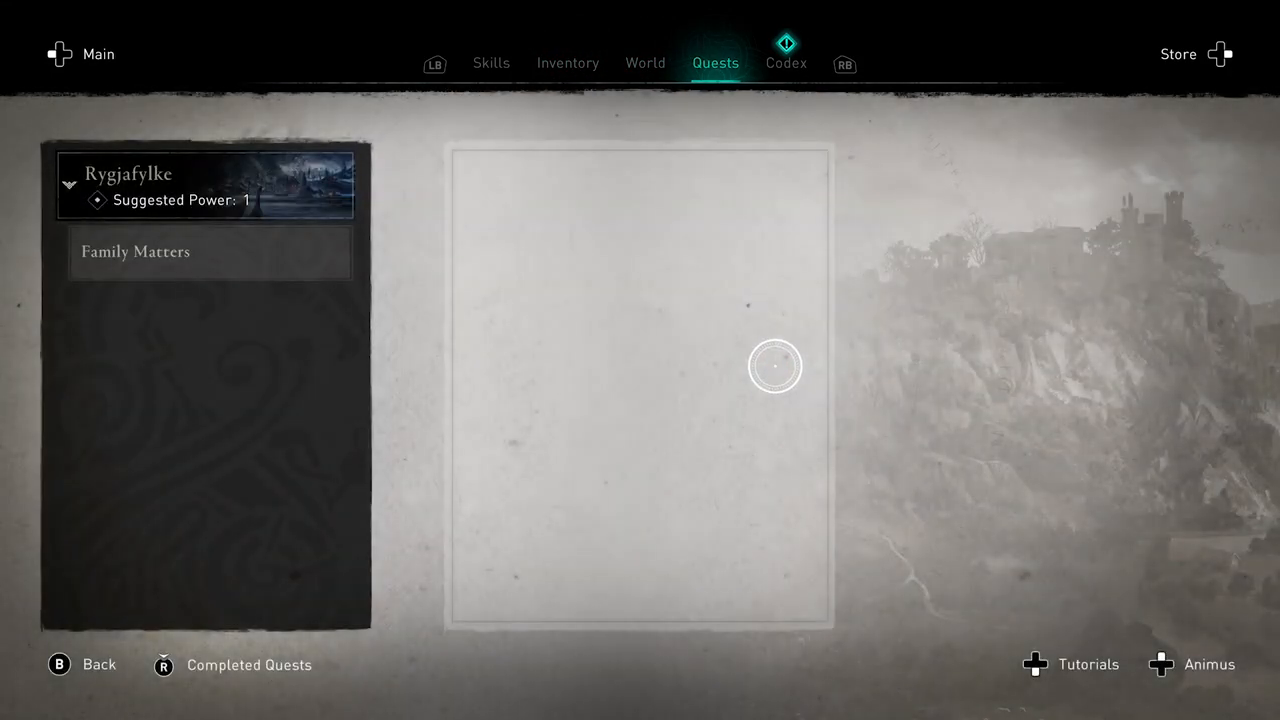
{"action": "mouse_move", "coordinate": [541, 381]}
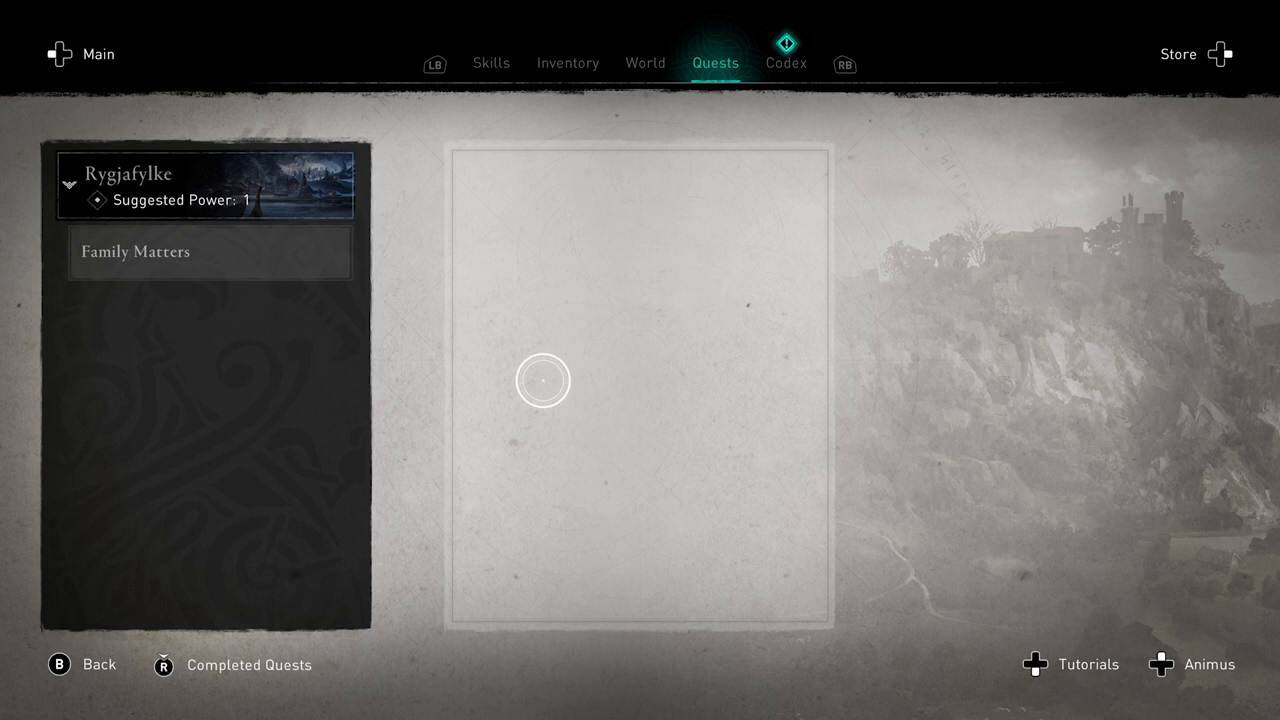
{"action": "left_click", "coordinate": [200, 251]}
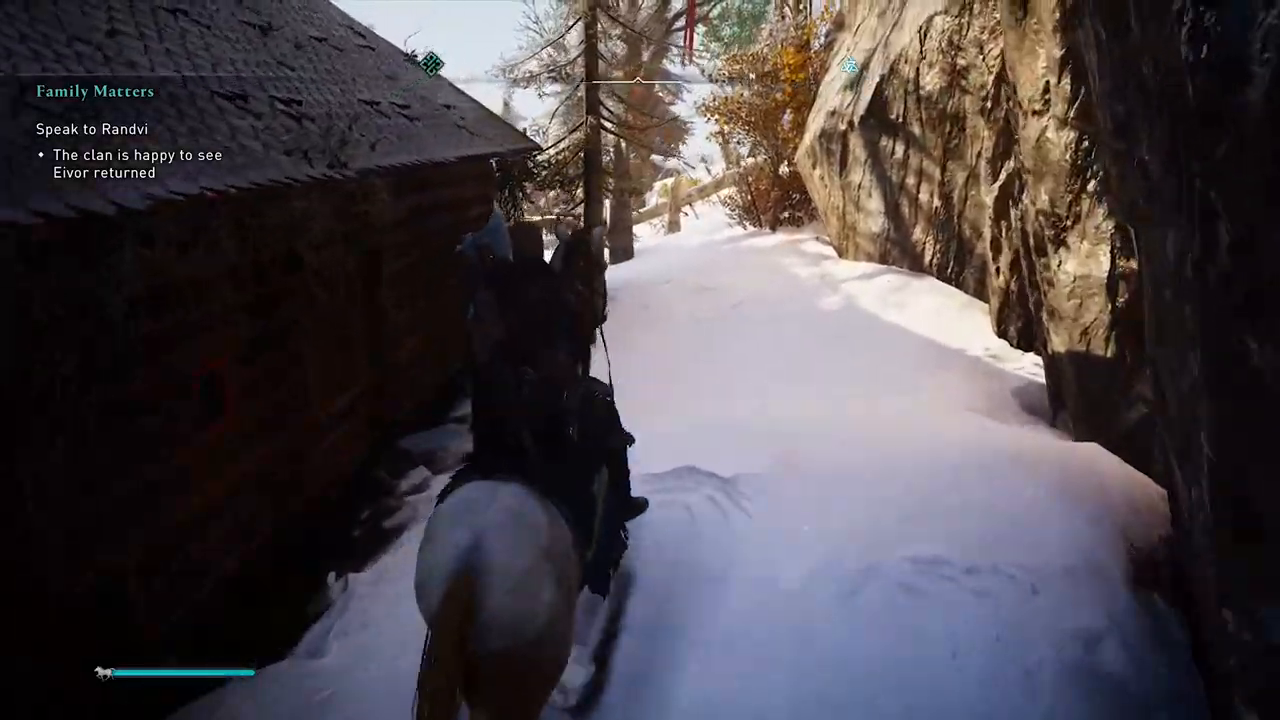
Ride past the house, along the cliff and up snowy slopes toward the Randvi quest marker
{"action": "key", "text": "w"}
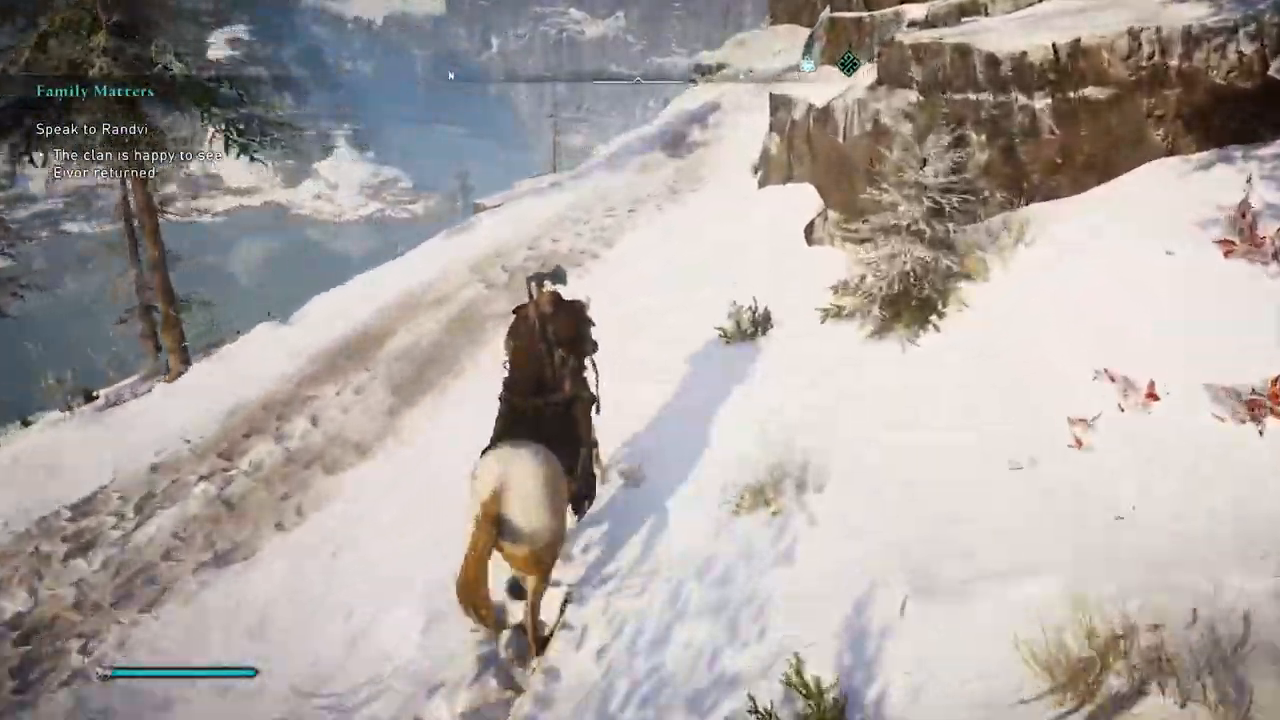
{"action": "key", "text": "w"}
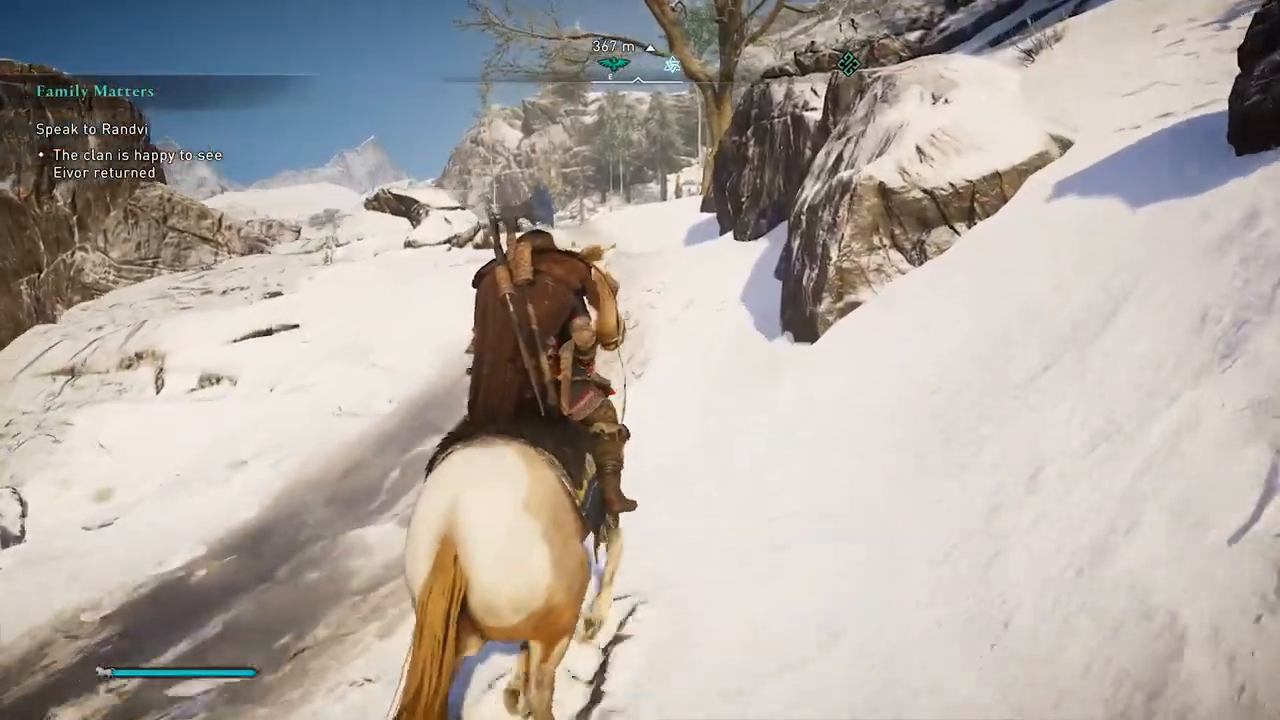
{"action": "key", "text": "w"}
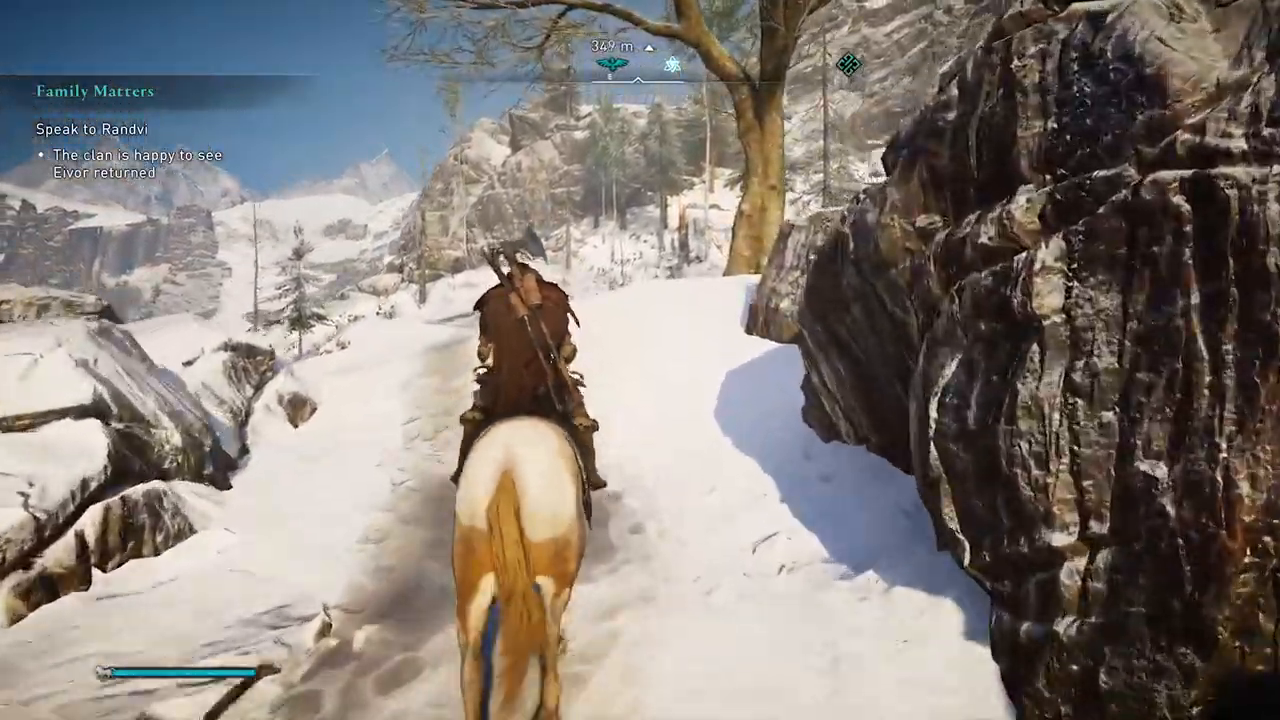
{"action": "key", "text": "w"}
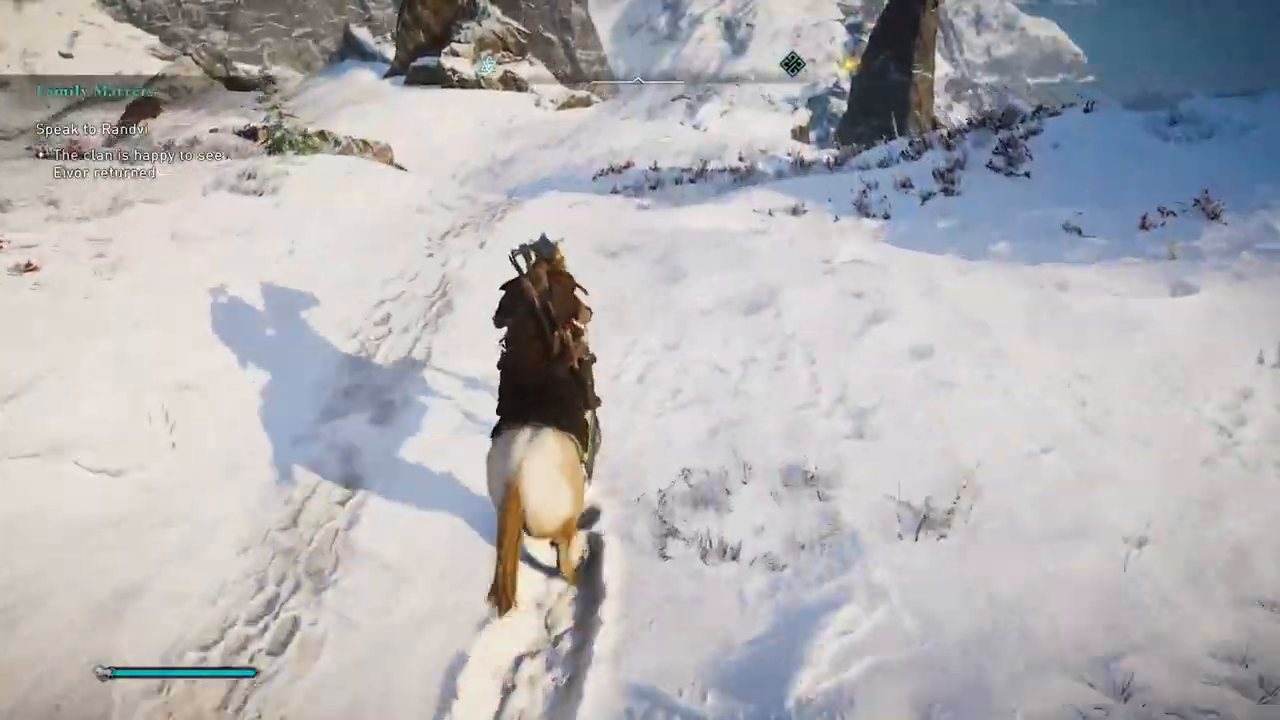
{"action": "key", "text": "w"}
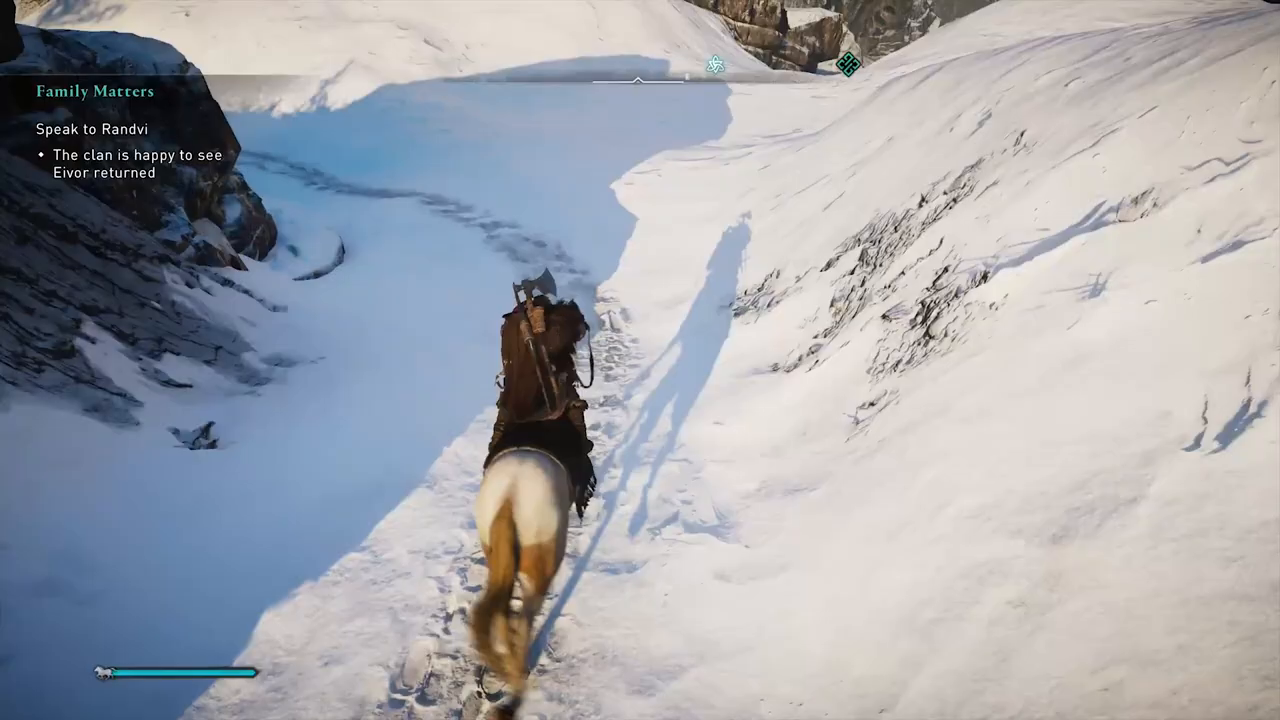
{"action": "key", "text": "w"}
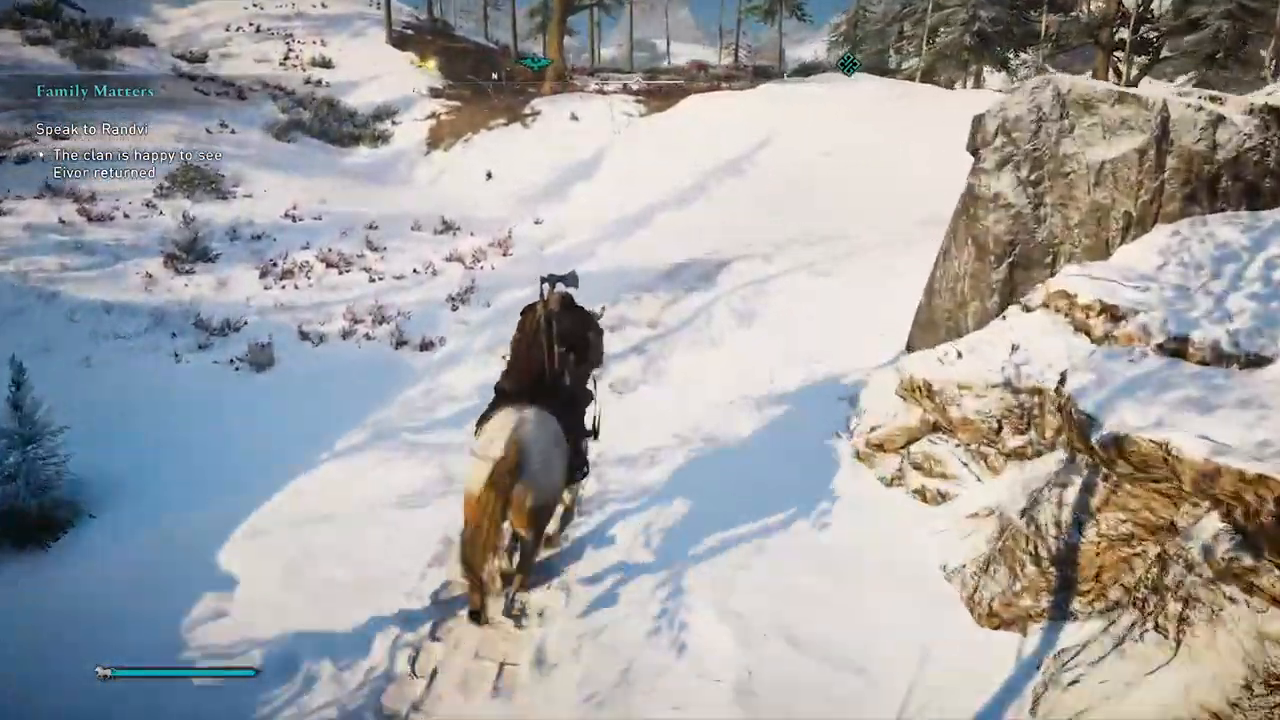
{"action": "key", "text": "w"}
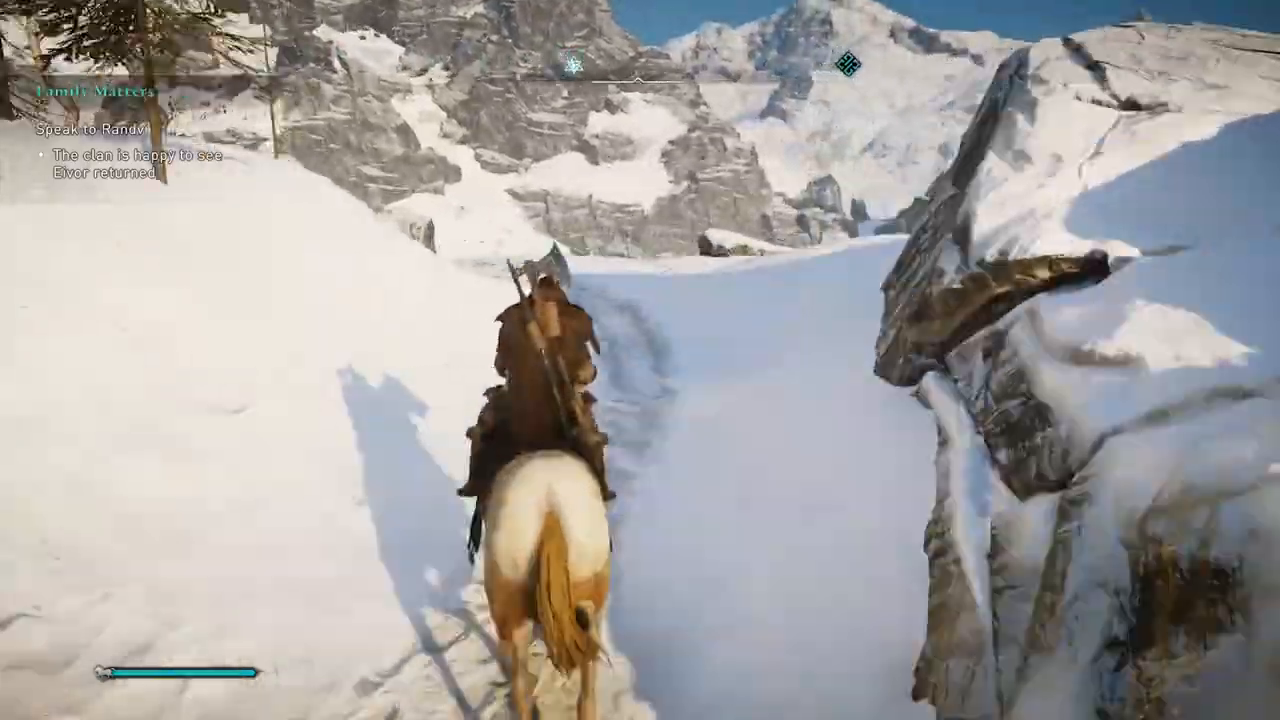
{"action": "key", "text": "w"}
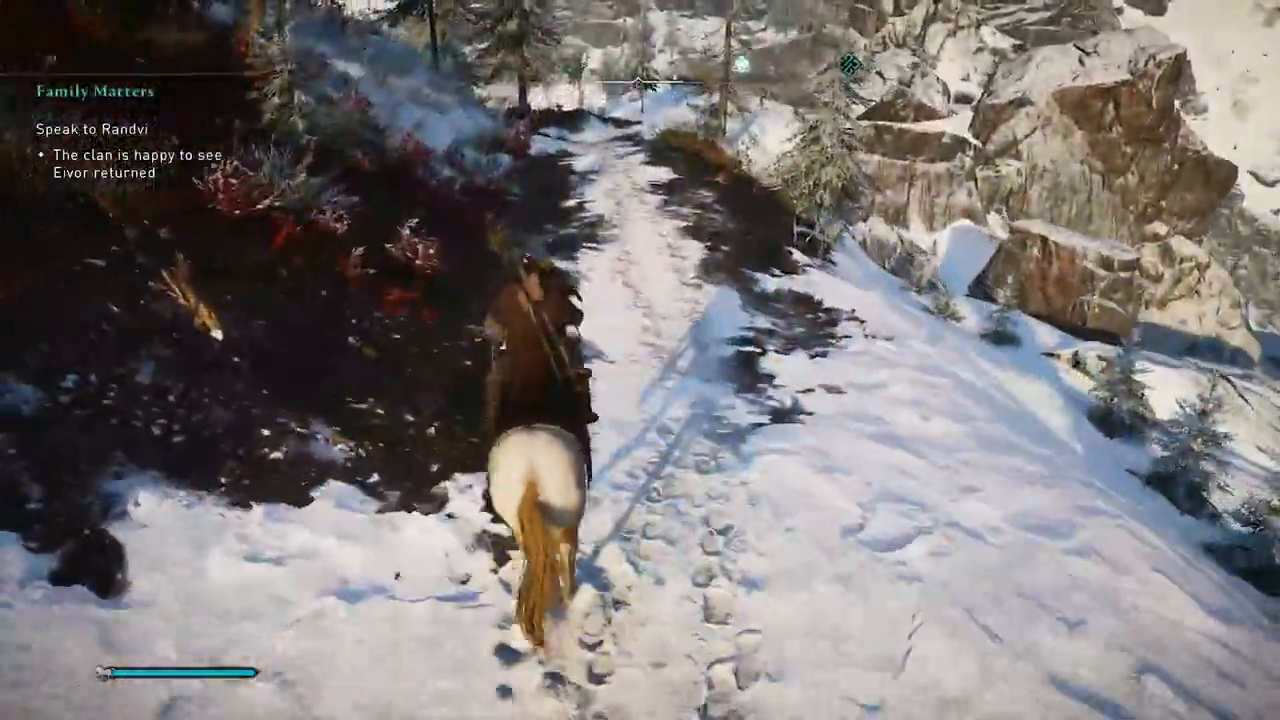
Ride through the rocky pass, over the wooden bridge and forest up to the village gate
{"action": "key", "text": "w"}
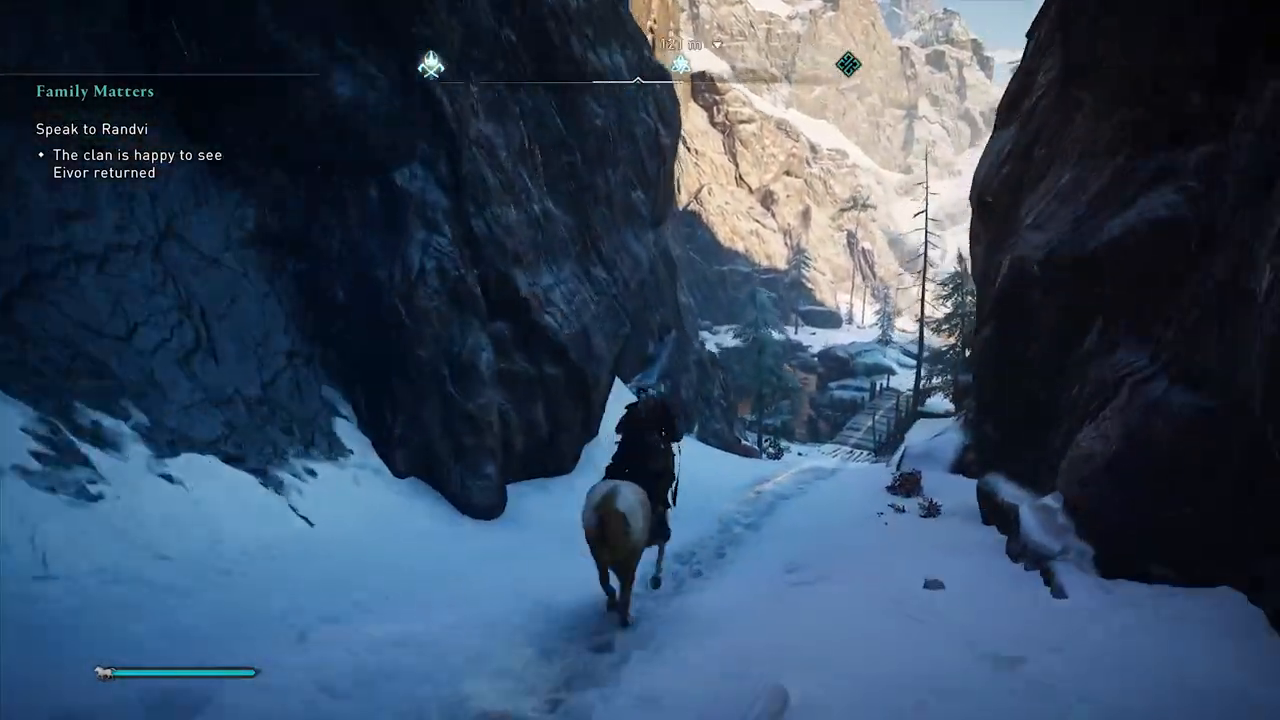
{"action": "key", "text": "w"}
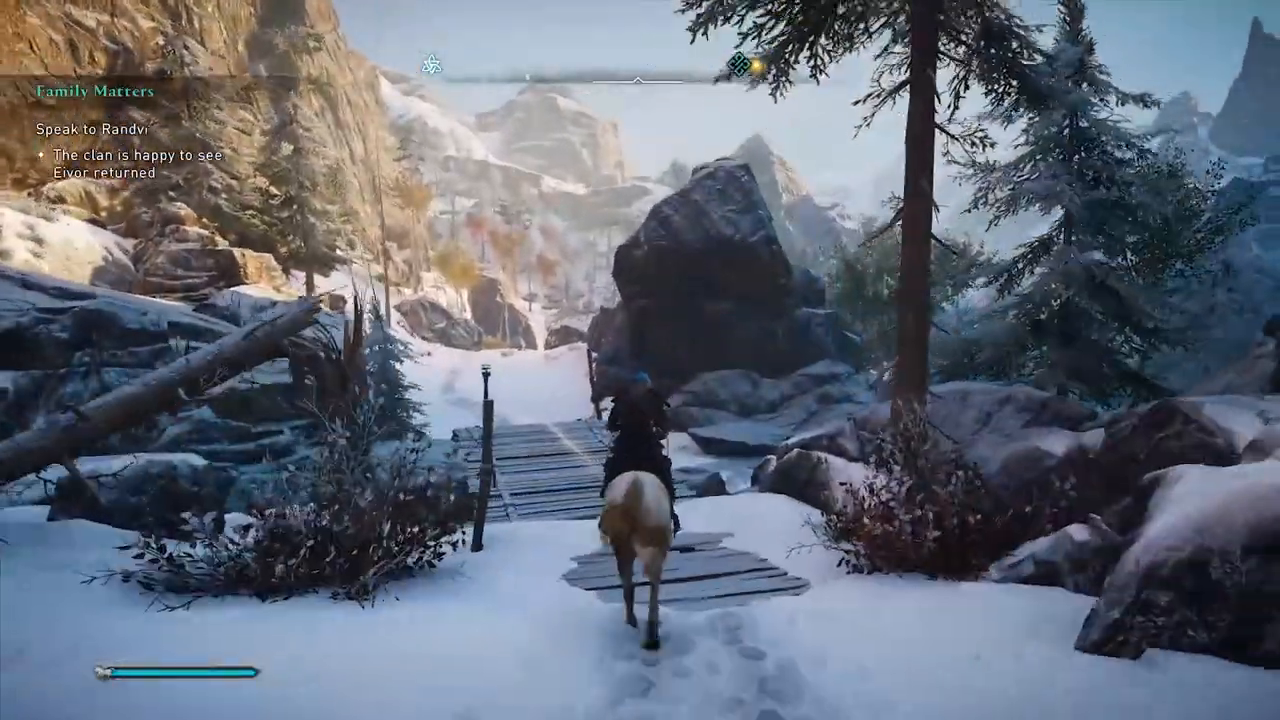
{"action": "key", "text": "w"}
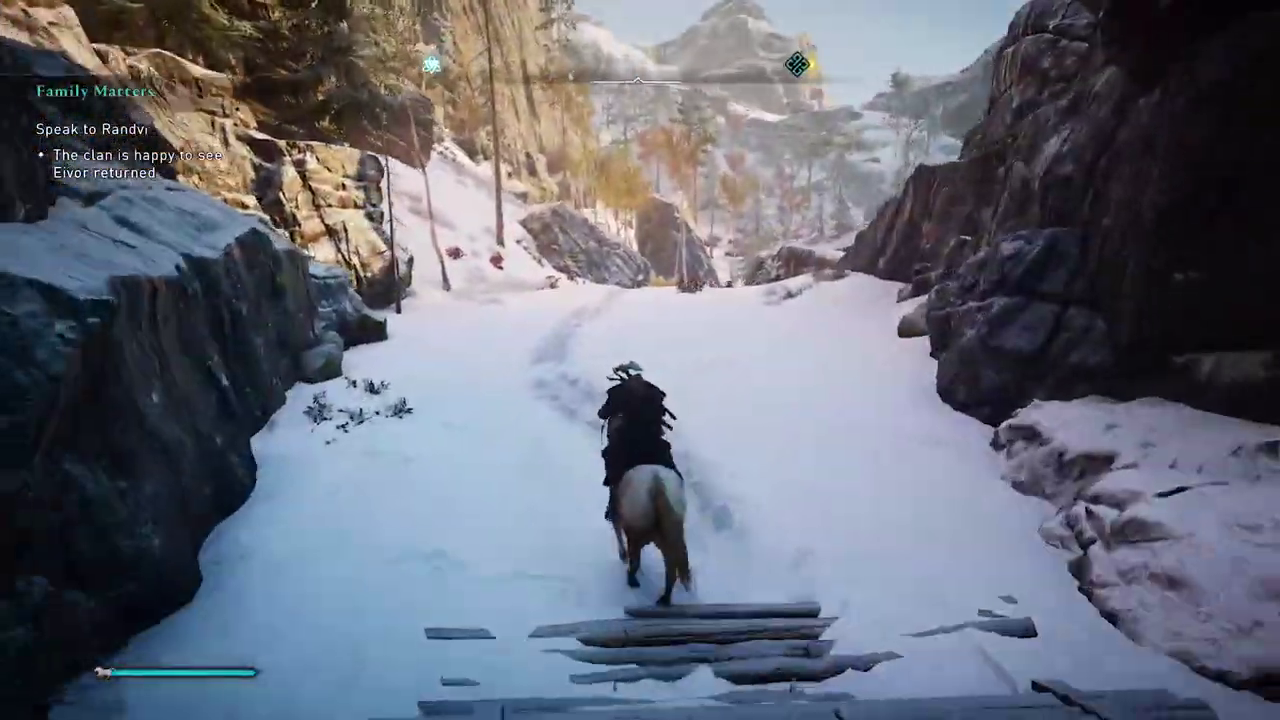
{"action": "key", "text": "w"}
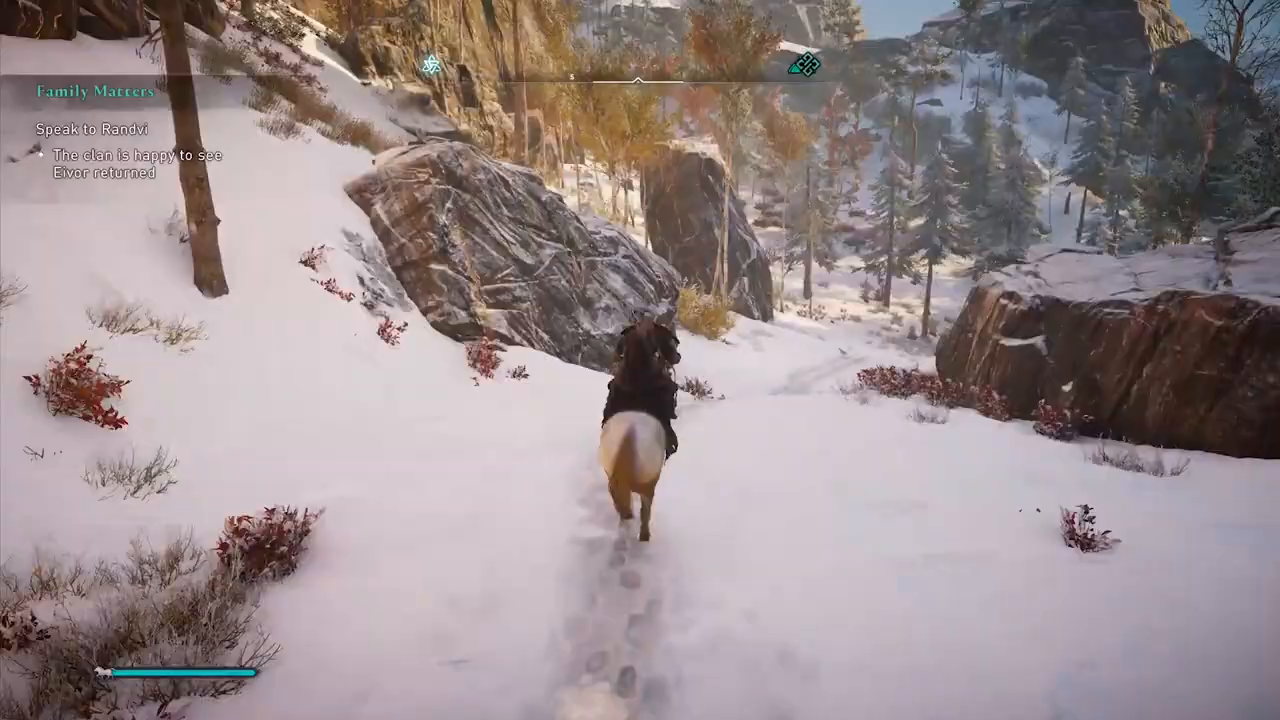
{"action": "key", "text": "w"}
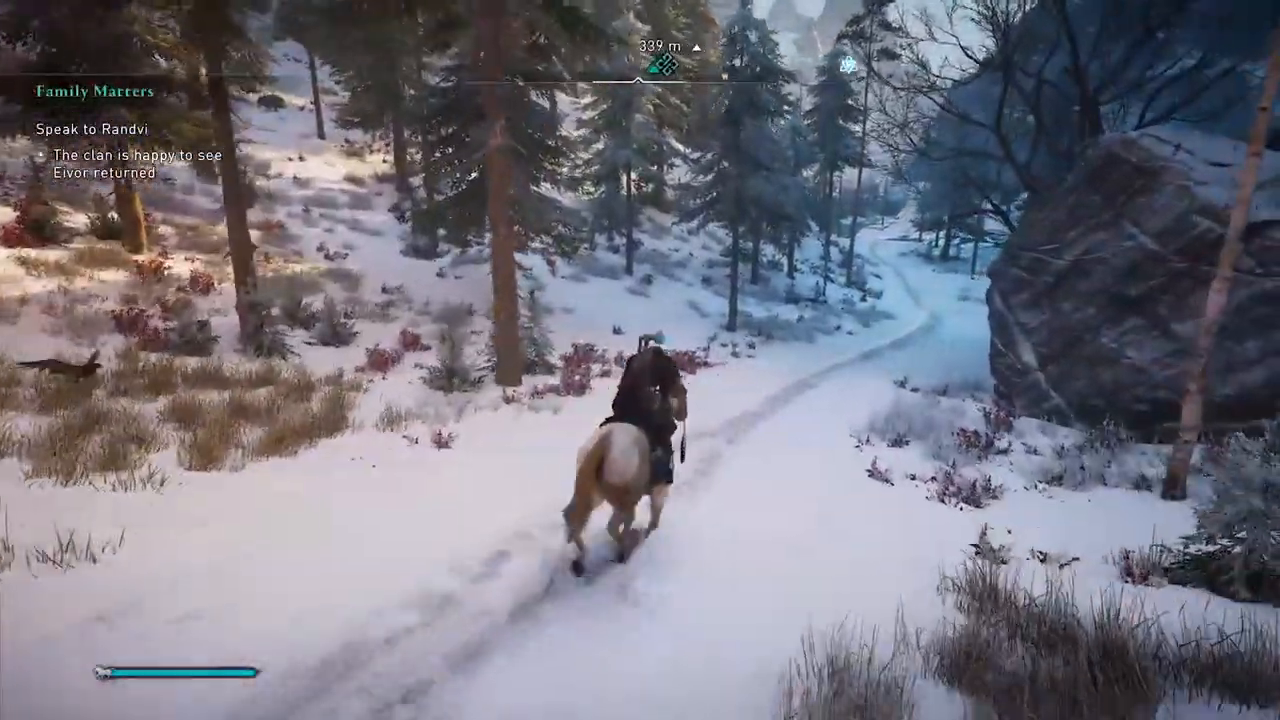
{"action": "key", "text": "w"}
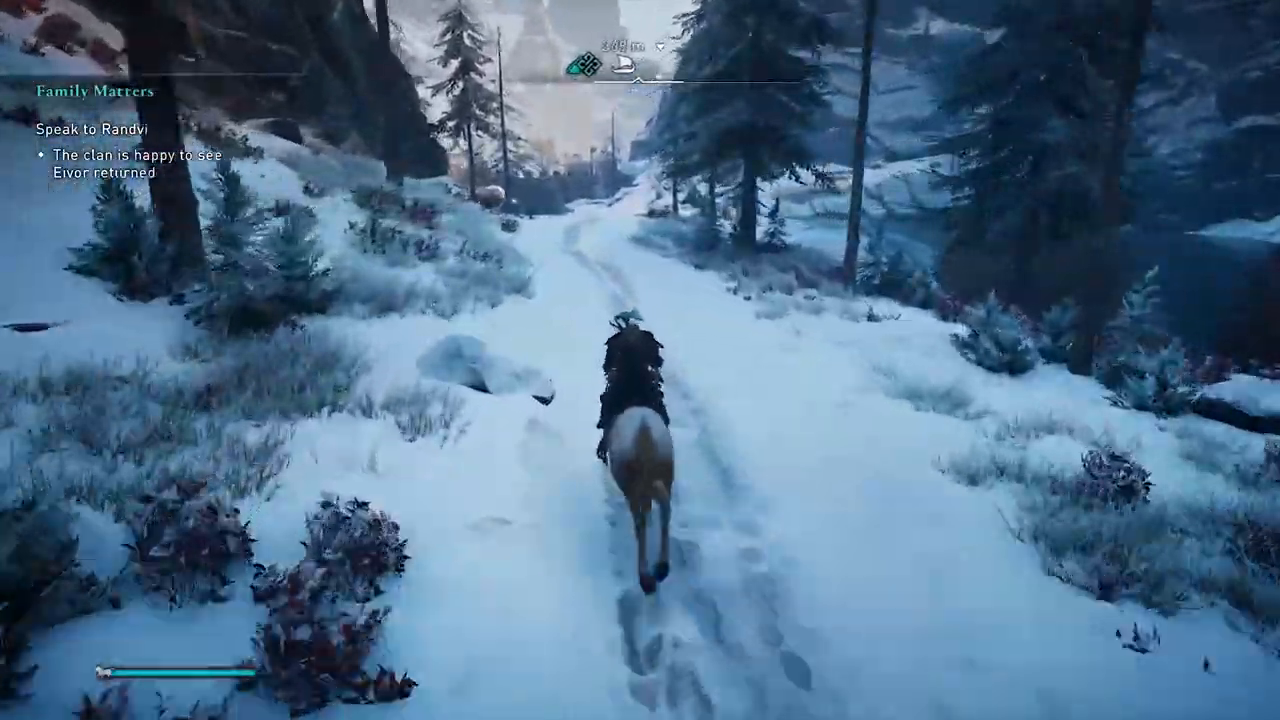
{"action": "key", "text": "w"}
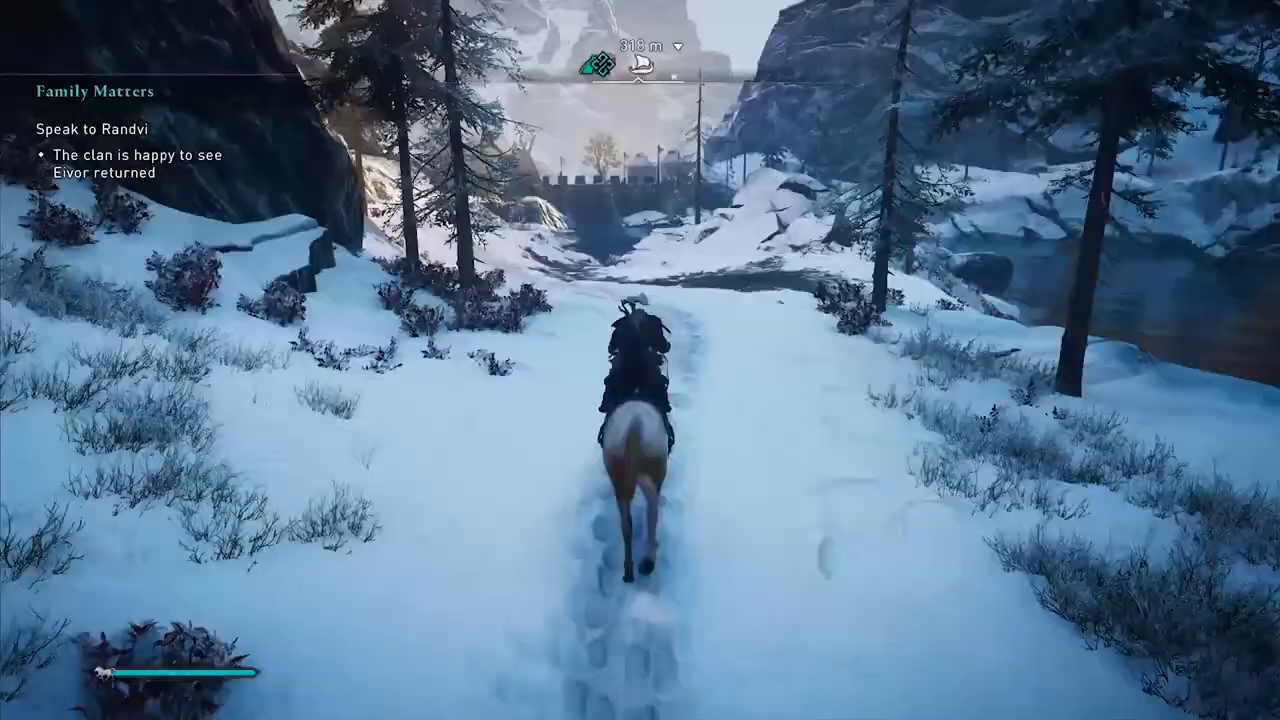
{"action": "key", "text": "w"}
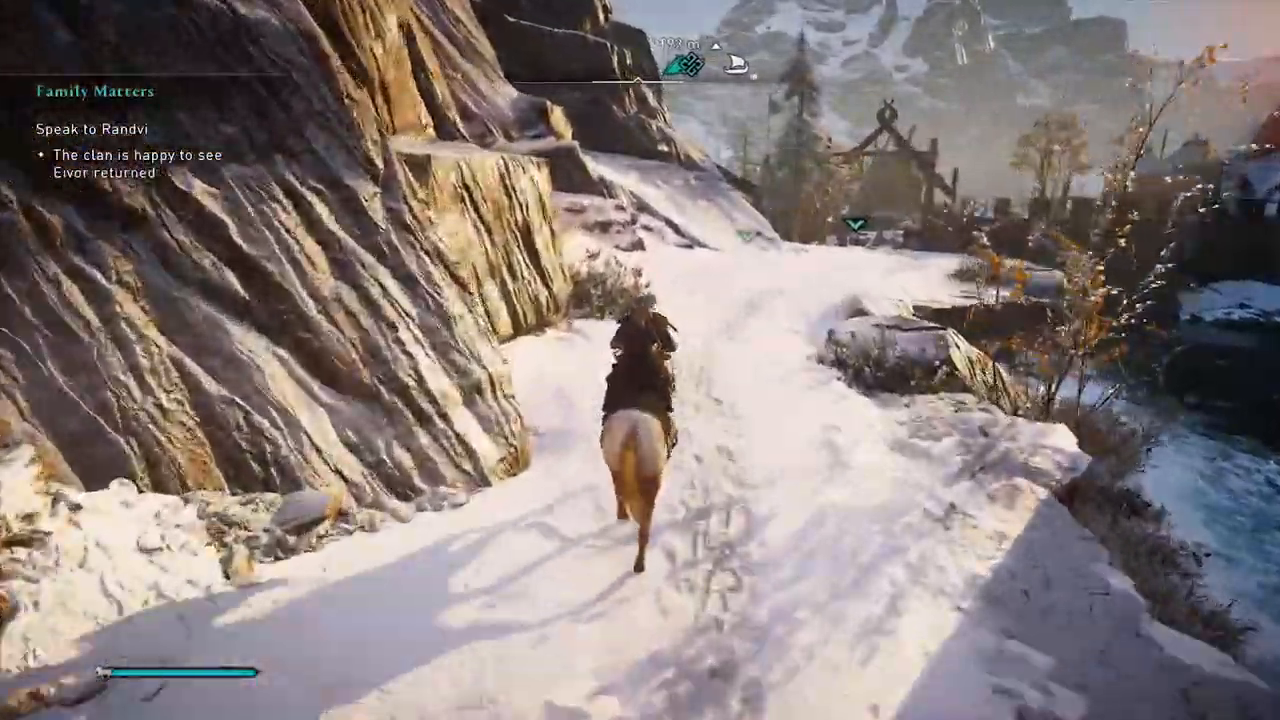
{"action": "key", "text": "w"}
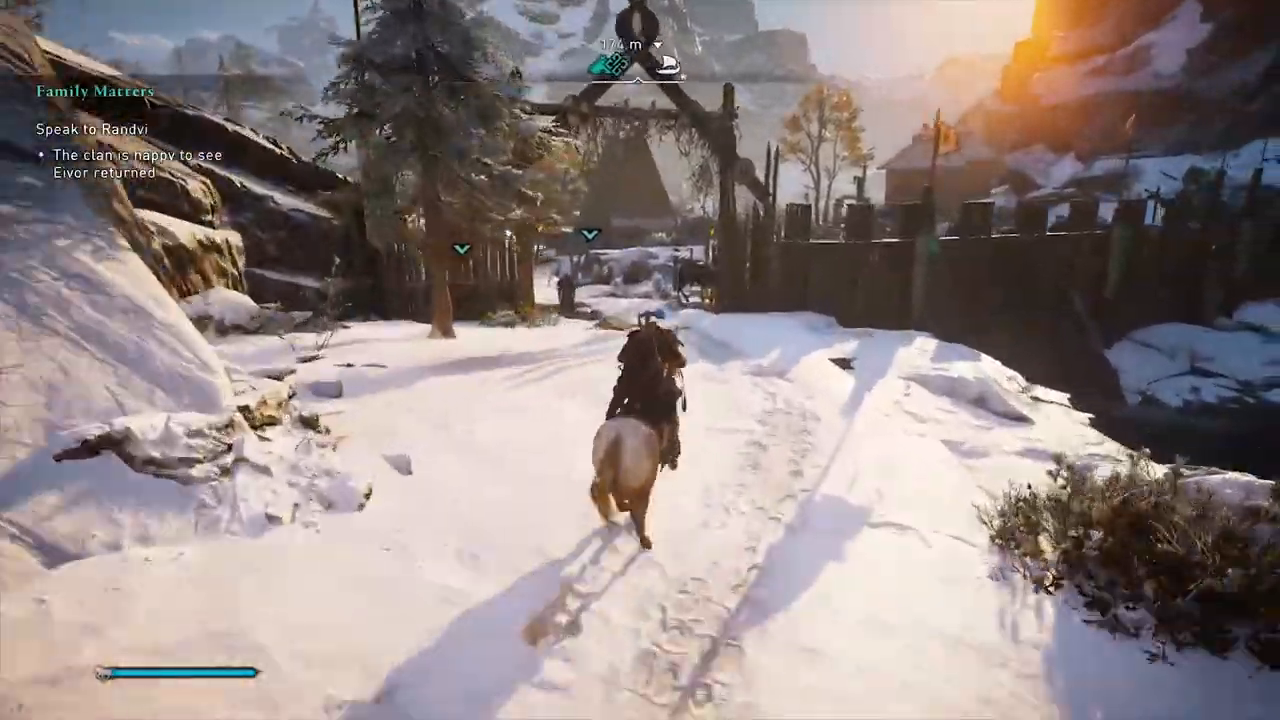